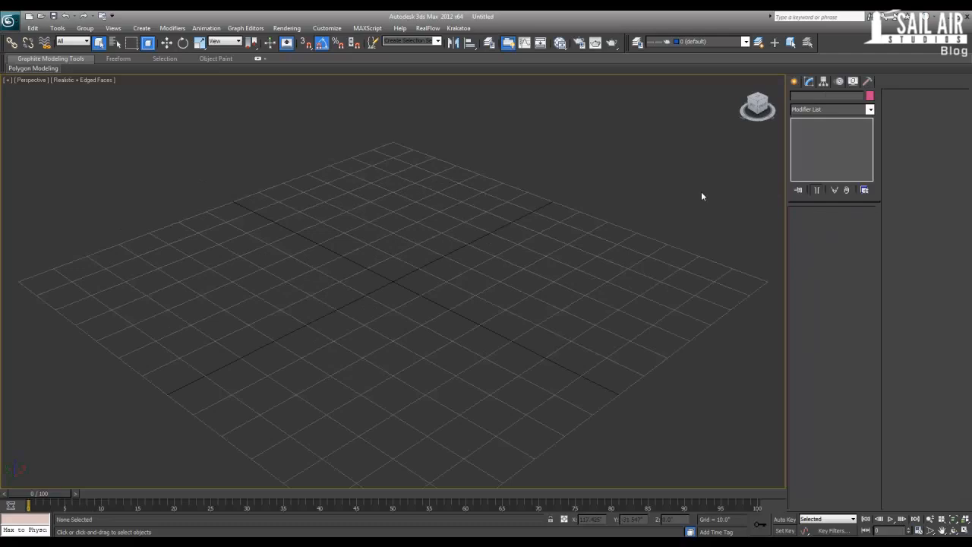
# - Draw a test rectangle across the ground grid, then delete it again
pyautogui.click(810, 97)
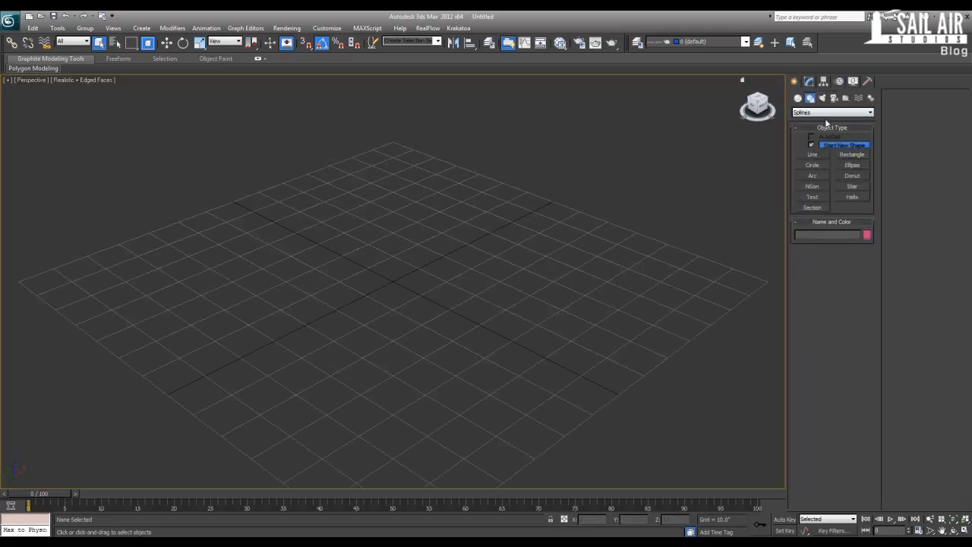
pyautogui.click(850, 155)
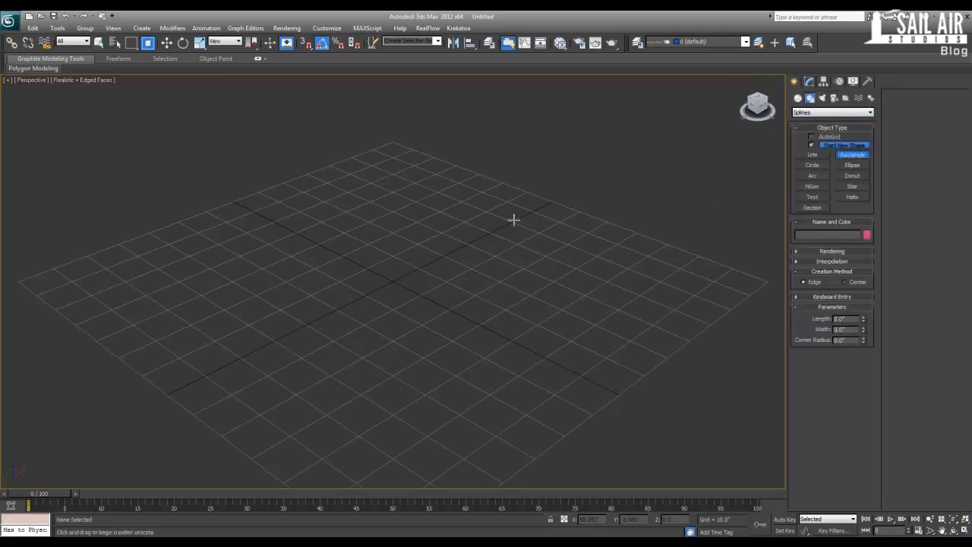
pyautogui.moveTo(514, 220); pyautogui.dragTo(529, 328)
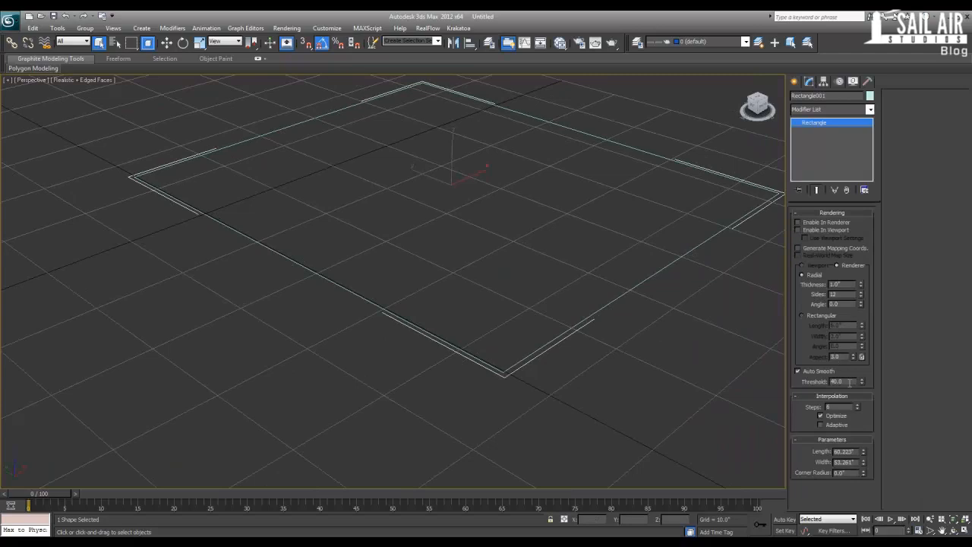
pyautogui.moveTo(823, 300)
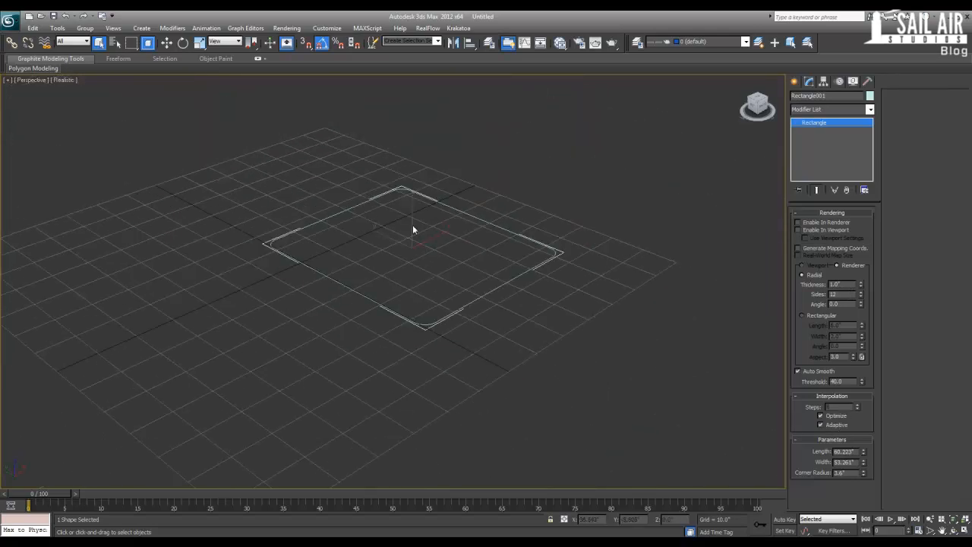
pyautogui.press('delete')
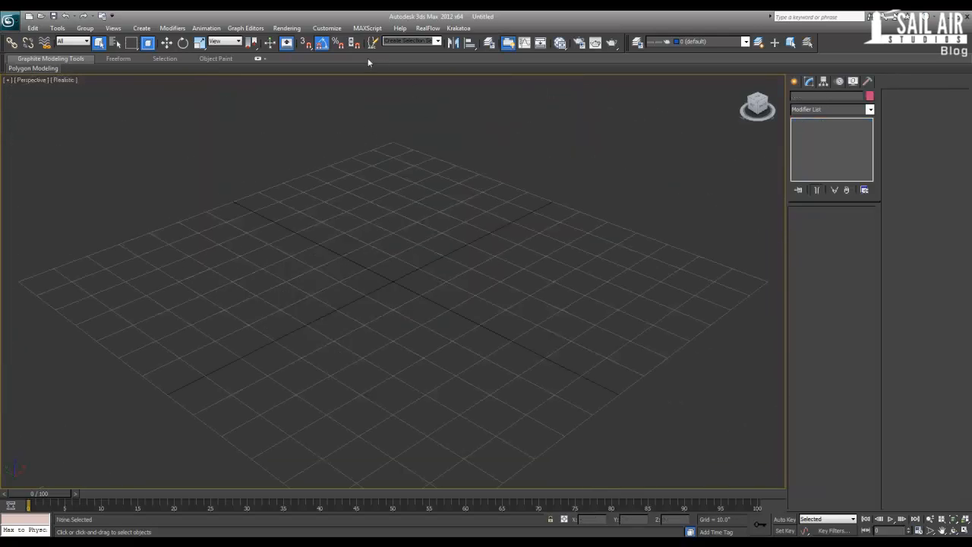
pyautogui.click(327, 27)
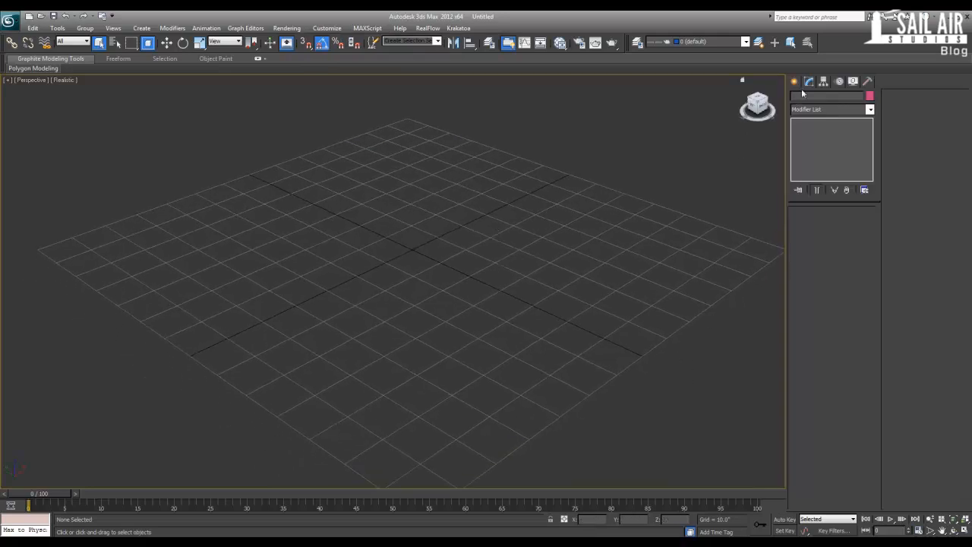
# - Create a sphere near the grid centre, adjust its Radius and raise it slightly above the ground
pyautogui.click(795, 82)
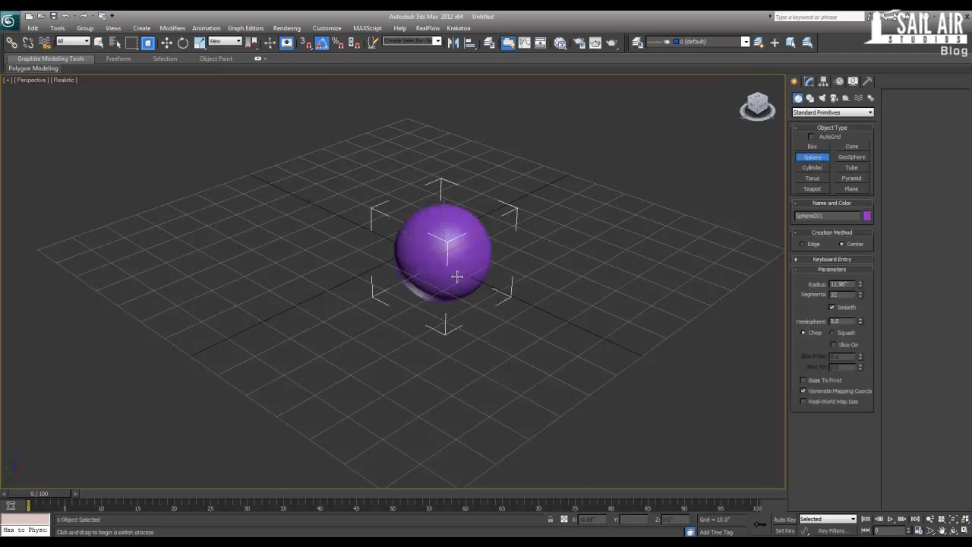
pyautogui.click(808, 82)
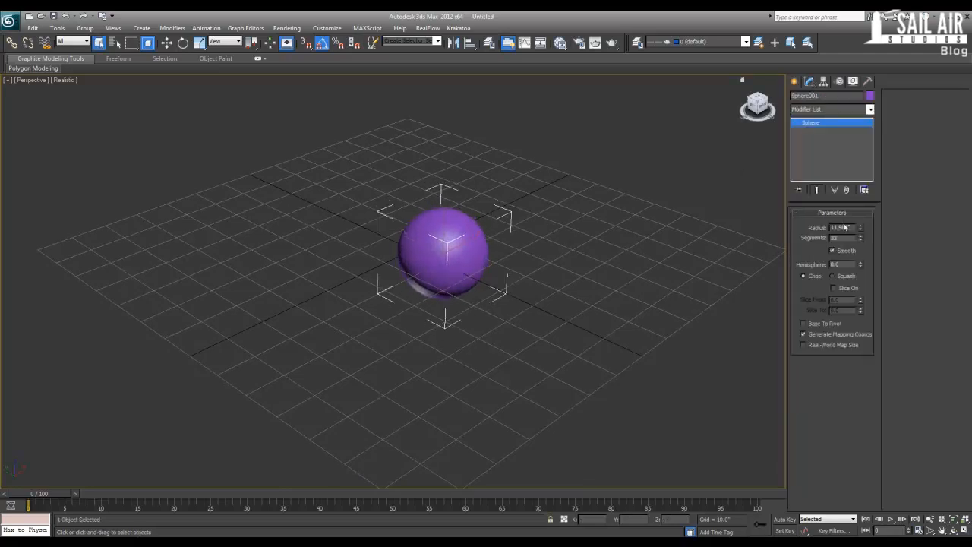
pyautogui.tripleClick(838, 228)
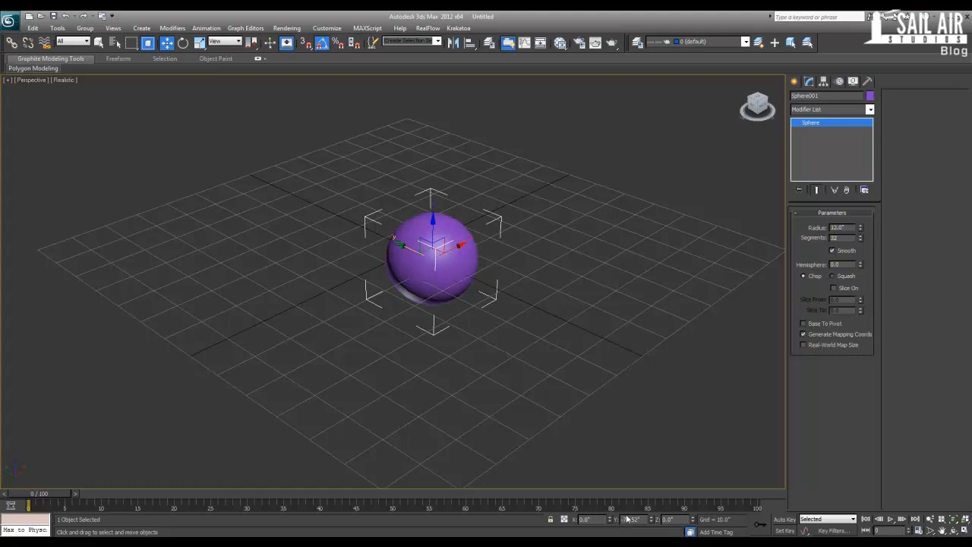
pyautogui.moveTo(433, 258); pyautogui.dragTo(413, 243)
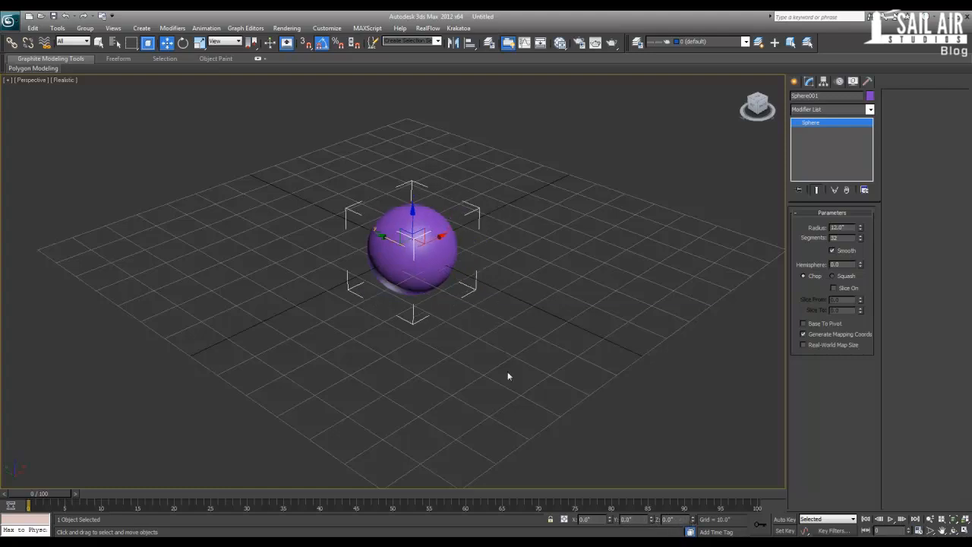
# - Draw a rectangle outline around the sphere and convert it to an editable spline
pyautogui.click(797, 98)
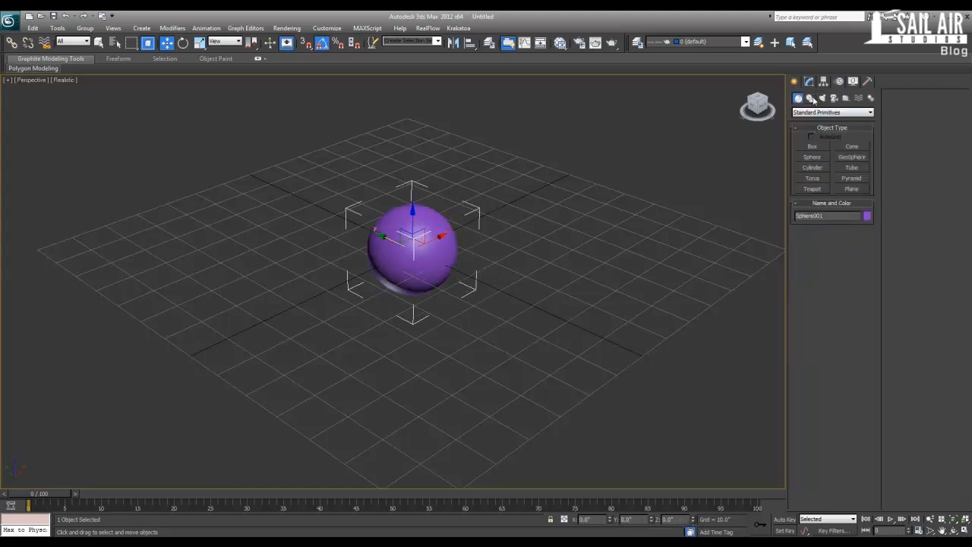
pyautogui.click(810, 97)
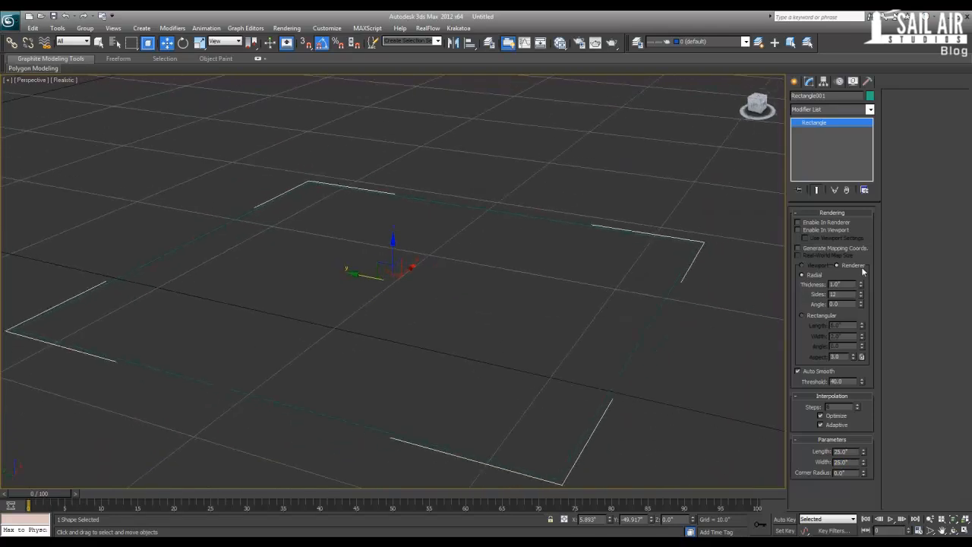
pyautogui.click(802, 314)
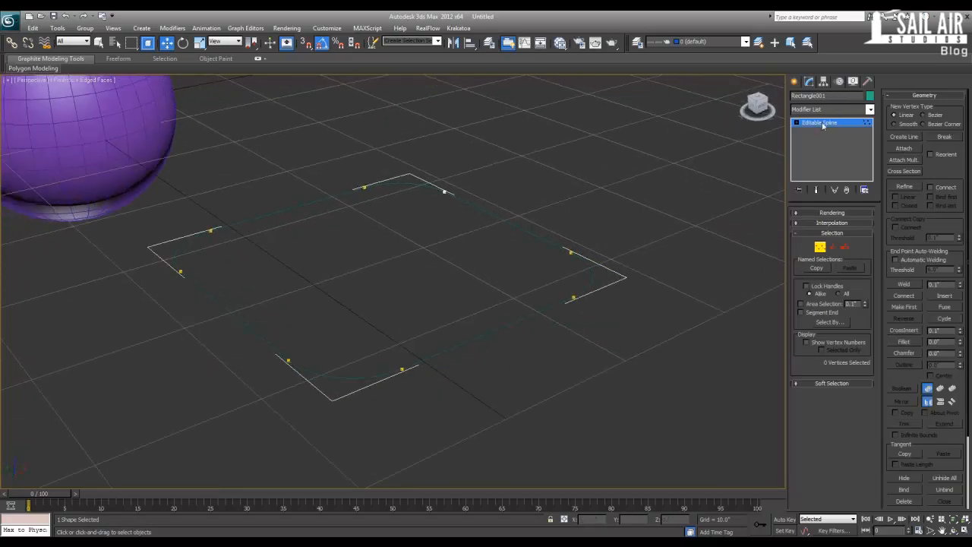
# - Apply Garment Maker to the rectangle, explore its sub-levels and start cloning the spline
pyautogui.click(869, 110)
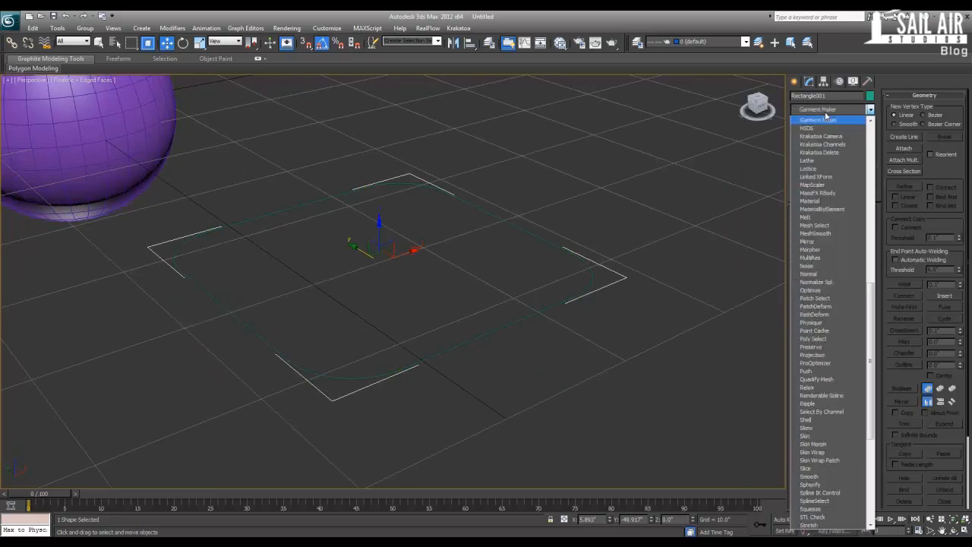
pyautogui.click(818, 118)
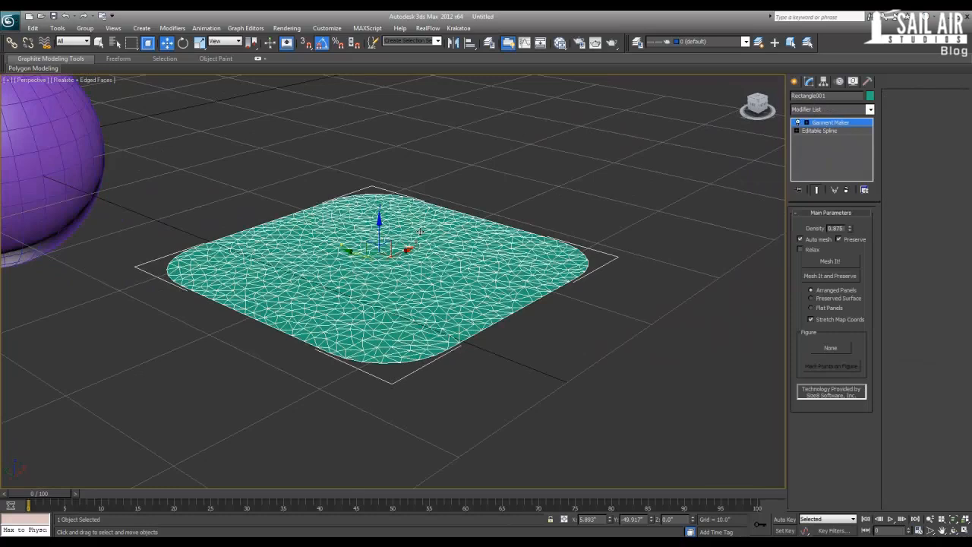
pyautogui.click(798, 121)
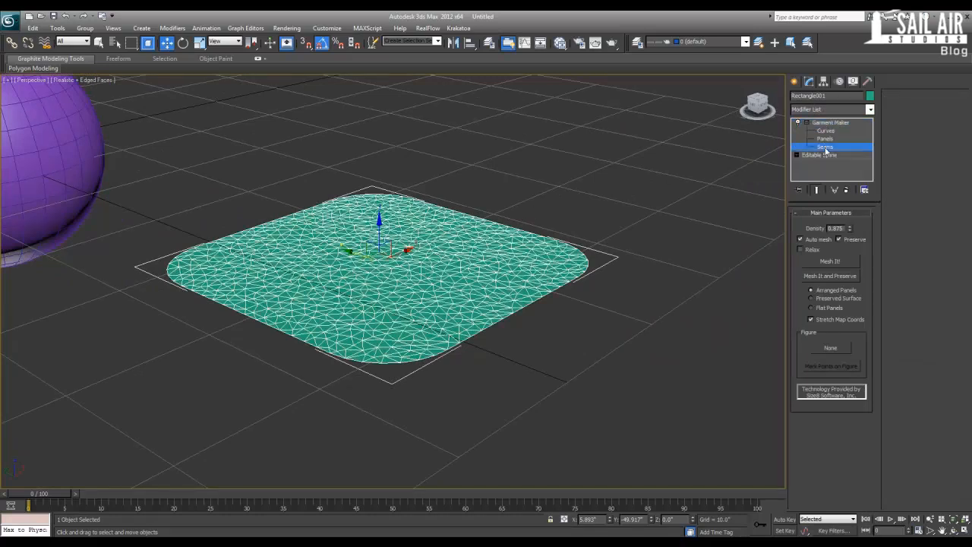
pyautogui.click(830, 121)
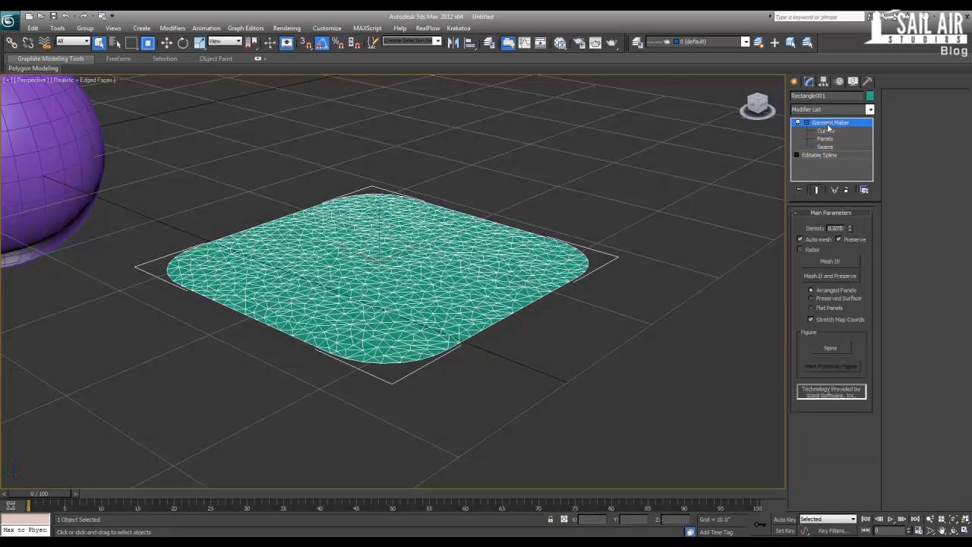
pyautogui.click(818, 155)
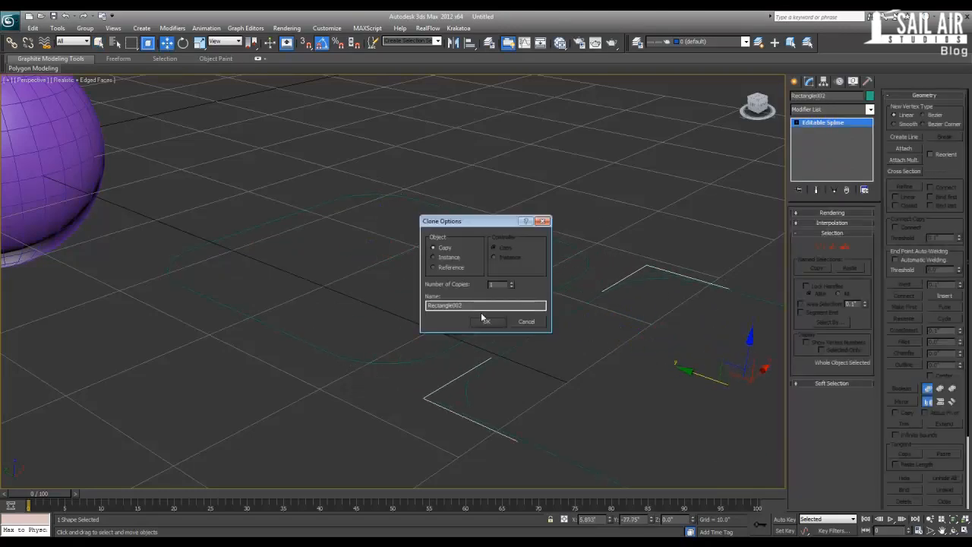
# - Confirm the clone and enter the copy's Garment Maker Panels level
pyautogui.click(483, 321)
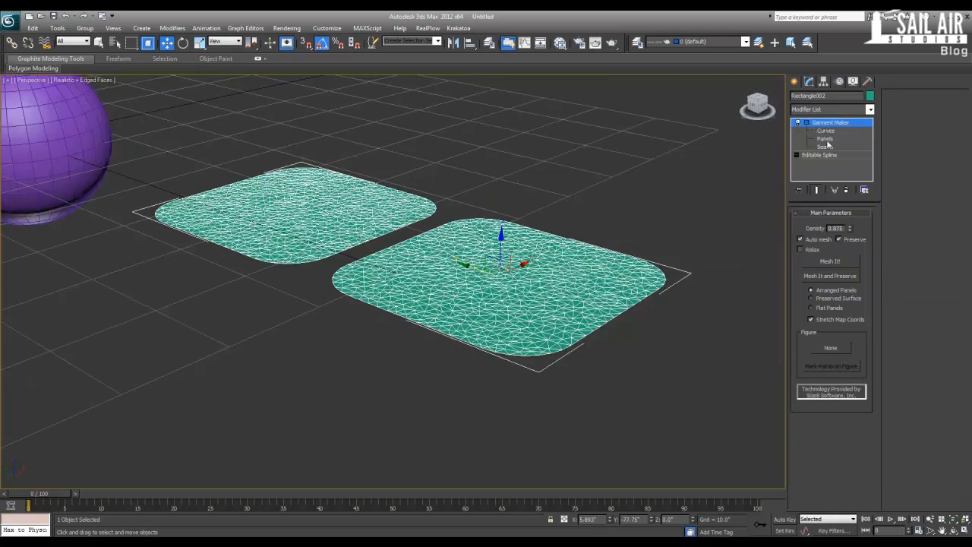
pyautogui.click(825, 138)
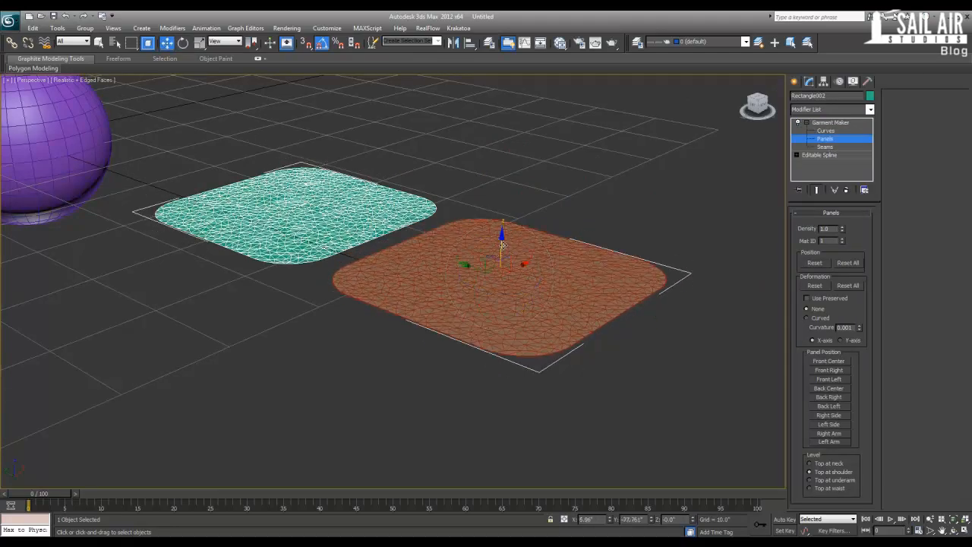
# - Lift one panel above the other, attempt Create Seam at Seams level and dismiss the segment-selection warning
pyautogui.moveTo(502, 240); pyautogui.dragTo(307, 270)
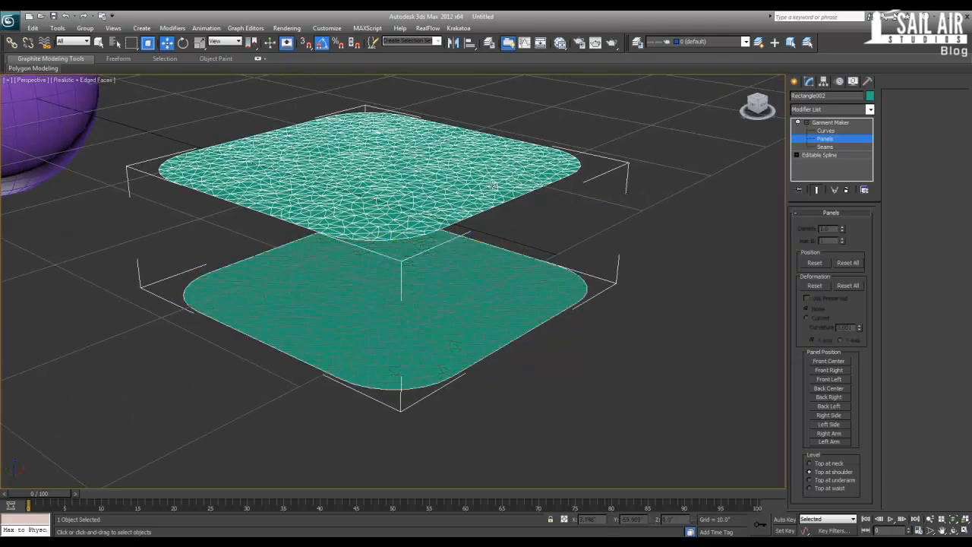
pyautogui.click(824, 145)
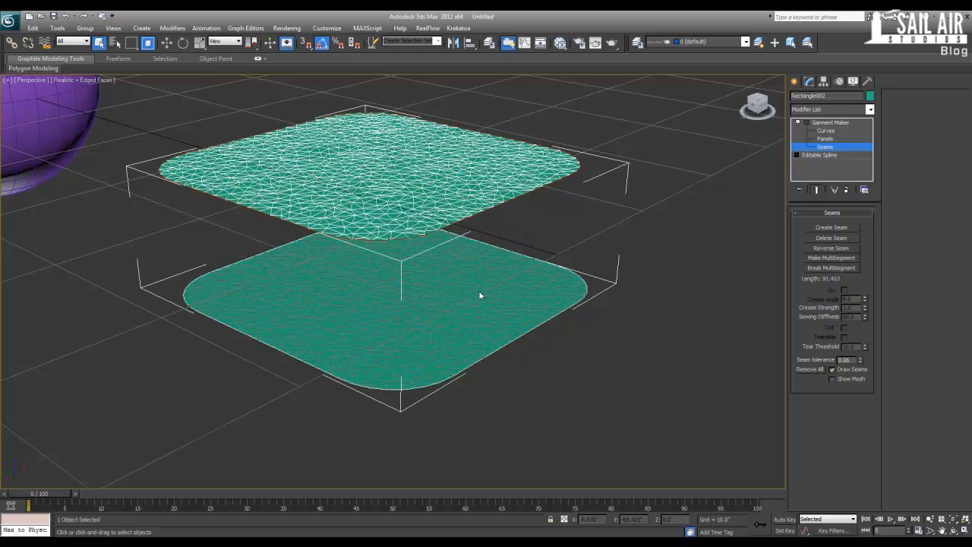
pyautogui.click(831, 228)
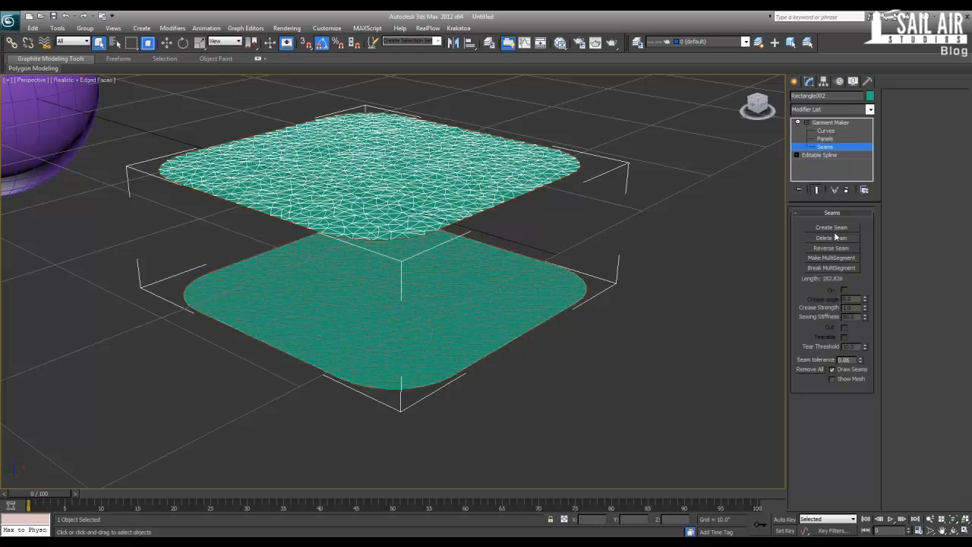
pyautogui.click(831, 237)
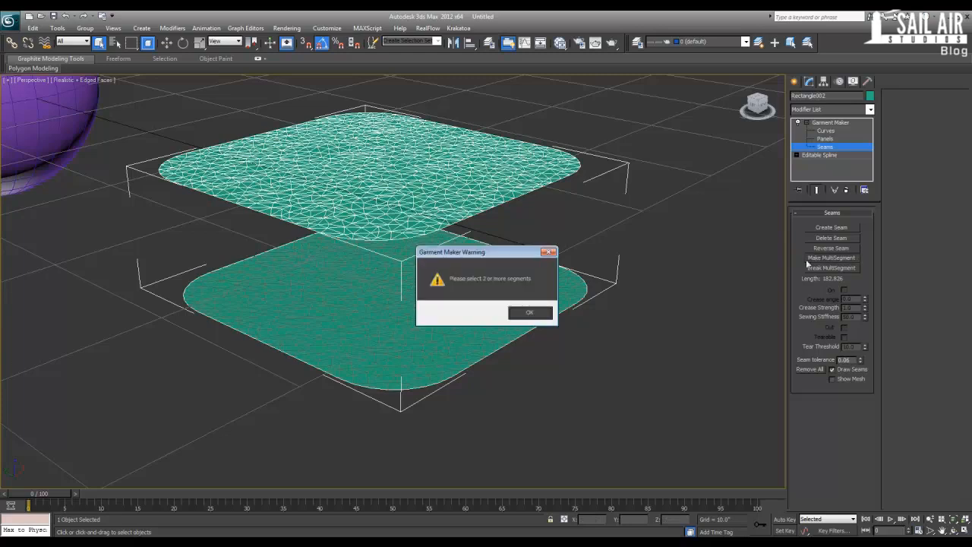
pyautogui.click(529, 313)
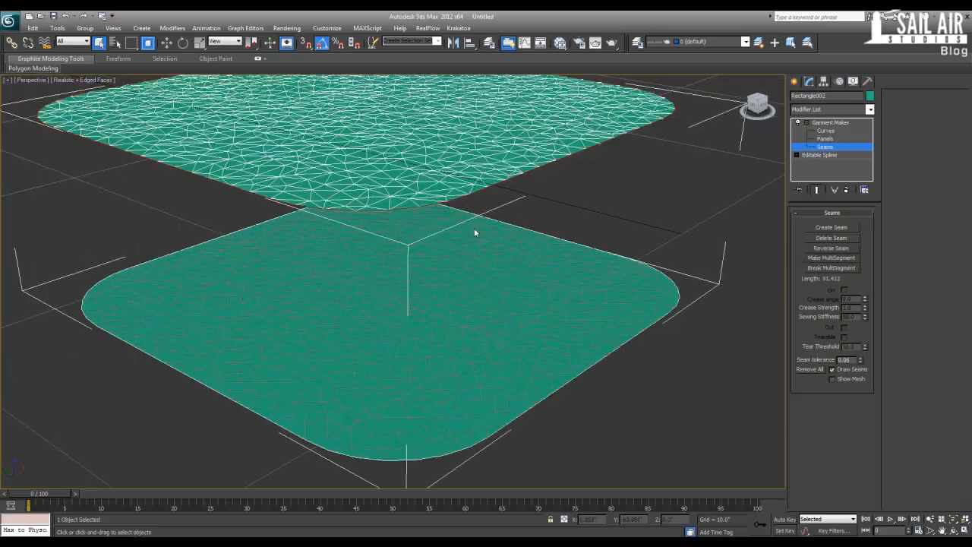
pyautogui.moveTo(647, 336)
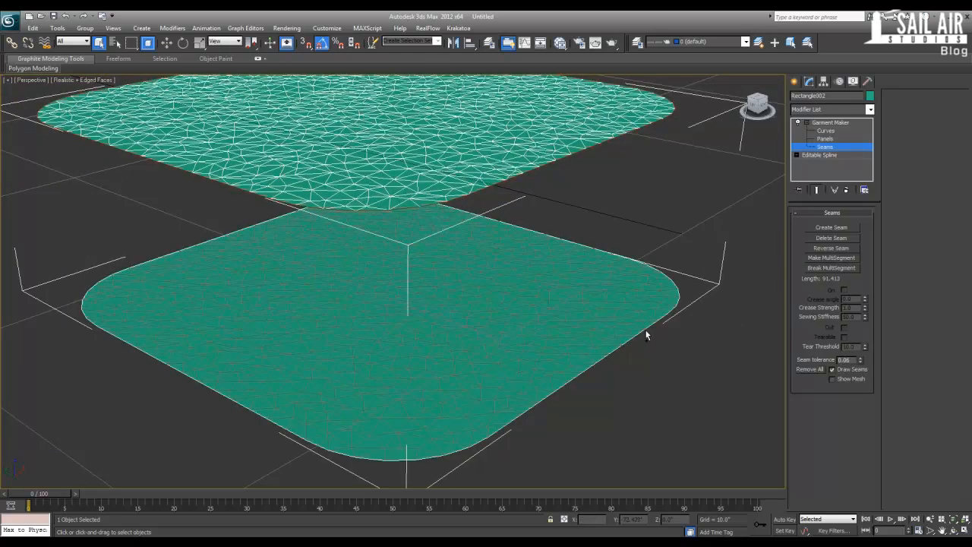
pyautogui.click(830, 258)
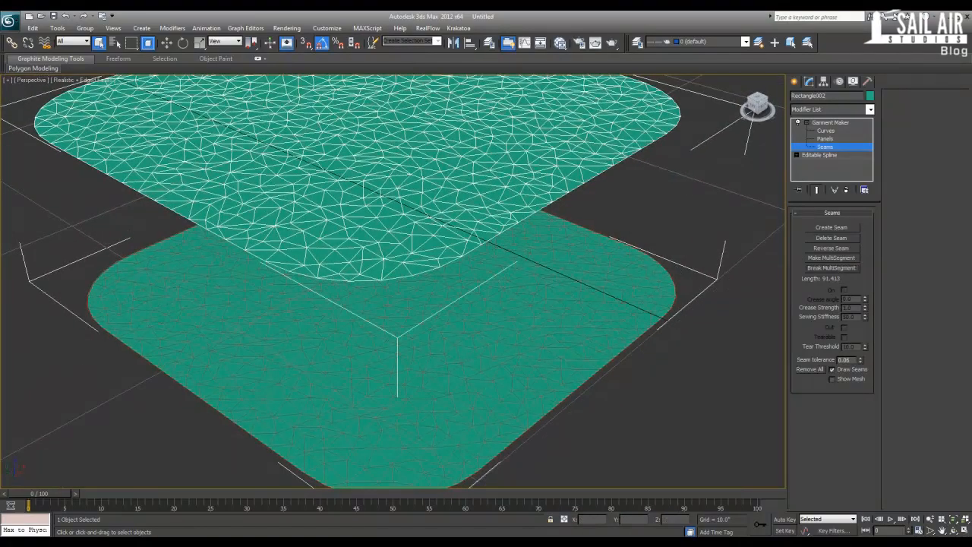
pyautogui.click(829, 121)
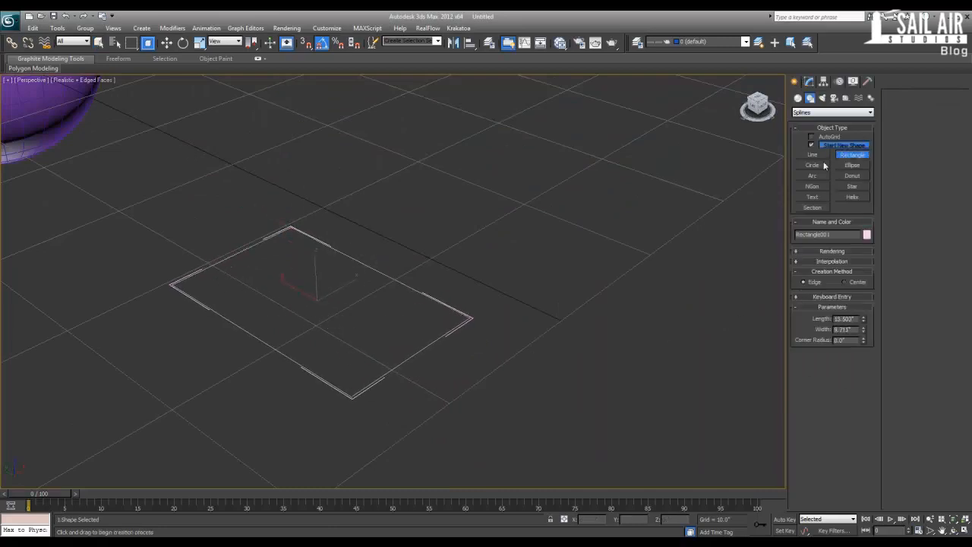
# - Draw a fresh rectangle, make it an editable spline and bevel its corner vertices
pyautogui.click(808, 82)
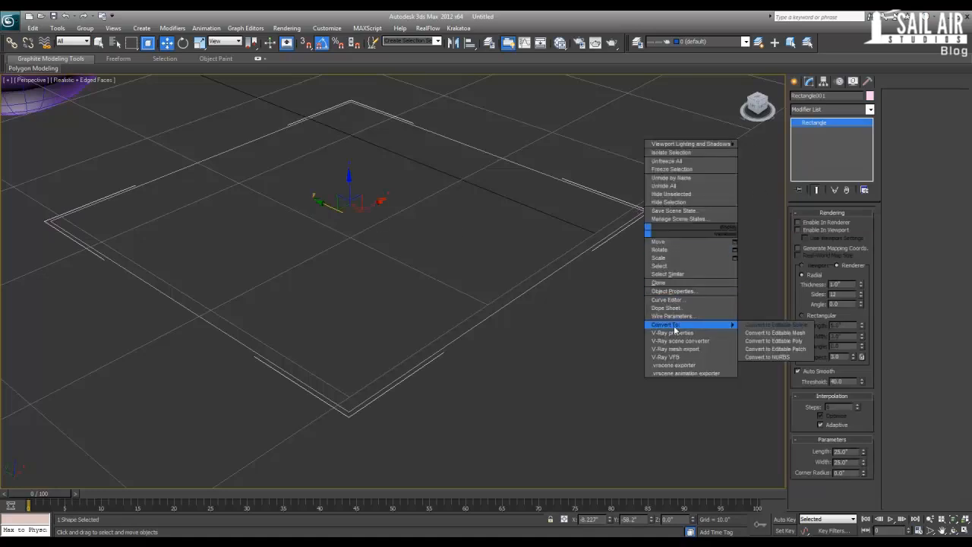
pyautogui.click(778, 325)
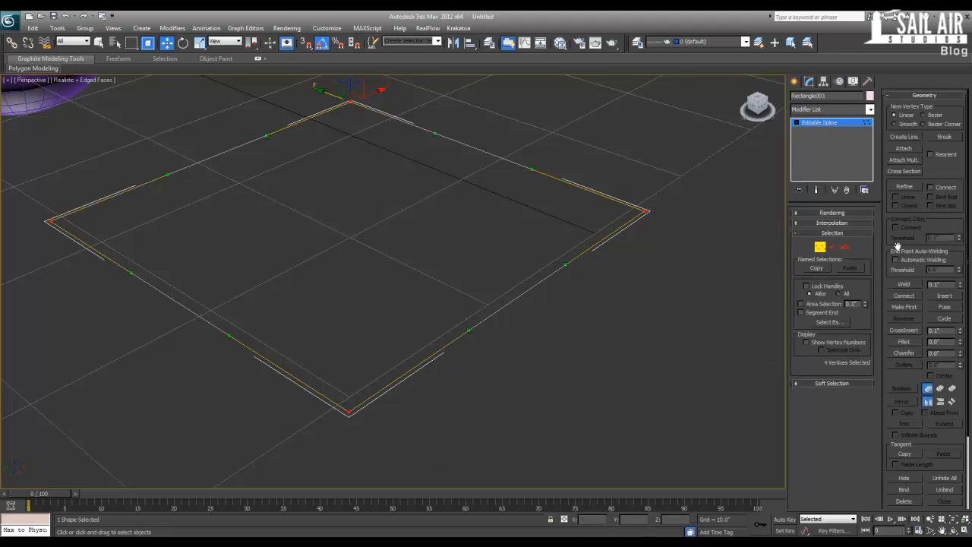
pyautogui.moveTo(893, 313)
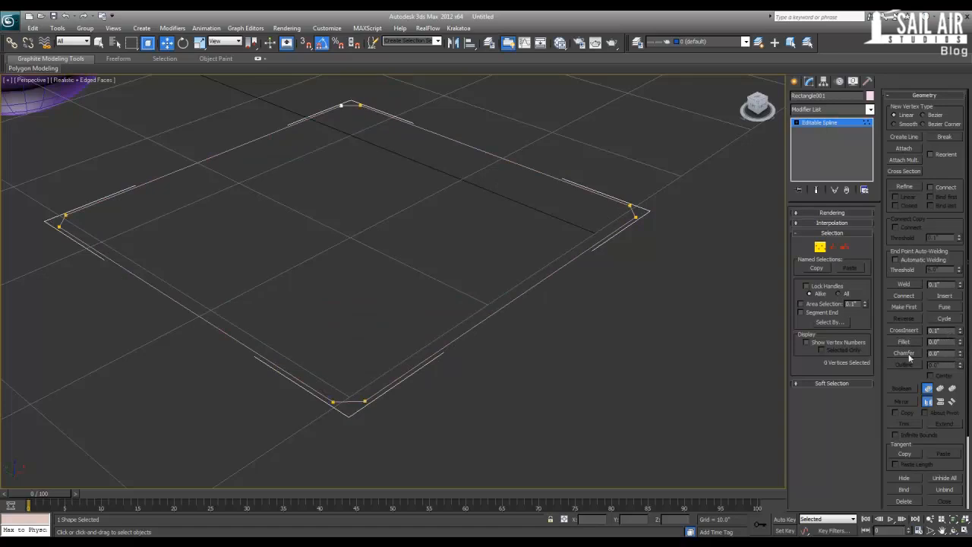
pyautogui.click(346, 401)
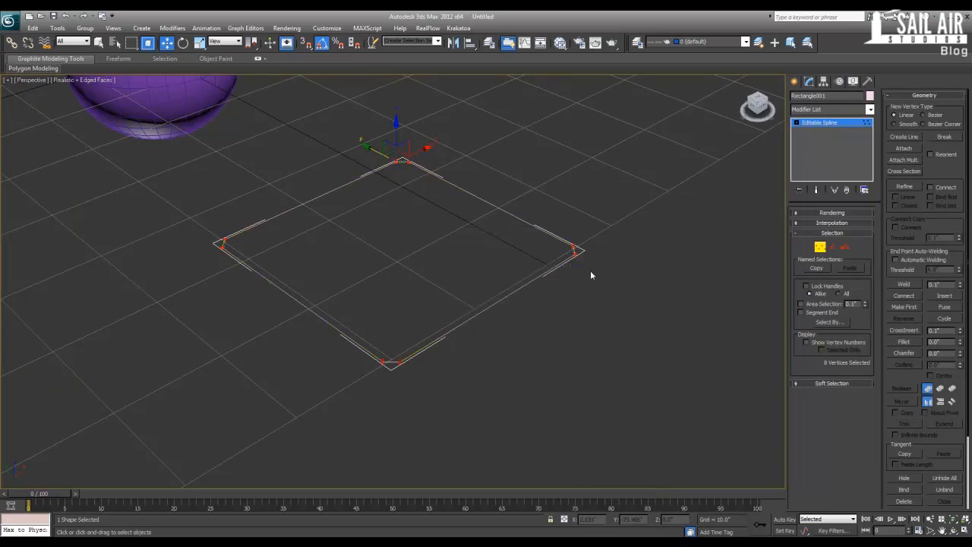
pyautogui.click(820, 122)
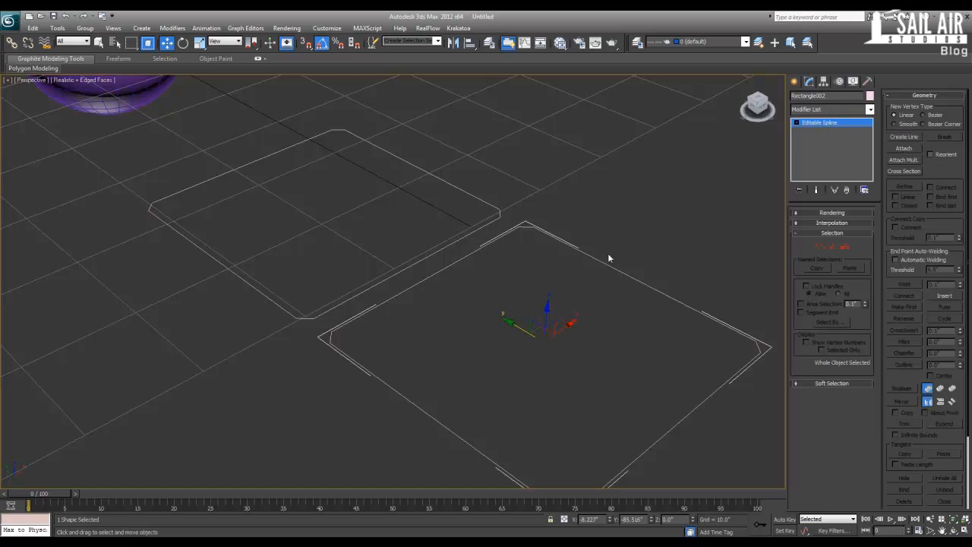
# - Attach the second outline to the spline and apply Garment Maker to mesh both as cloth panels
pyautogui.click(903, 149)
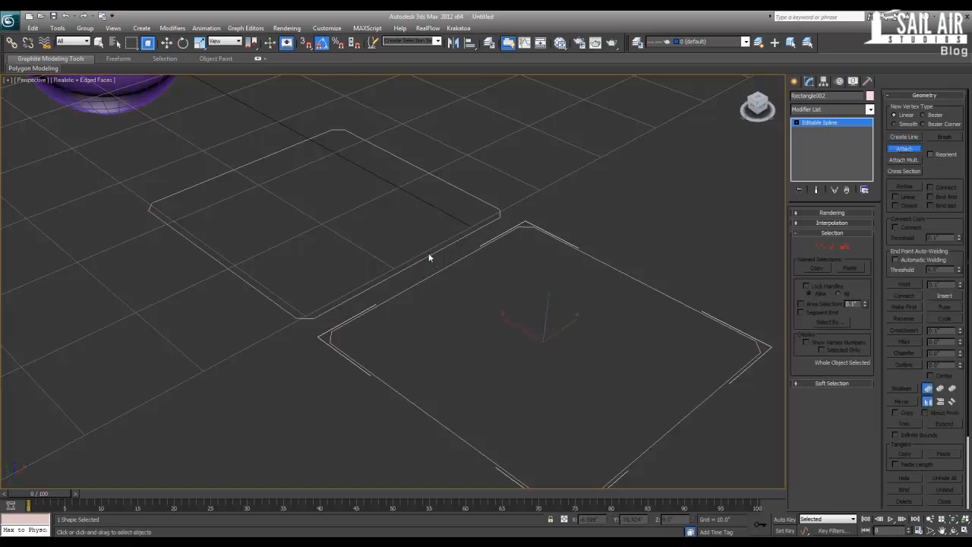
pyautogui.click(869, 109)
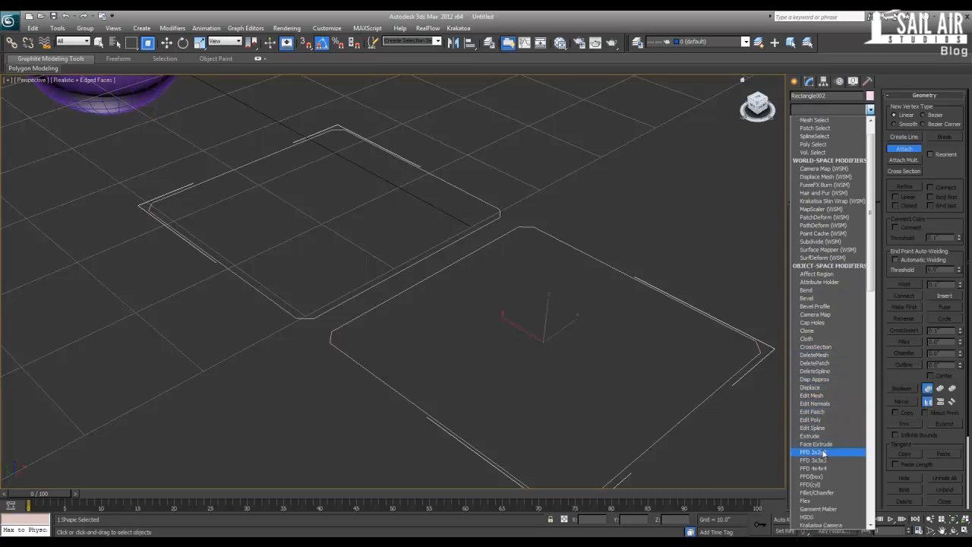
pyautogui.click(817, 508)
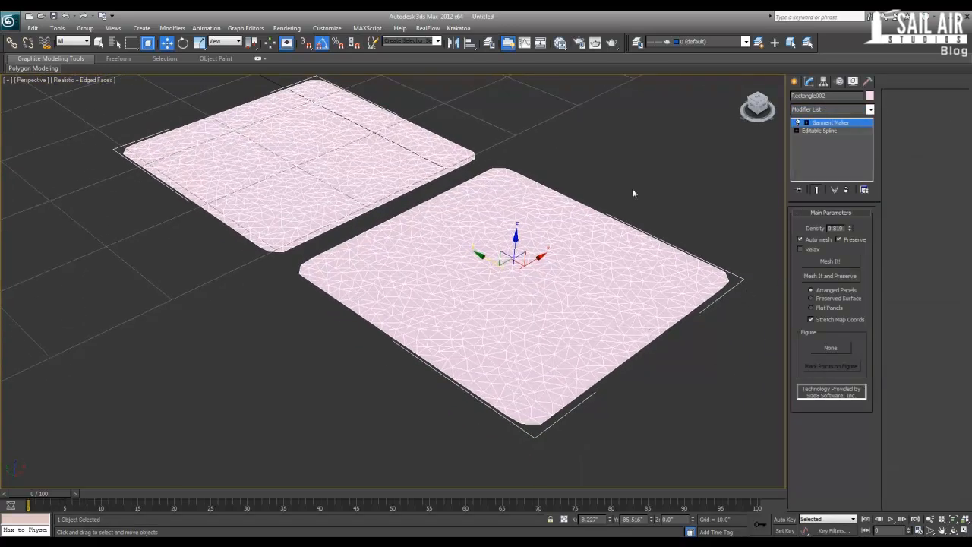
pyautogui.click(798, 122)
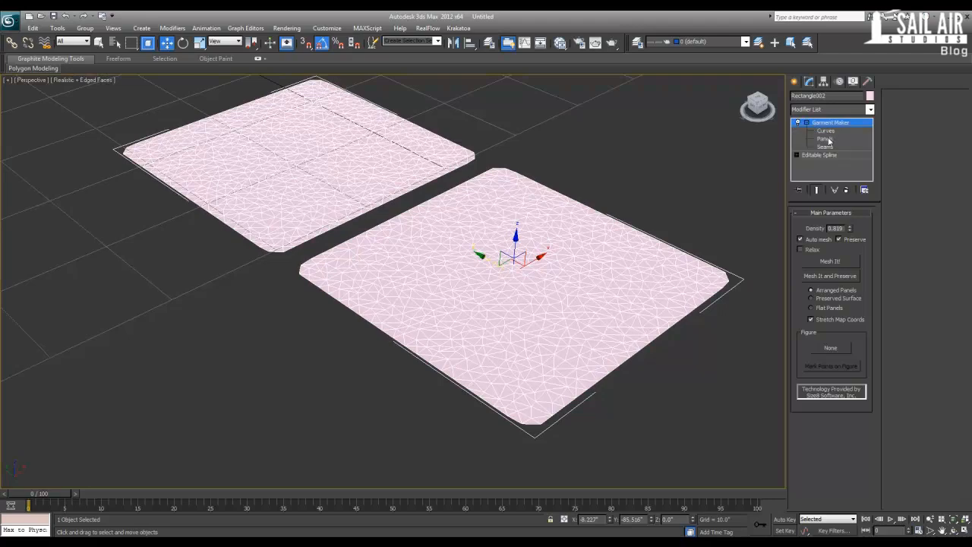
pyautogui.click(825, 138)
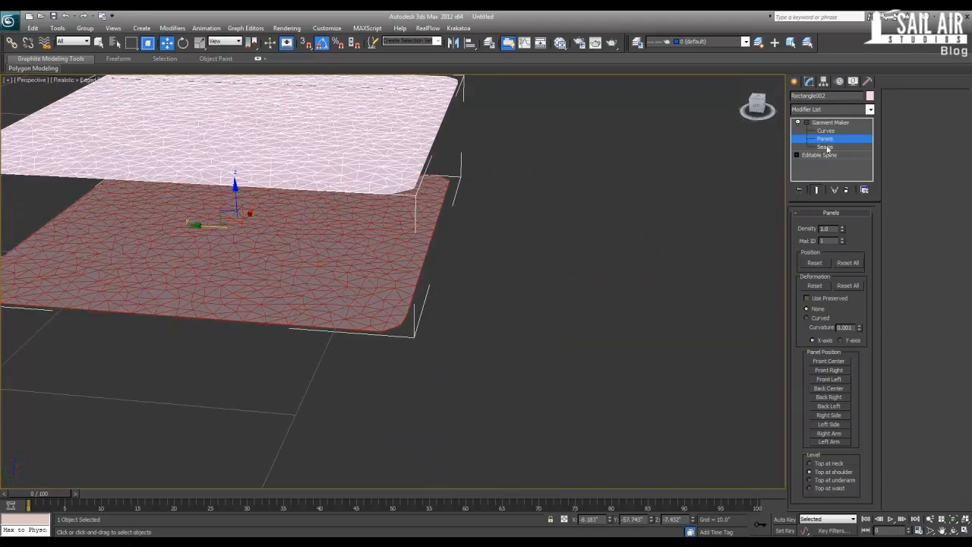
# - Attempt Create Seam at Seams level, dismiss the topology warning and return to the top level
pyautogui.click(825, 146)
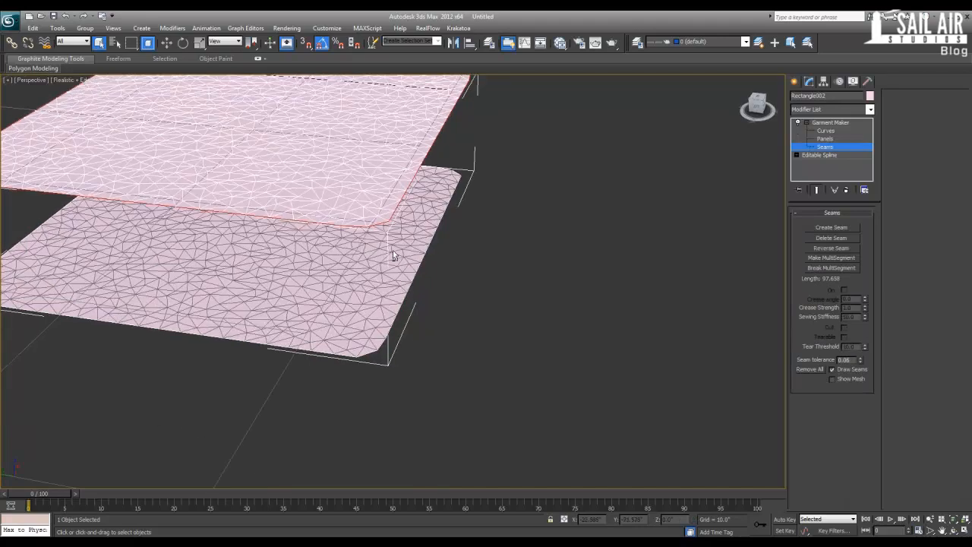
pyautogui.click(830, 228)
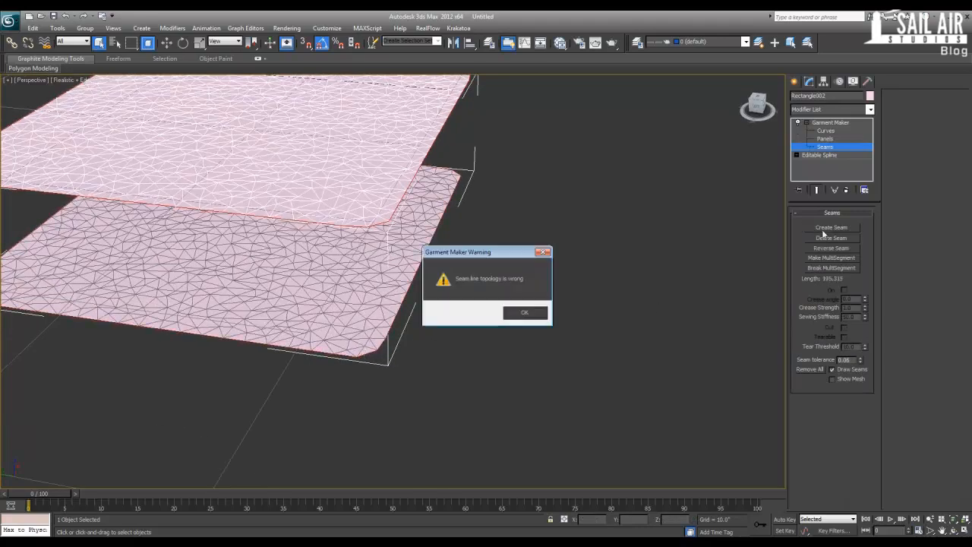
pyautogui.click(525, 313)
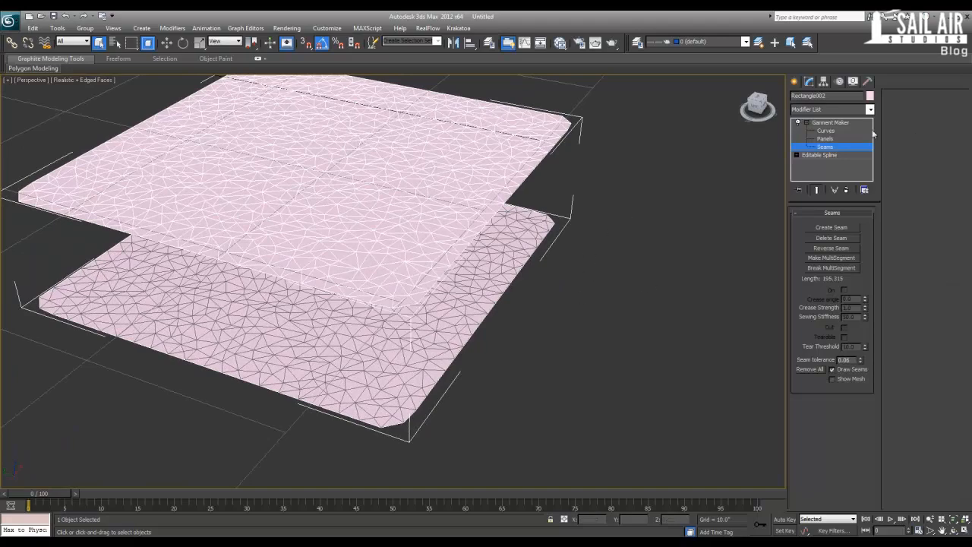
pyautogui.click(830, 122)
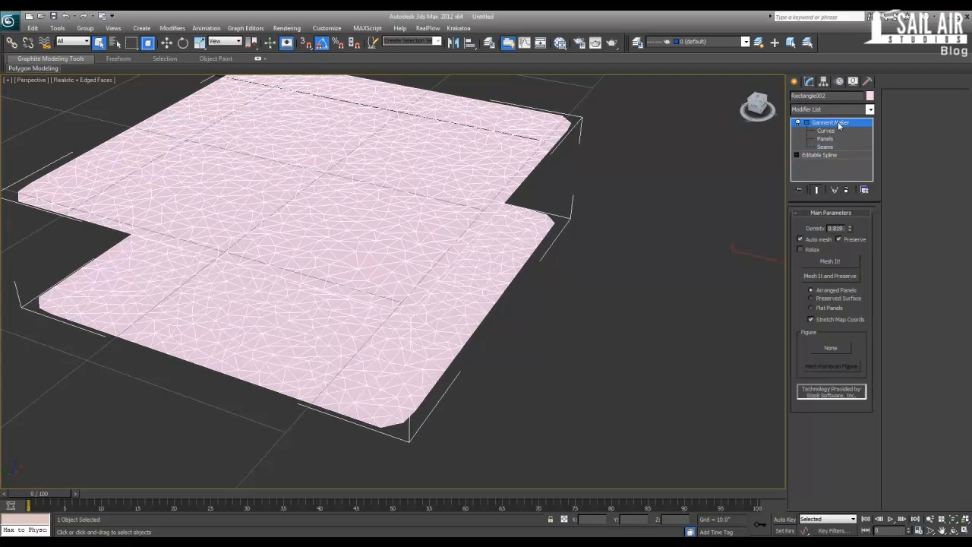
# - Delete the Garment Maker modifier and break the spline at its selected corner vertices
pyautogui.click(819, 155)
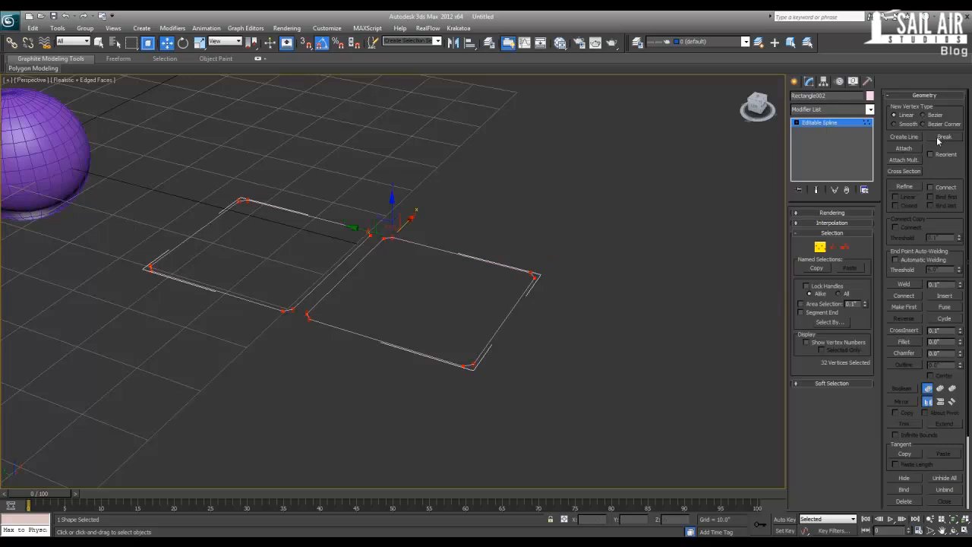
pyautogui.click(532, 275)
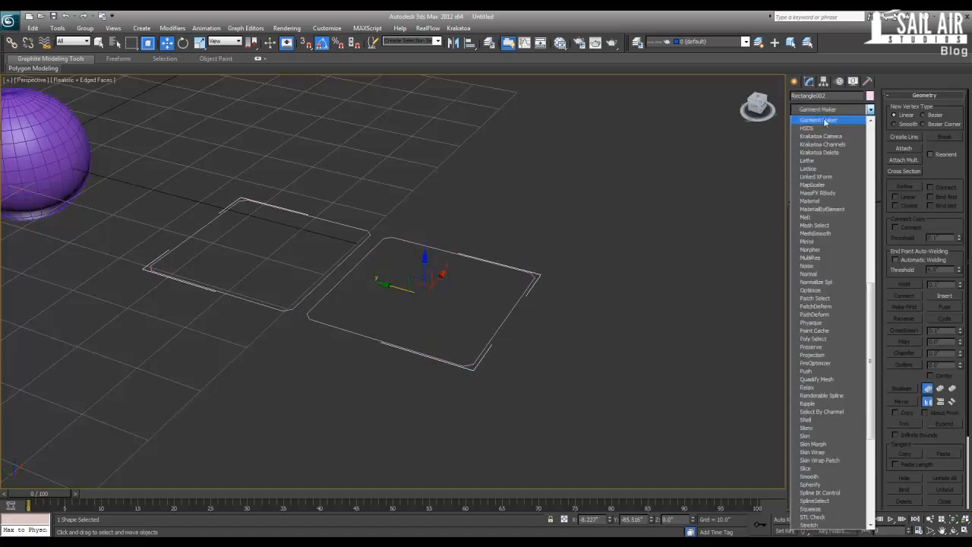
# - Reapply Garment Maker, stack one panel over the other at Panels level and try Create Seam
pyautogui.click(819, 119)
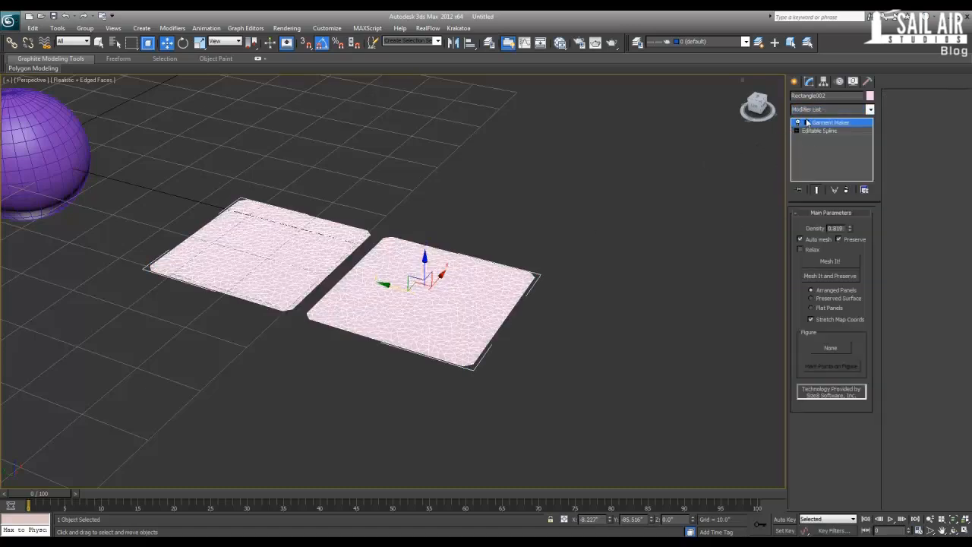
pyautogui.click(824, 138)
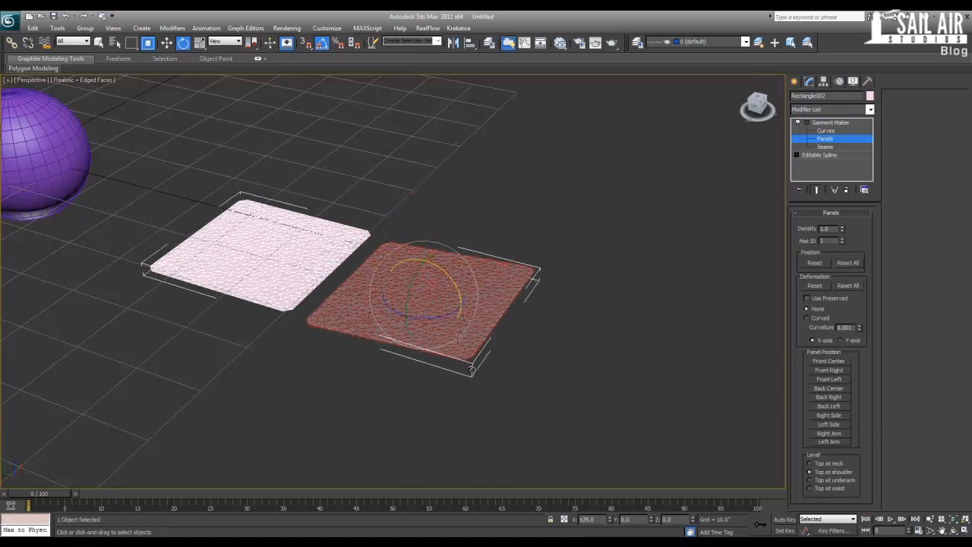
pyautogui.moveTo(423, 301); pyautogui.dragTo(422, 326)
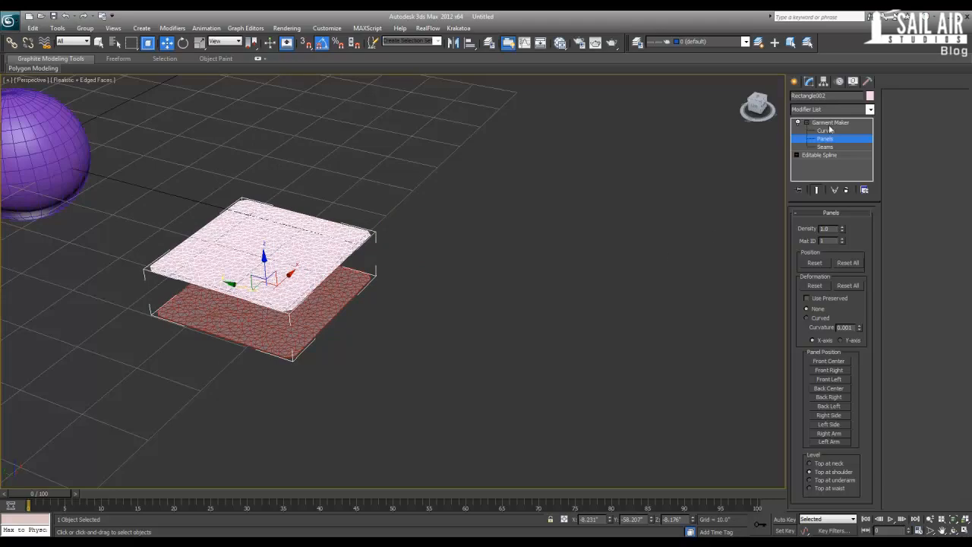
pyautogui.click(823, 146)
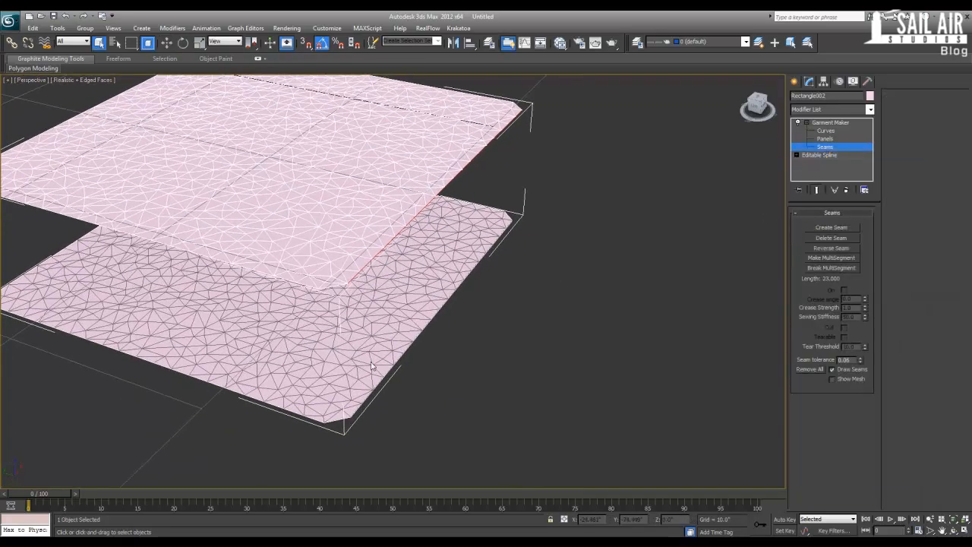
pyautogui.click(831, 228)
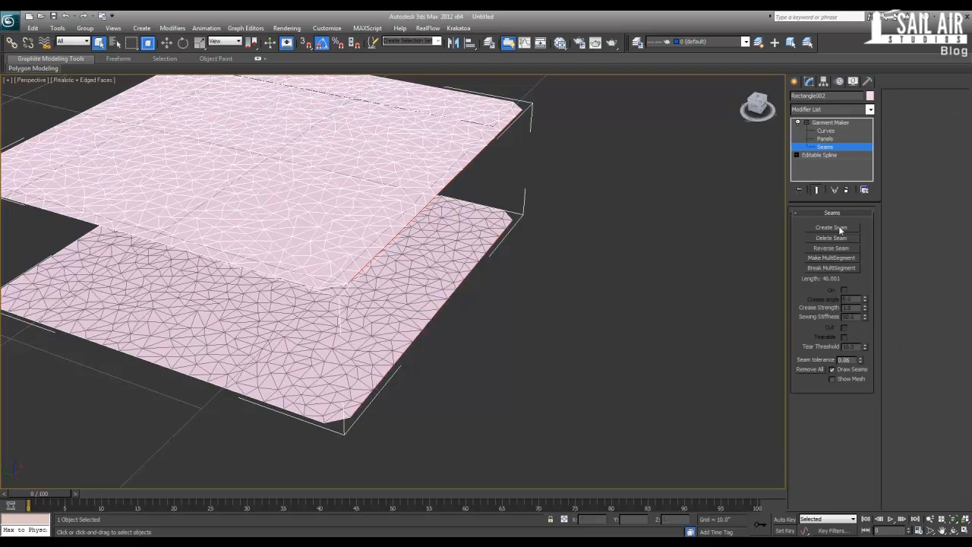
pyautogui.click(831, 228)
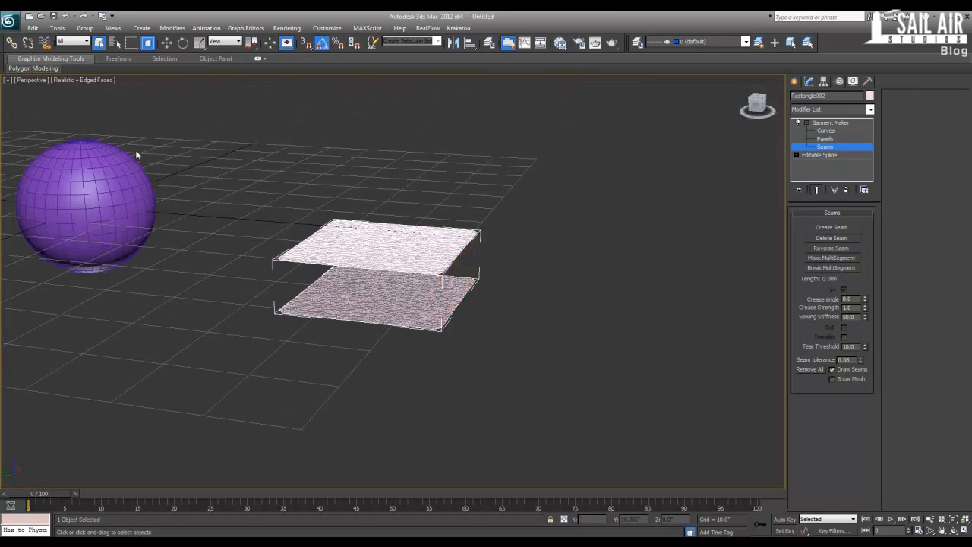
pyautogui.moveTo(155, 205)
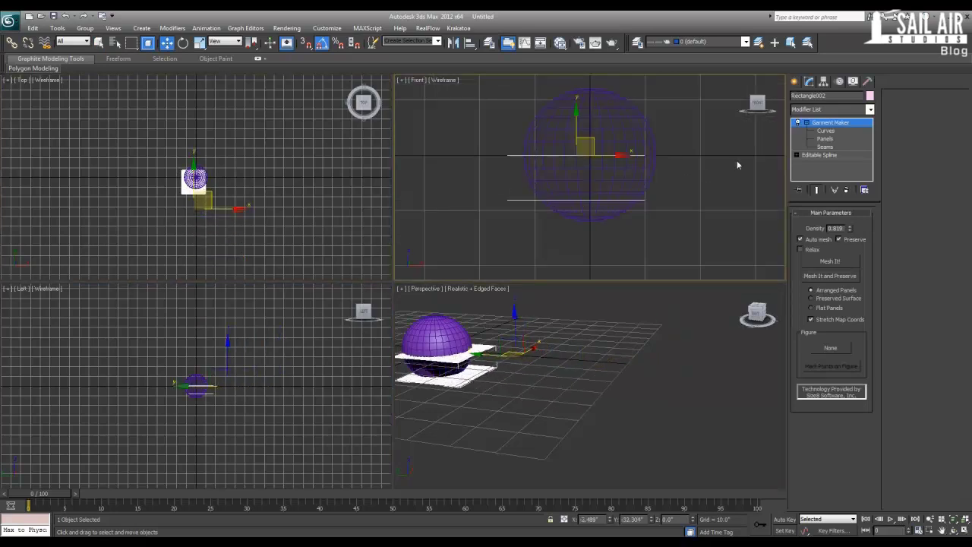
# - Select a cloth panel and raise it in the Front view so the sphere sits between the two panels
pyautogui.click(826, 138)
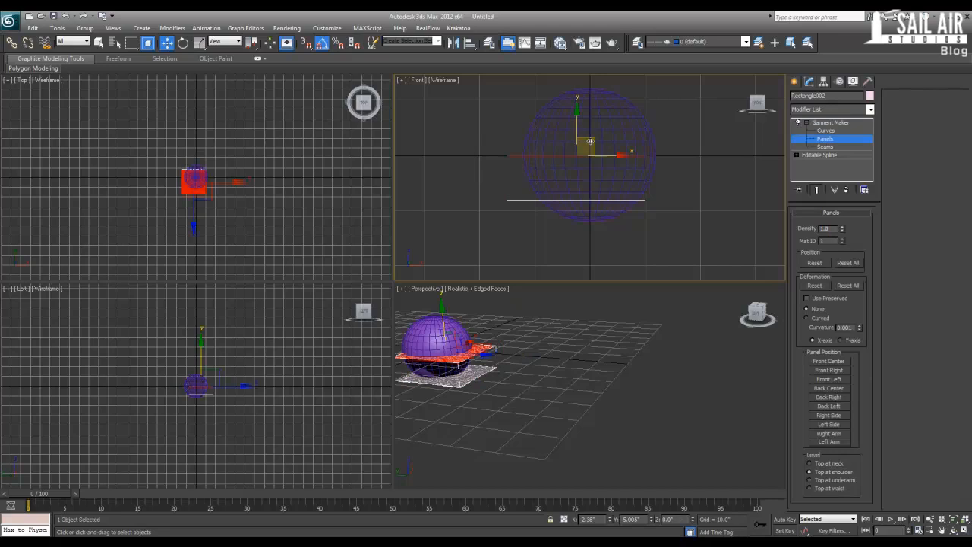
pyautogui.moveTo(589, 142); pyautogui.dragTo(584, 192)
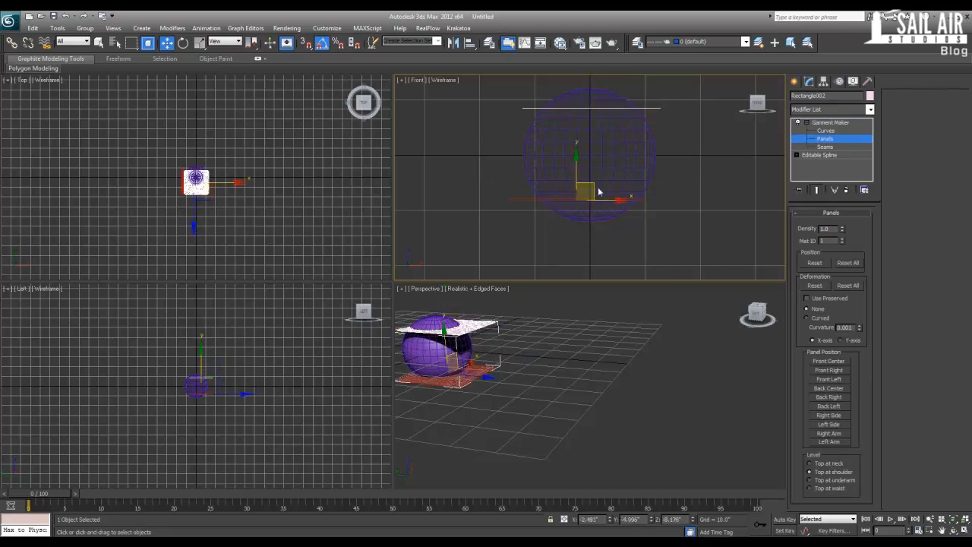
pyautogui.moveTo(584, 191); pyautogui.dragTo(599, 205)
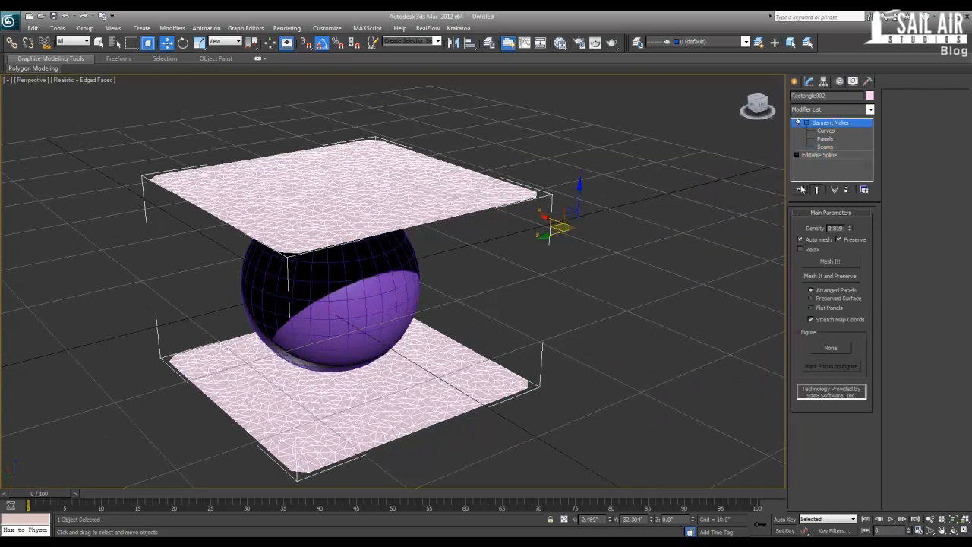
# - At Garment Maker's Seams level, stitch the first pair of matching panel edges together
pyautogui.click(824, 146)
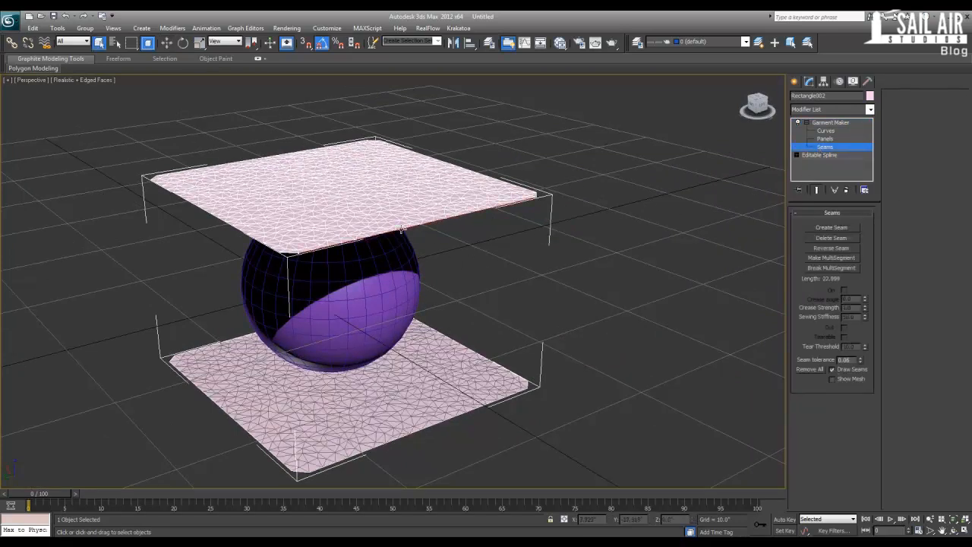
pyautogui.click(439, 425)
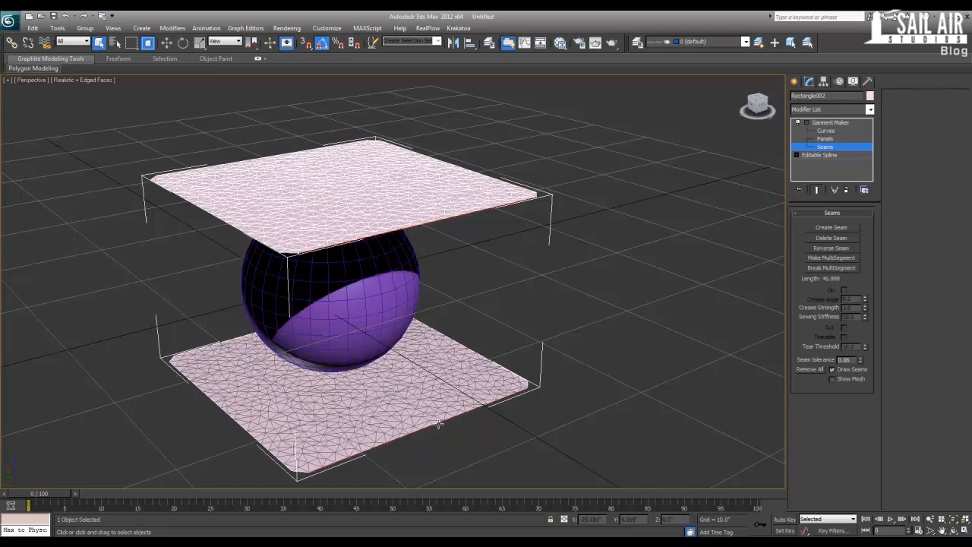
pyautogui.click(831, 228)
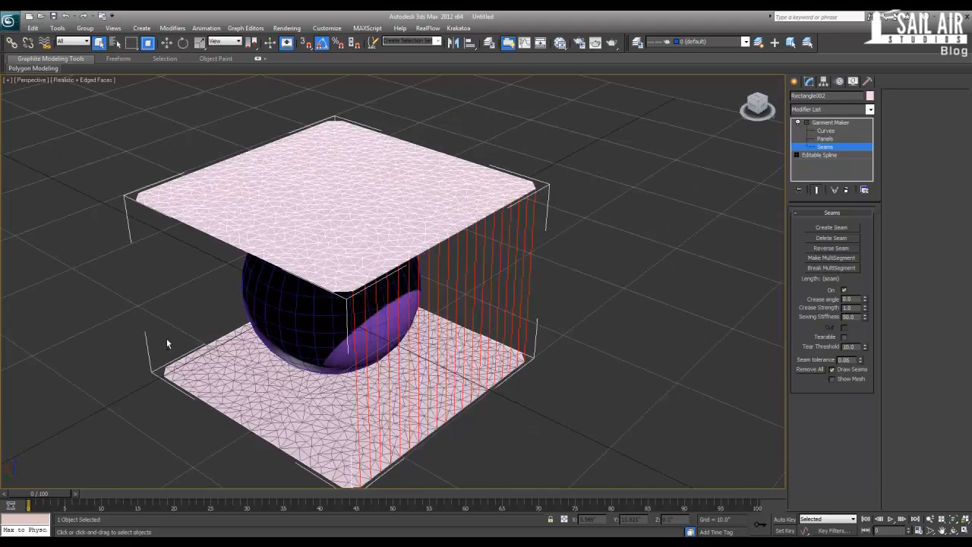
pyautogui.moveTo(167, 343); pyautogui.dragTo(338, 233)
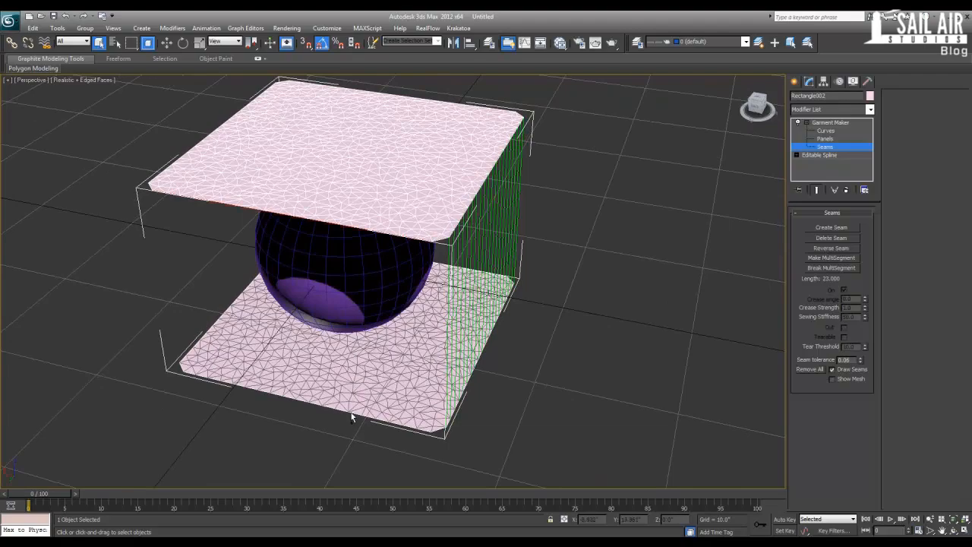
pyautogui.click(830, 228)
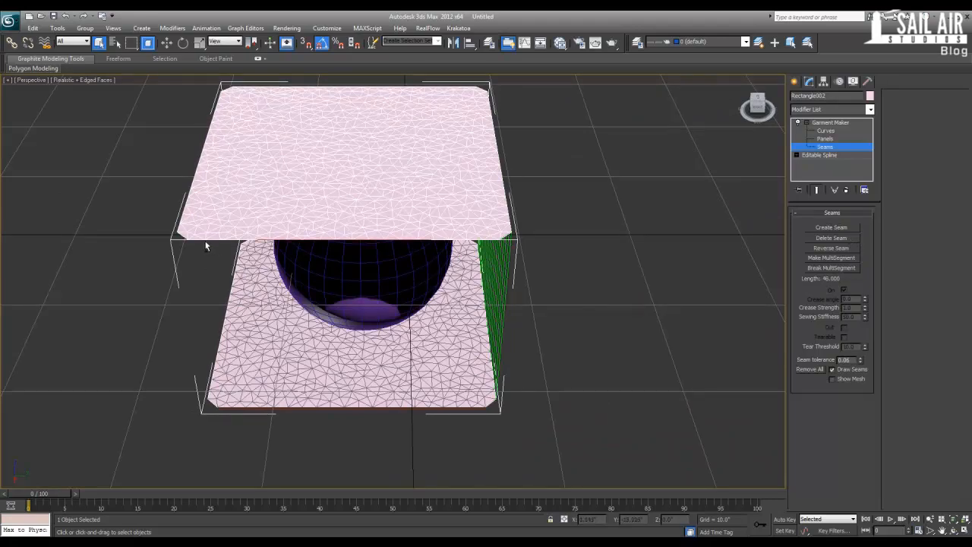
# - Seam the remaining far panel edges so the panels box in the sphere, then return to the main parameters
pyautogui.moveTo(342, 265); pyautogui.dragTo(364, 227)
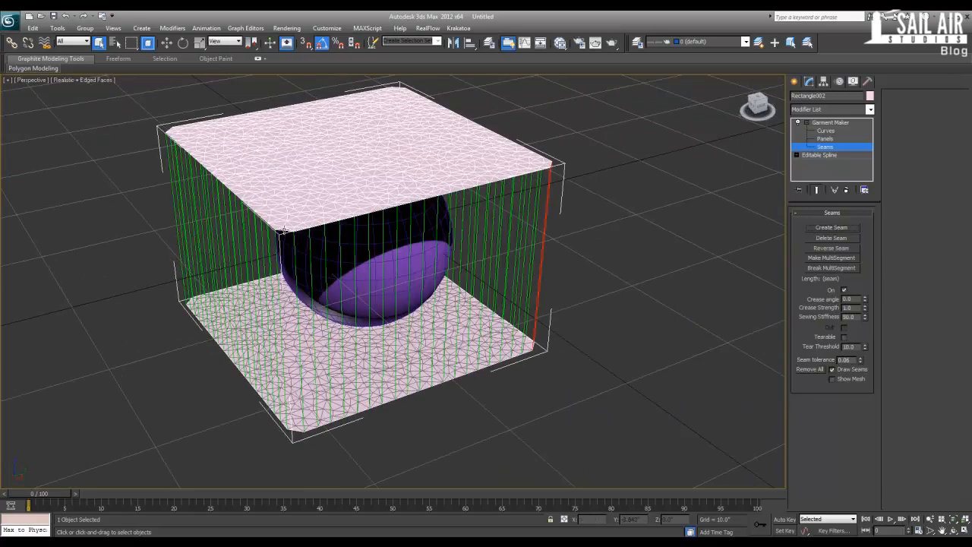
pyautogui.click(831, 237)
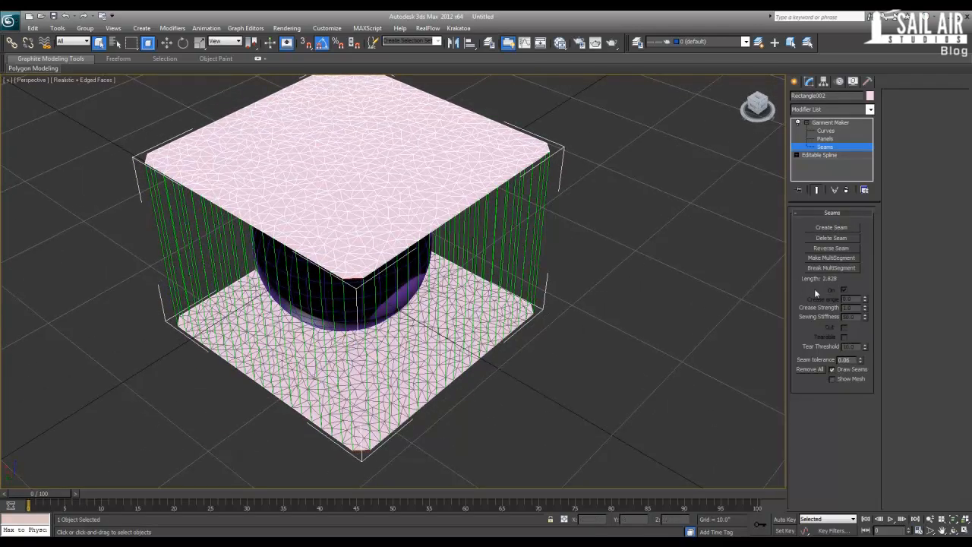
pyautogui.click(829, 122)
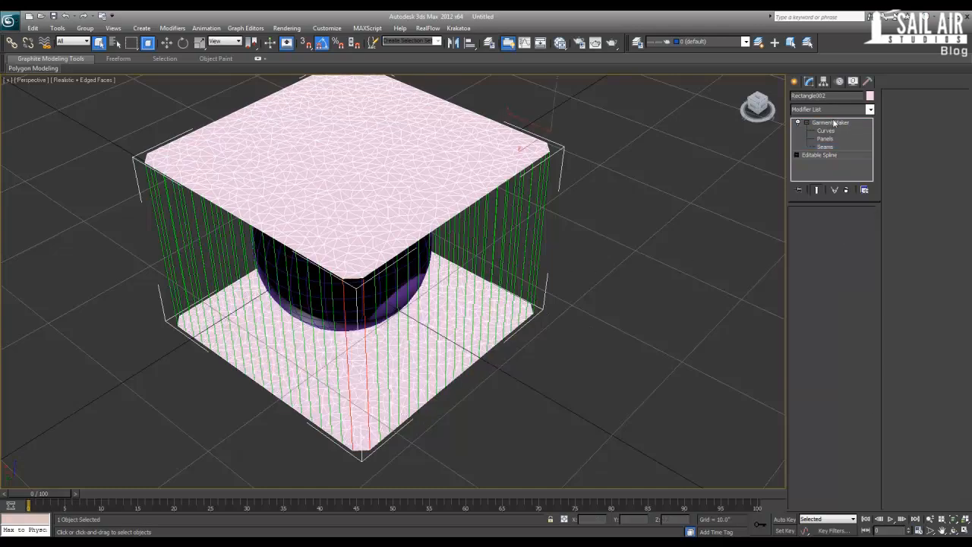
pyautogui.click(830, 122)
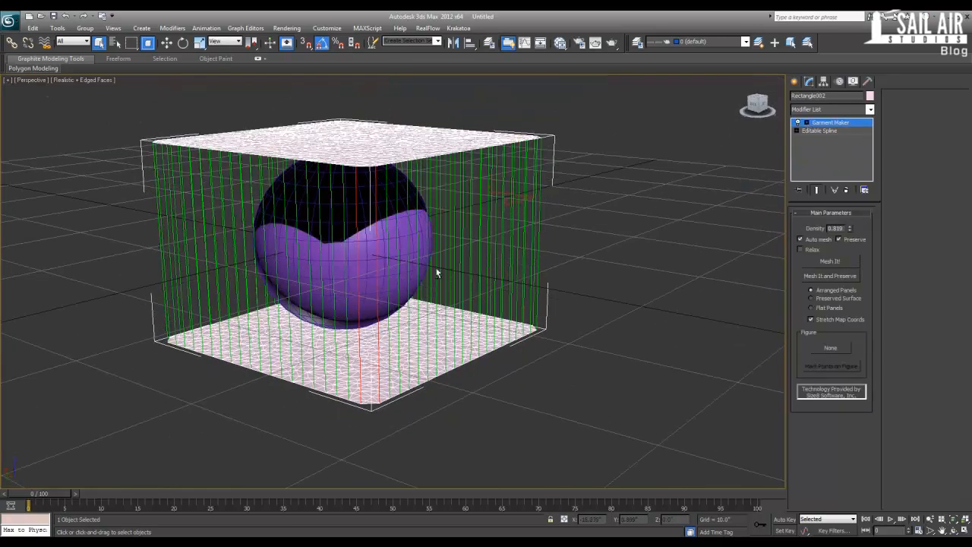
pyautogui.moveTo(437, 272); pyautogui.dragTo(319, 155)
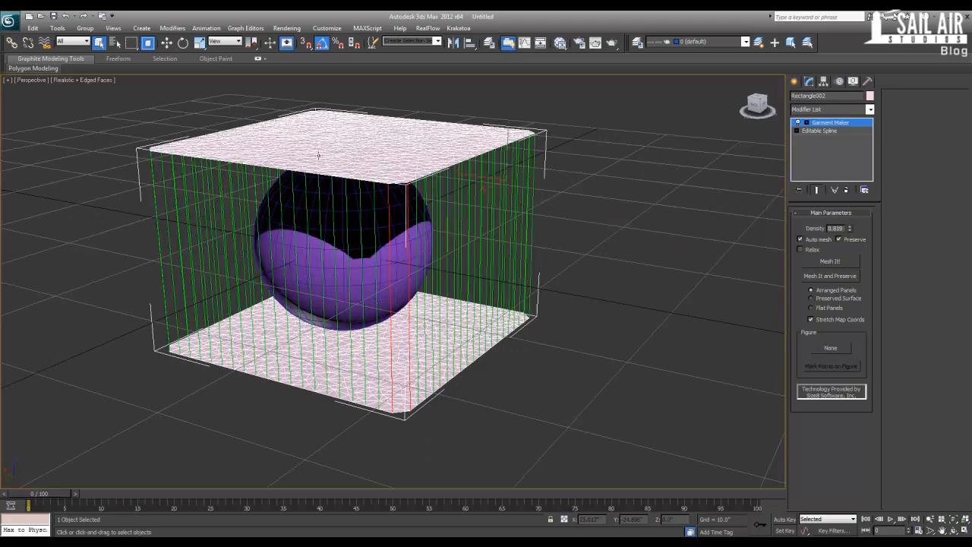
pyautogui.moveTo(493, 266)
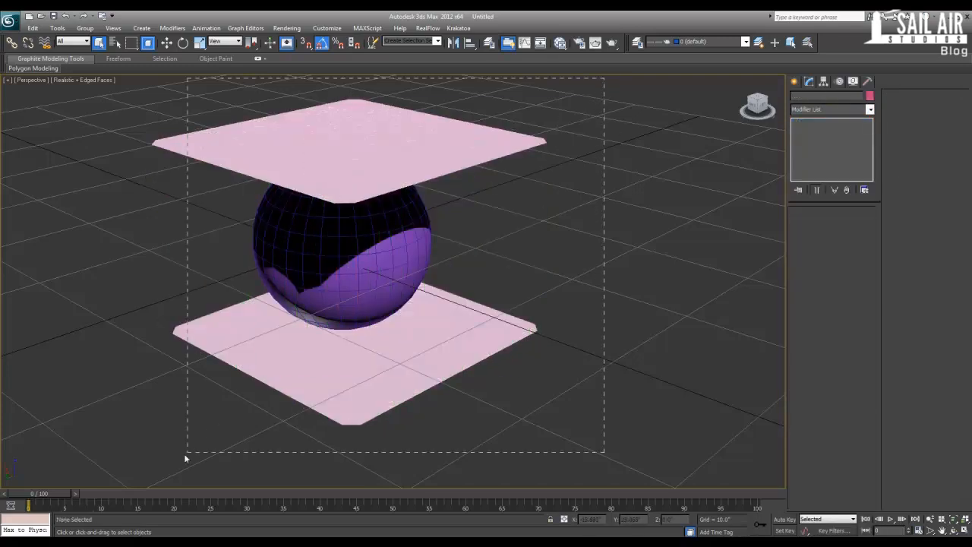
# - Add a Cloth modifier to both objects, making the rectangle cloth with a fabric preset and the sphere a collision object
pyautogui.click(866, 109)
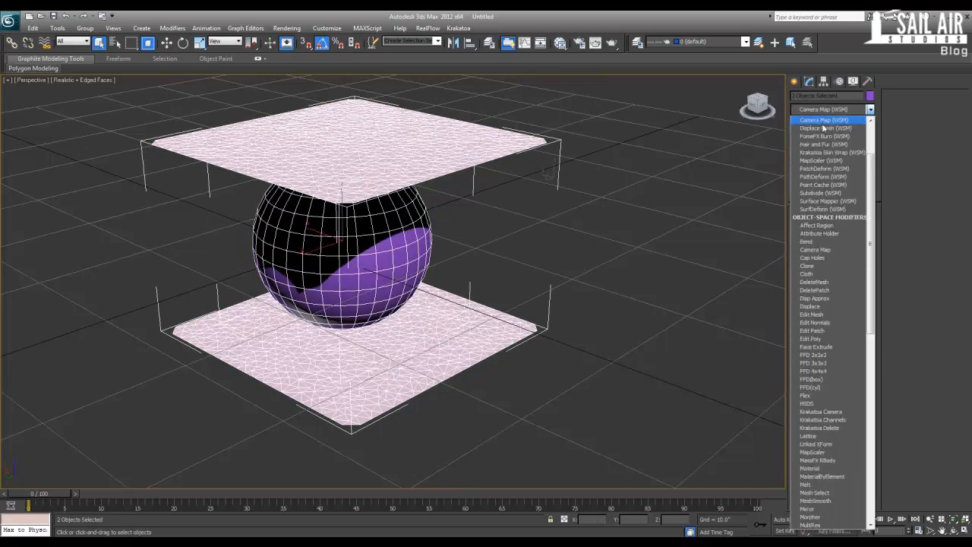
pyautogui.click(806, 273)
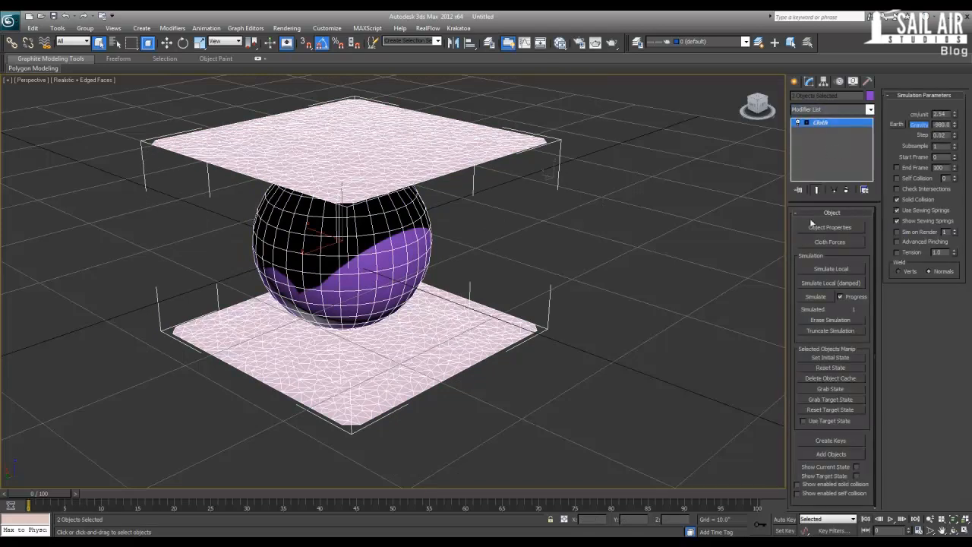
pyautogui.click(829, 226)
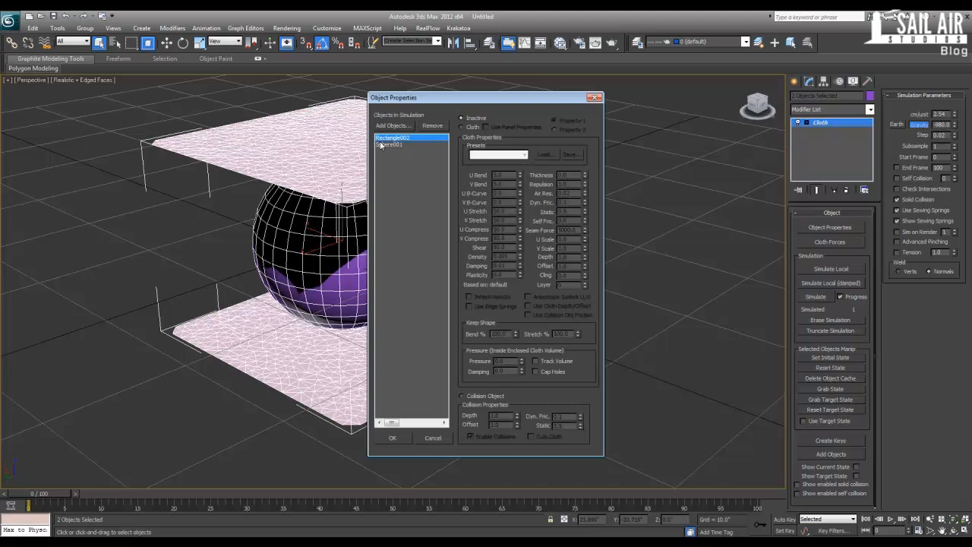
pyautogui.click(522, 155)
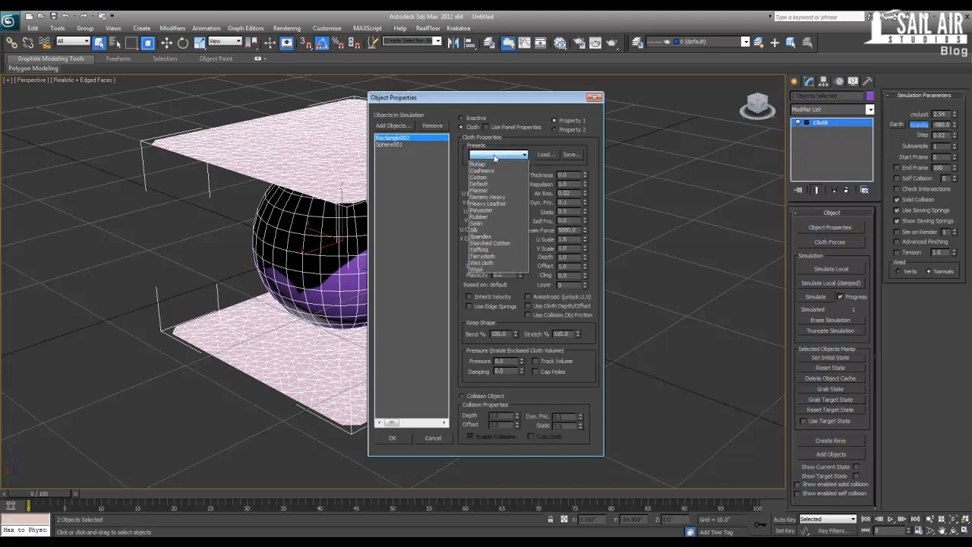
pyautogui.moveTo(483, 173)
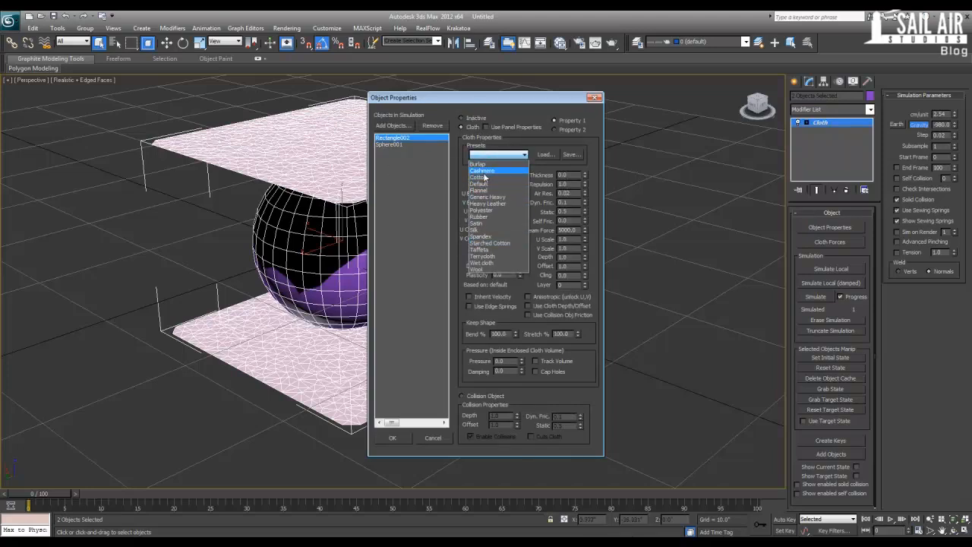
pyautogui.click(483, 170)
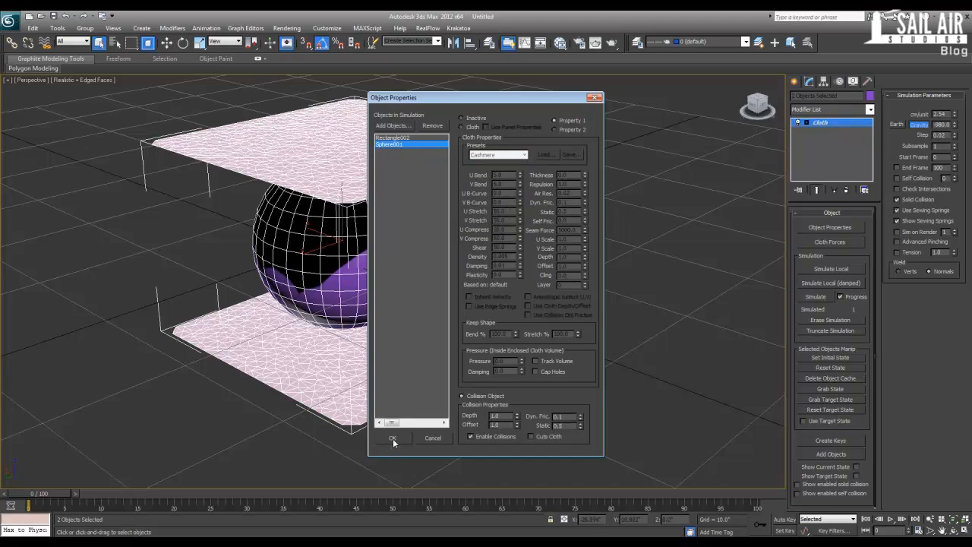
pyautogui.click(392, 438)
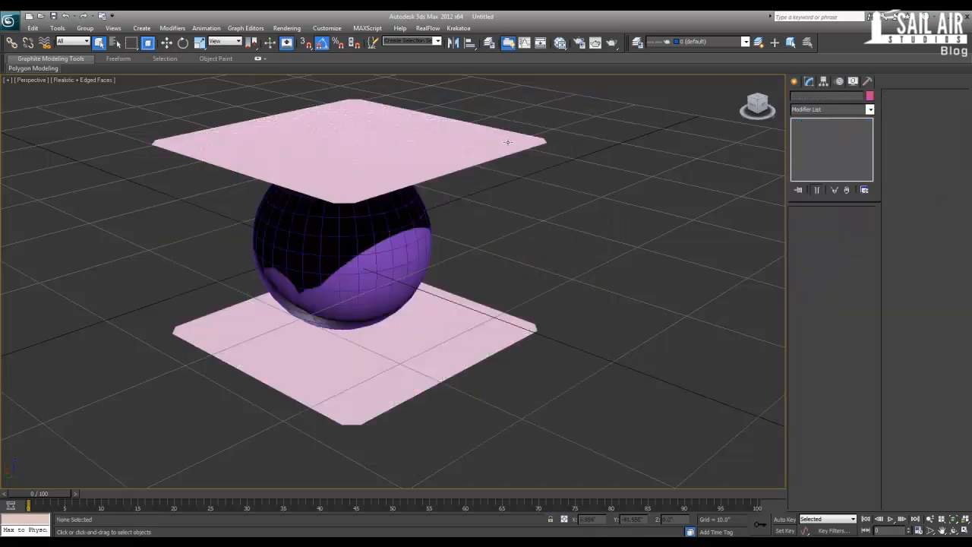
pyautogui.click(830, 268)
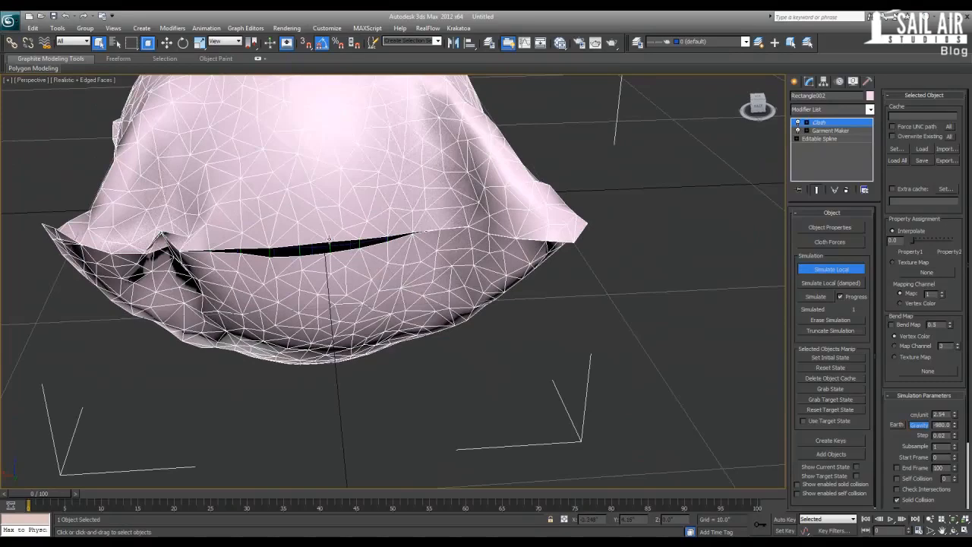
pyautogui.click(831, 268)
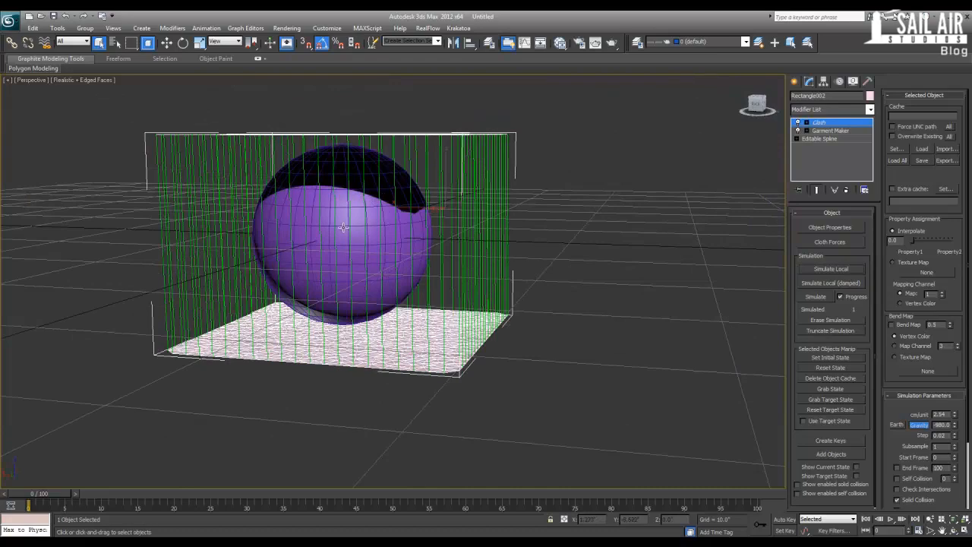
# - Run Simulate Local until the panels sew into a sheet draped over the sphere, then stop it
pyautogui.click(343, 233)
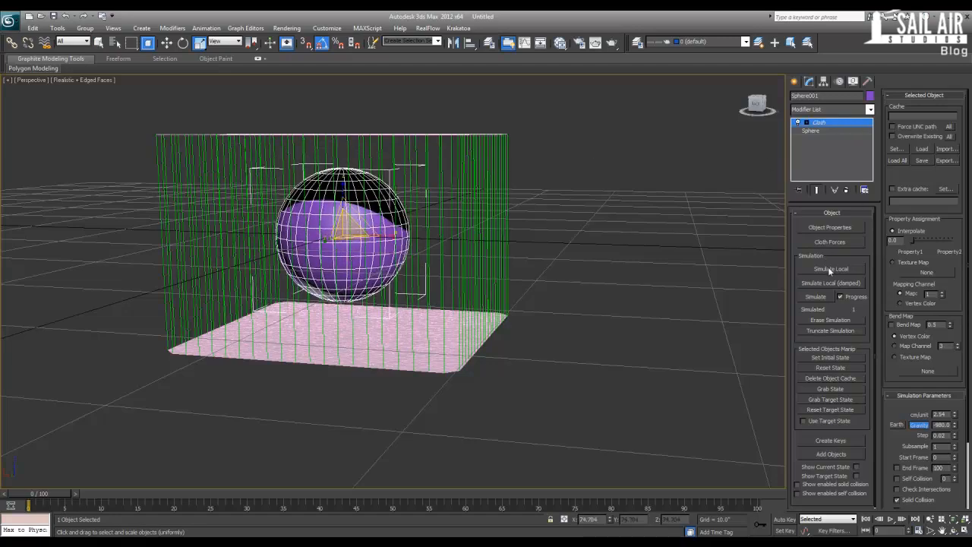
pyautogui.click(830, 269)
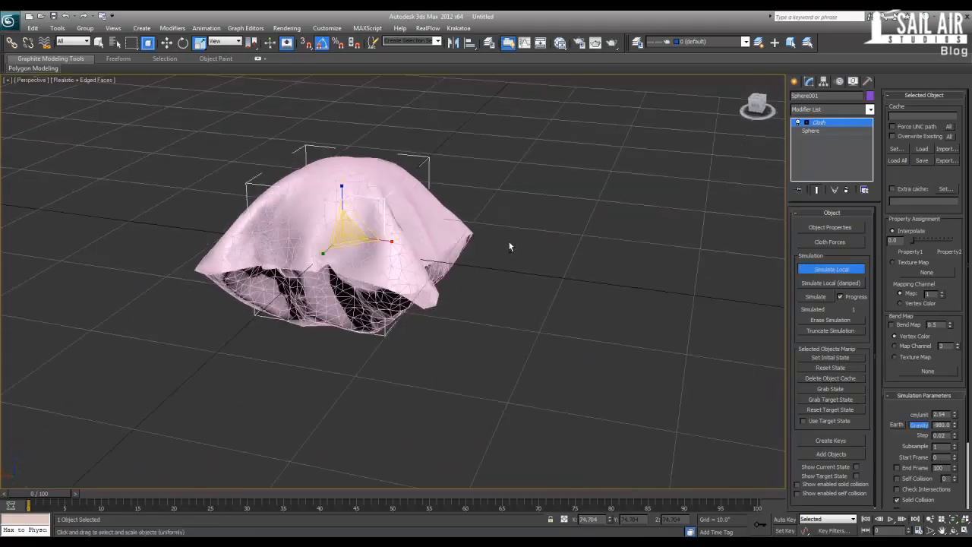
pyautogui.click(831, 269)
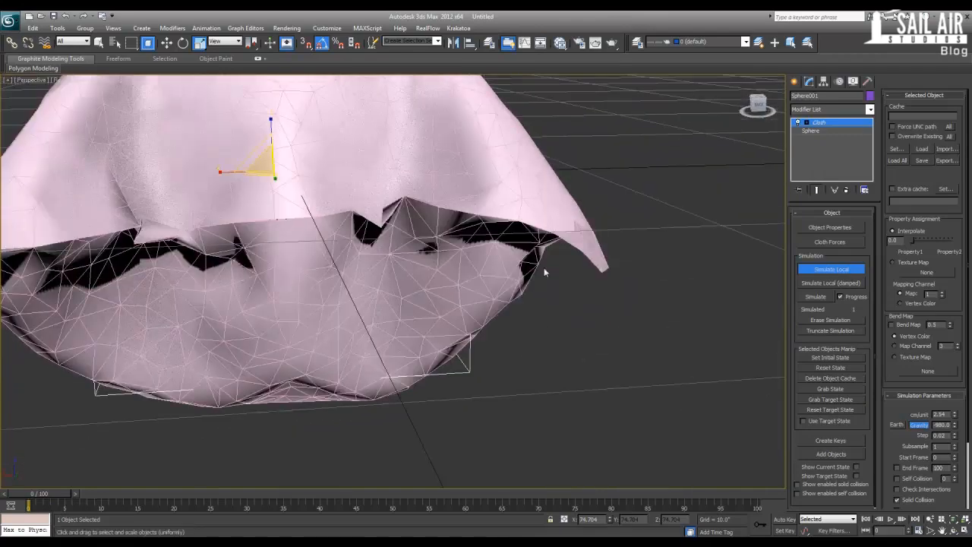
pyautogui.click(831, 269)
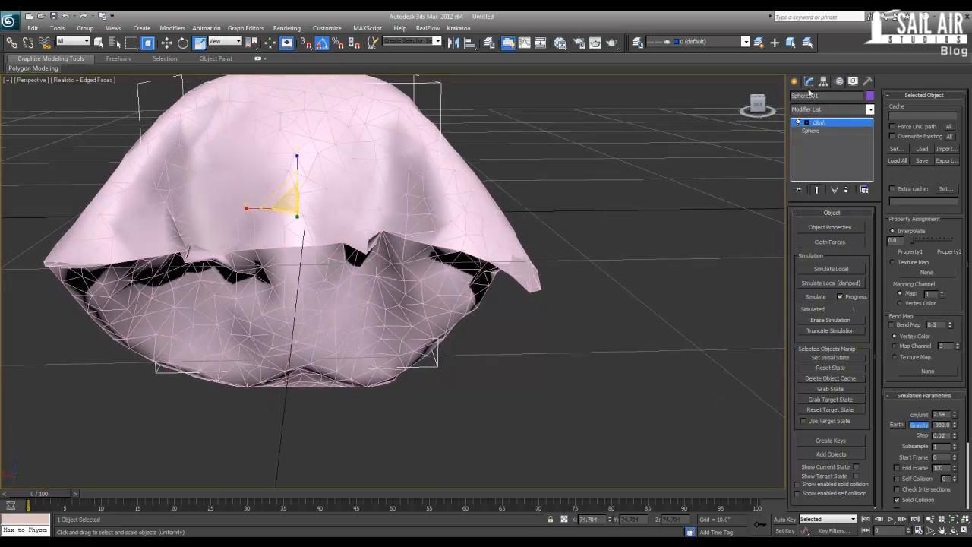
# - Create a Wind space warp beside the draped cloth and select the cloth to reach its Cloth settings
pyautogui.click(860, 99)
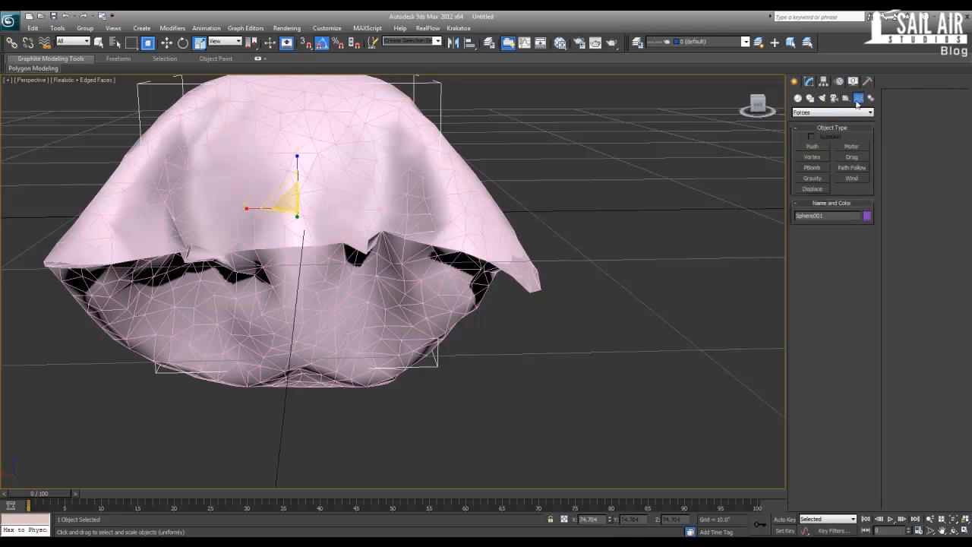
pyautogui.moveTo(851, 178)
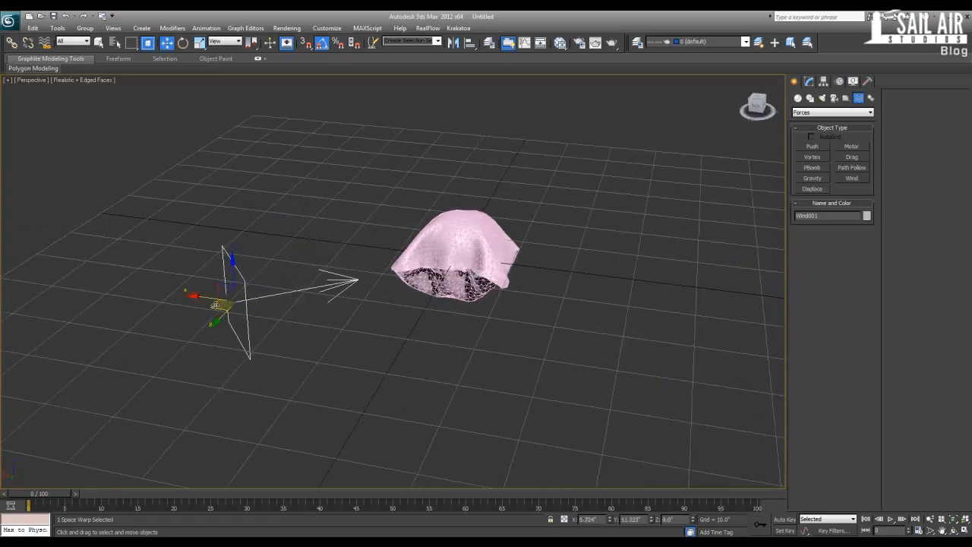
pyautogui.click(456, 258)
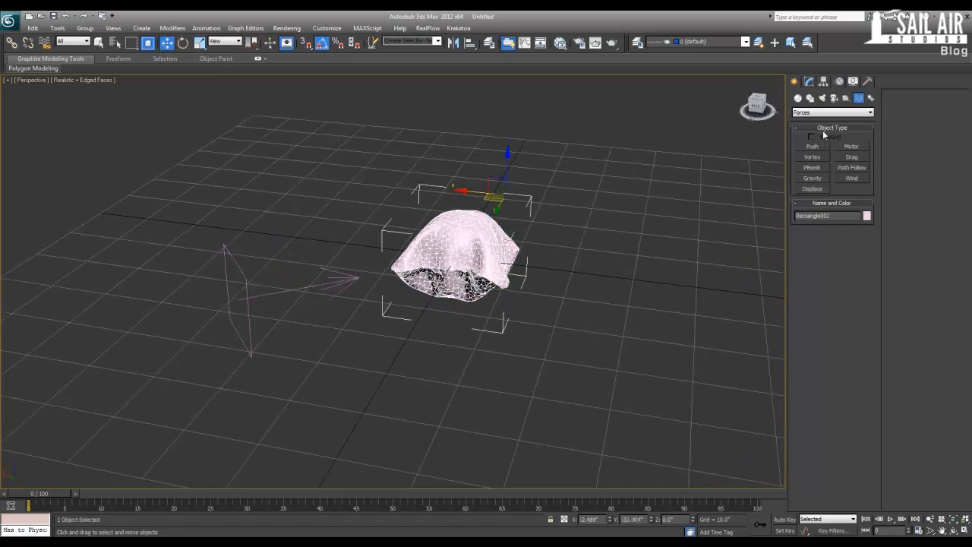
pyautogui.click(808, 82)
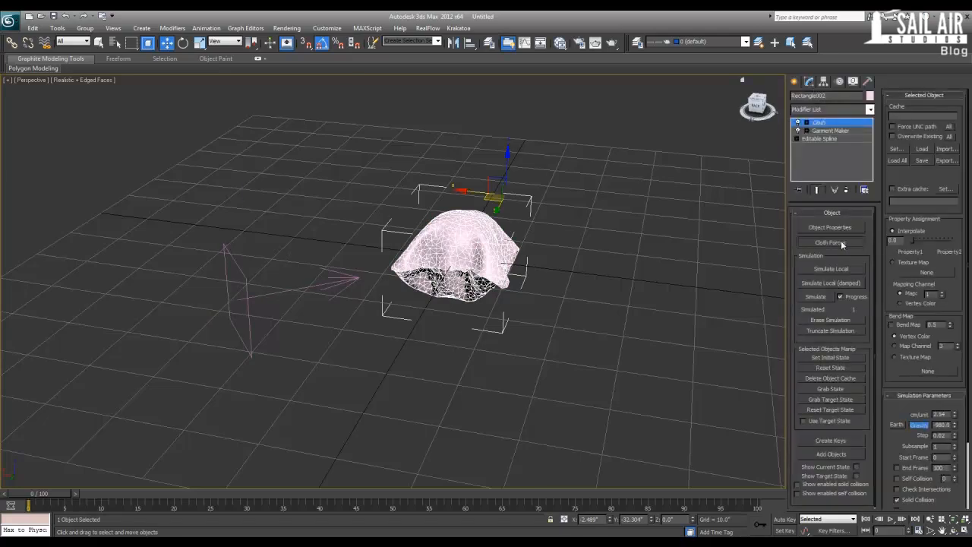
# - Add Wind001 to the Cloth modifier's forces list
pyautogui.click(830, 241)
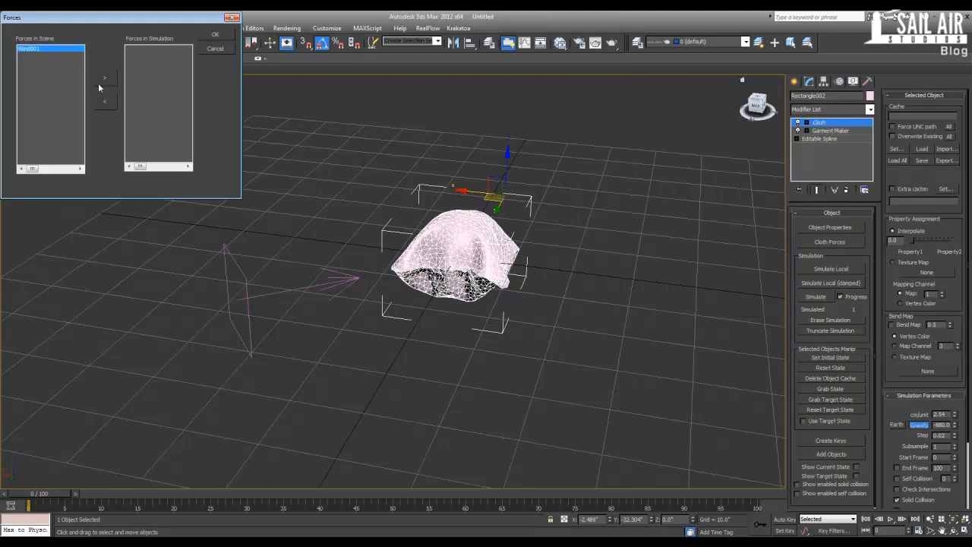
pyautogui.click(215, 34)
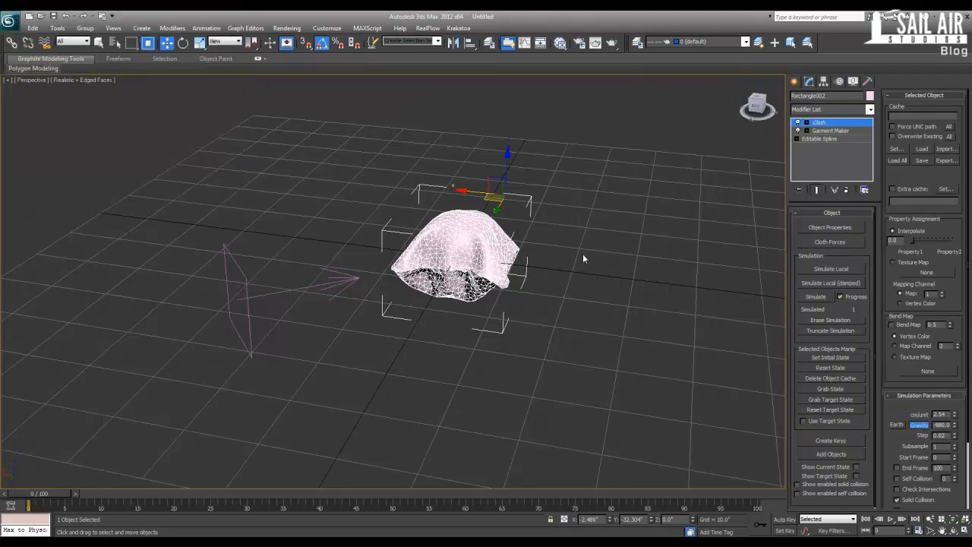
pyautogui.click(830, 269)
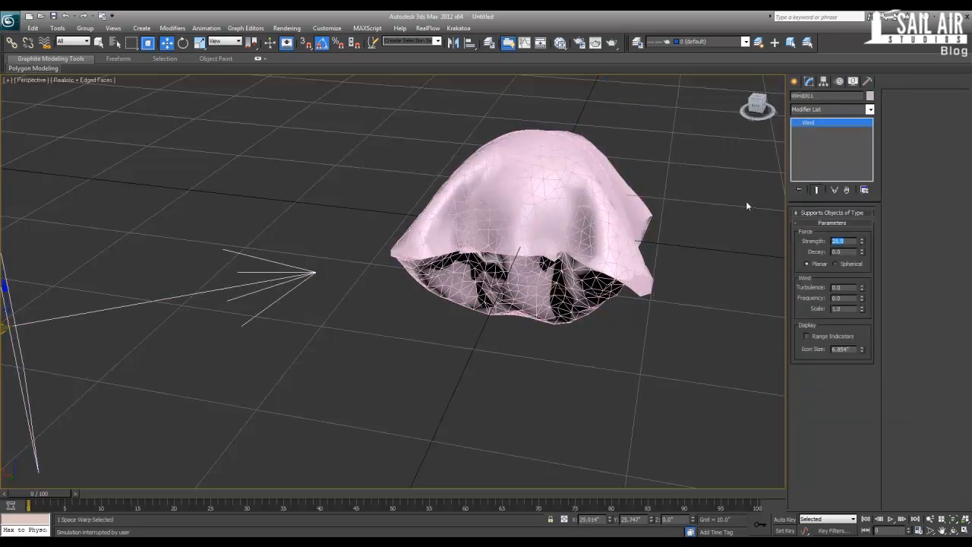
# - Simulate locally so the wind pushes the cloth sideways, then Shift-drag the wind to start a copy
pyautogui.click(817, 296)
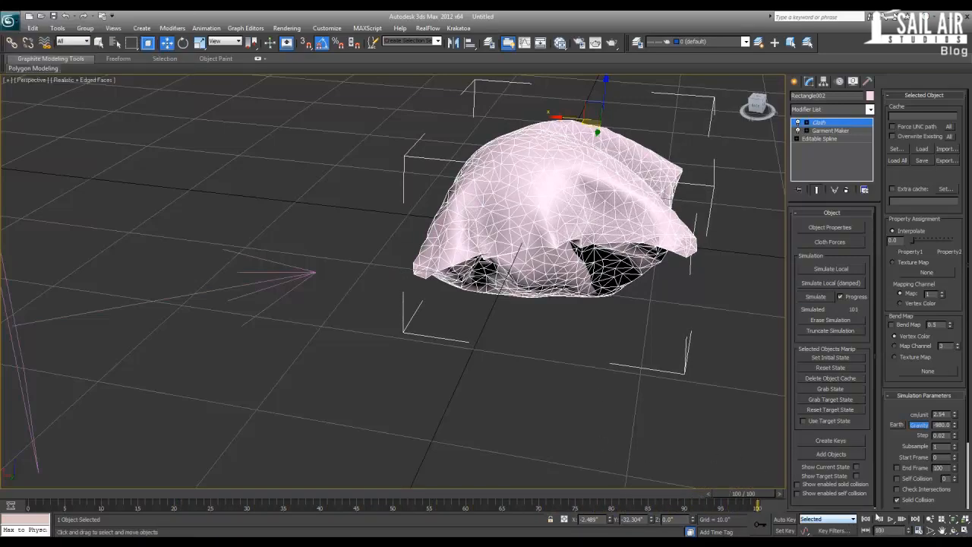
pyautogui.click(902, 520)
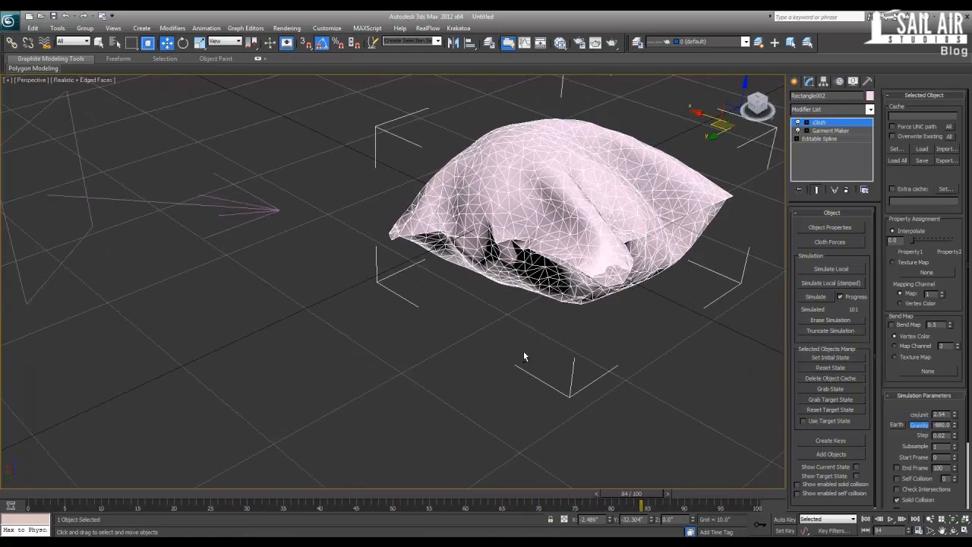
pyautogui.moveTo(524, 356); pyautogui.dragTo(498, 343)
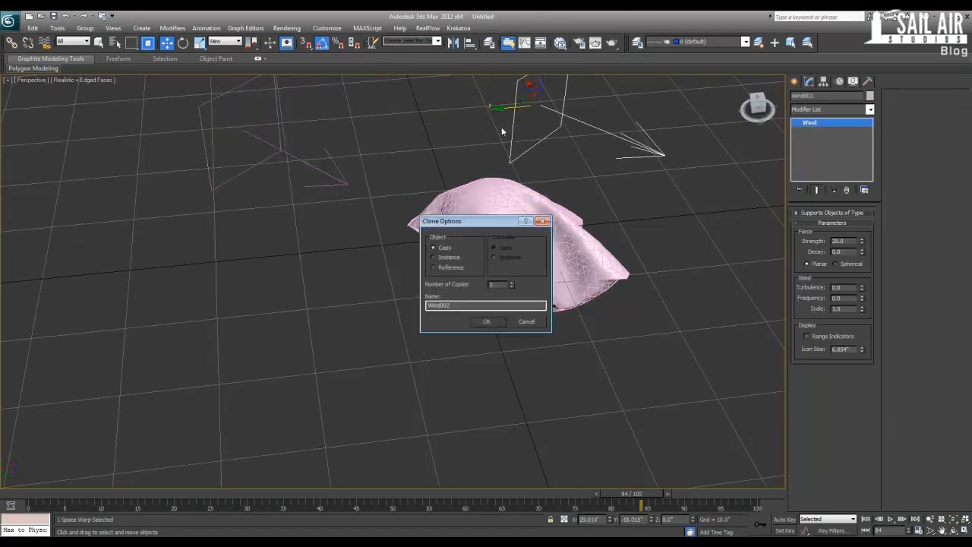
# - Confirm the Wind002 copy above the cloth and, with Auto Key on, key its Strength at different frames
pyautogui.click(486, 322)
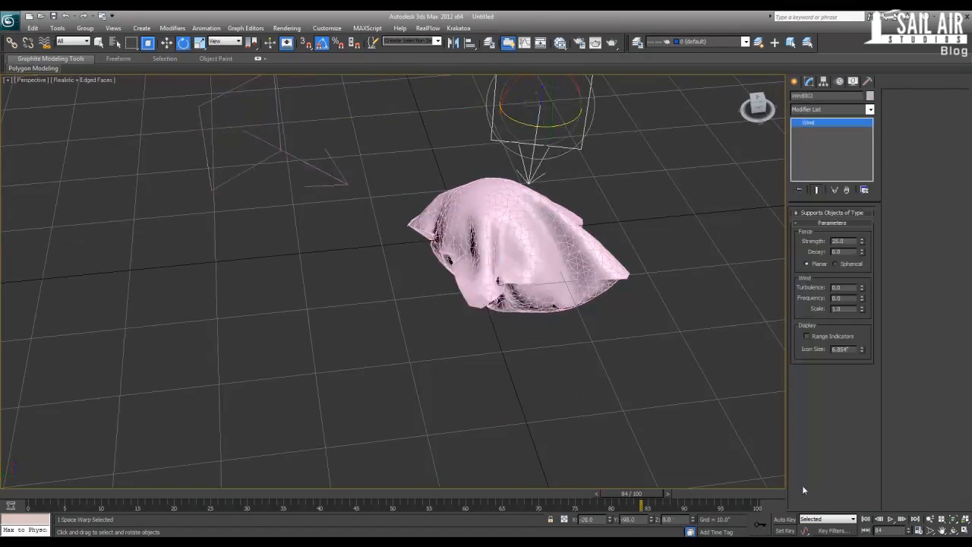
pyautogui.moveTo(641, 493); pyautogui.dragTo(144, 493)
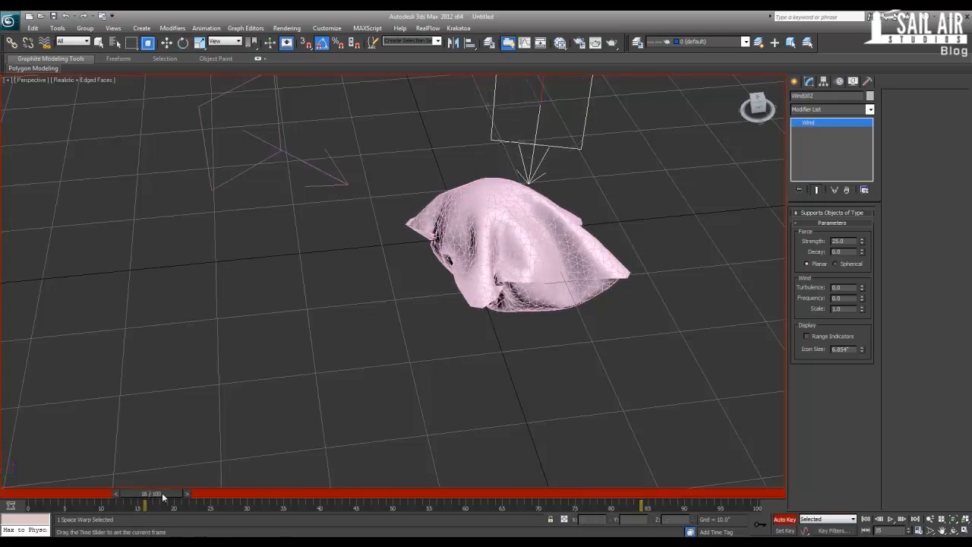
pyautogui.moveTo(143, 493); pyautogui.dragTo(79, 493)
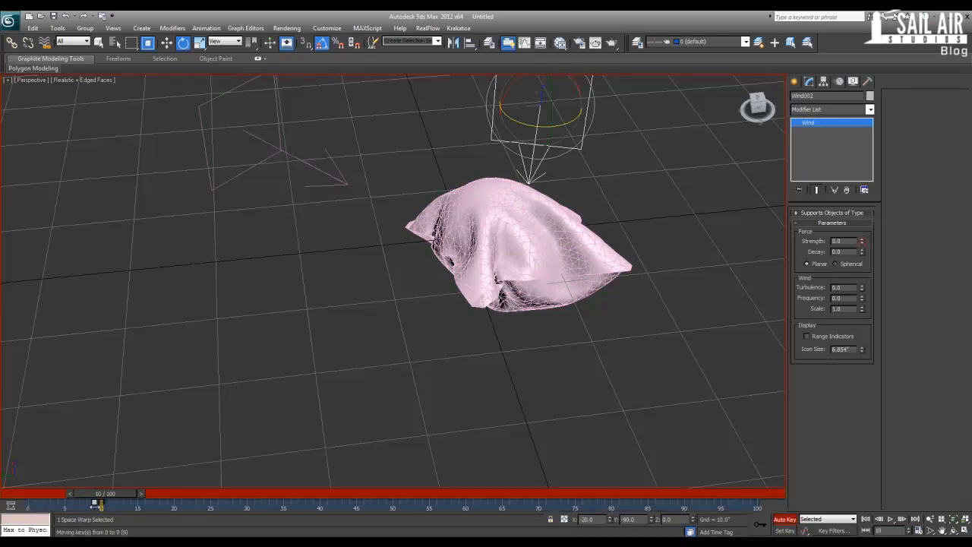
pyautogui.moveTo(99, 504); pyautogui.dragTo(241, 504)
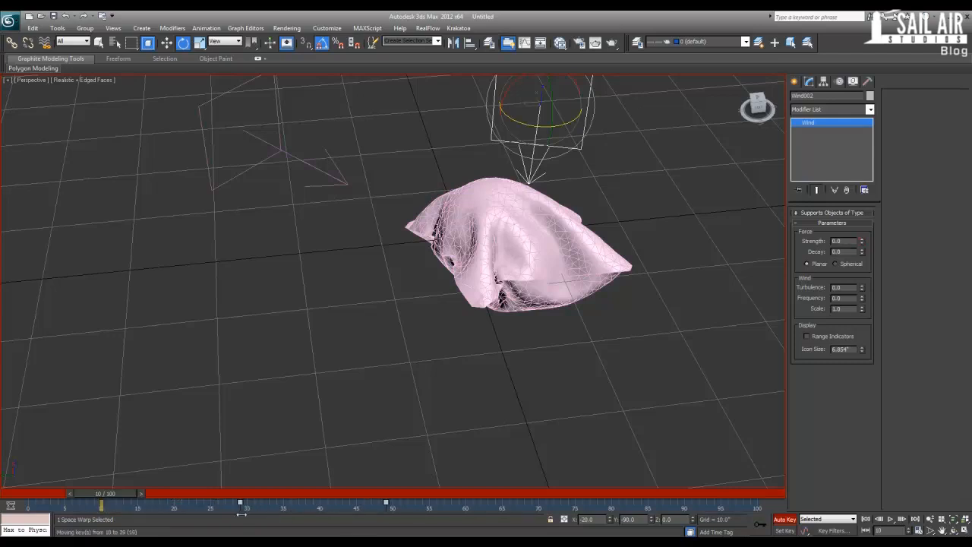
pyautogui.click(319, 316)
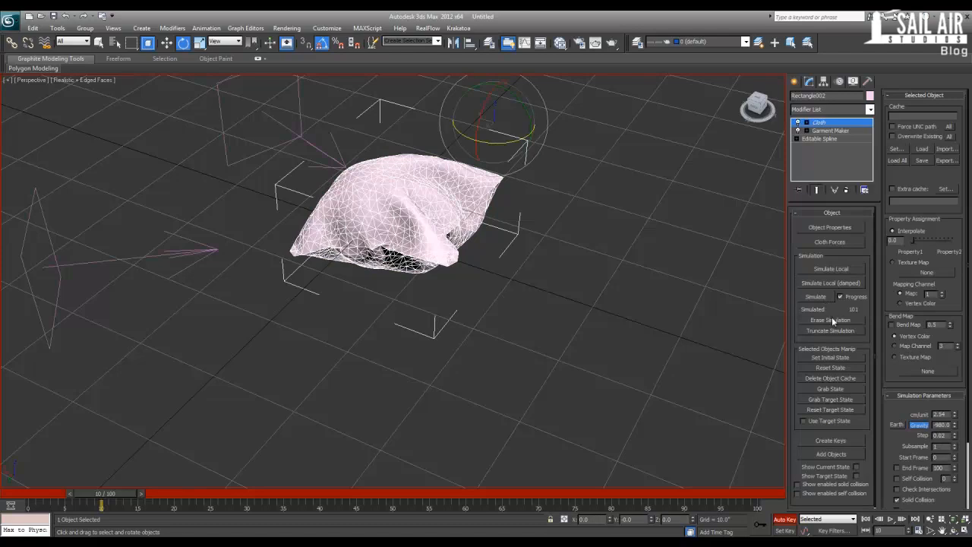
# - Erase the cloth simulation, rerun it with the animated overhead wind, then select the sphere
pyautogui.click(829, 319)
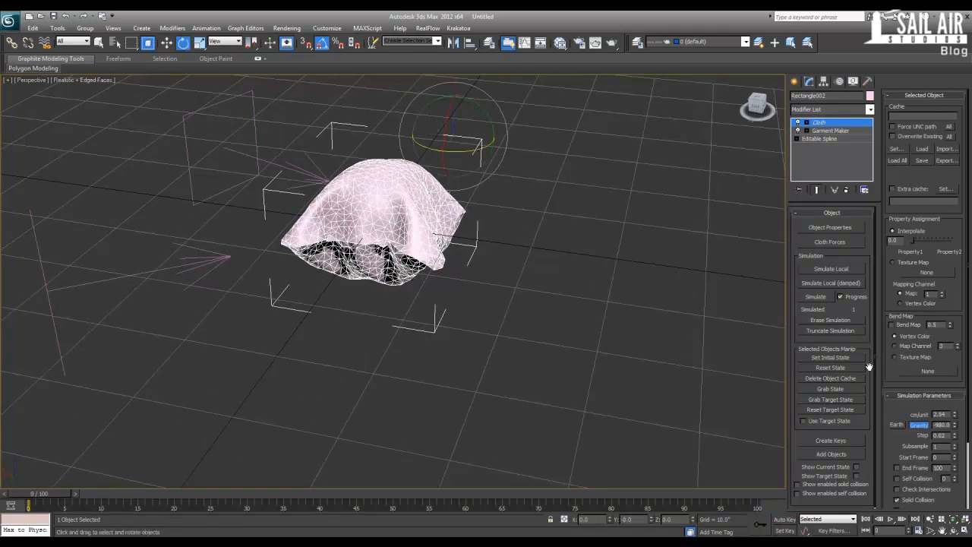
pyautogui.click(814, 296)
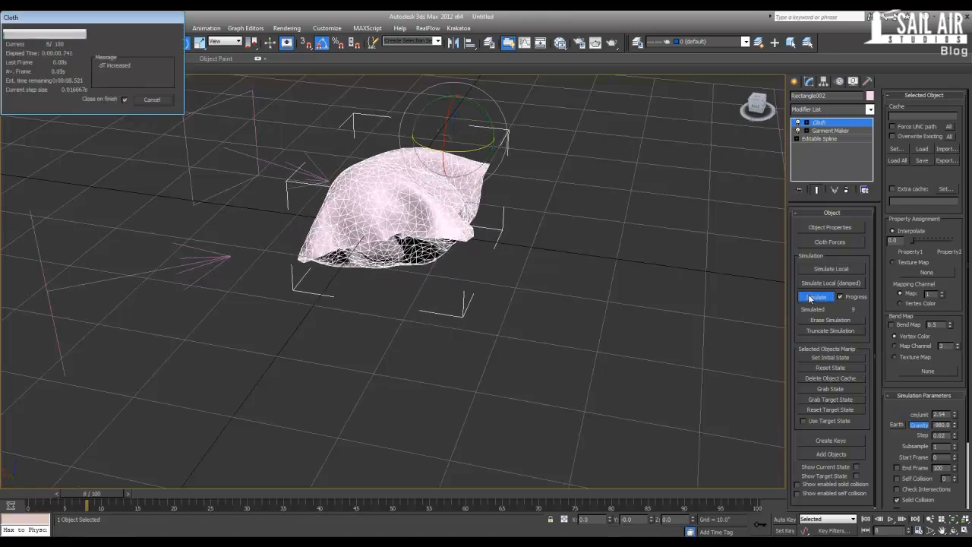
pyautogui.click(814, 297)
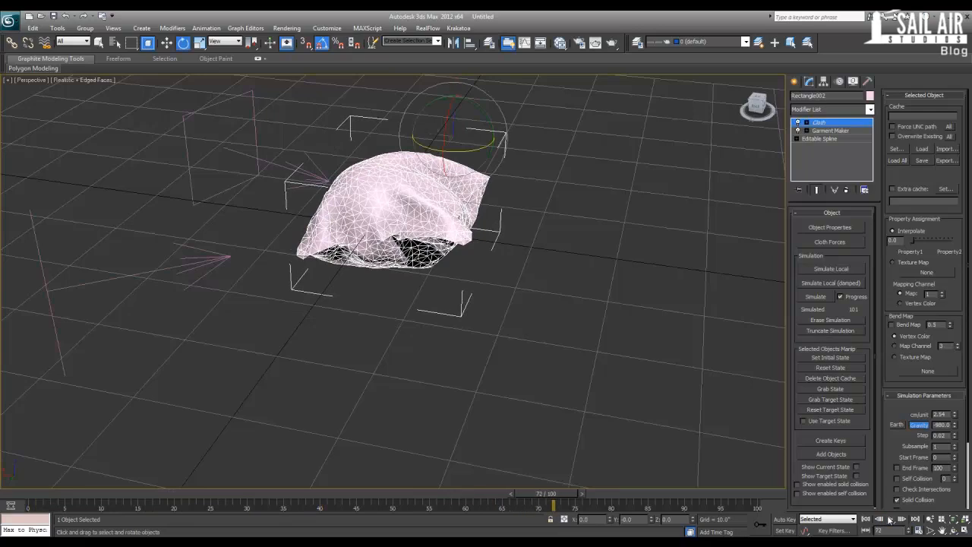
pyautogui.click(818, 122)
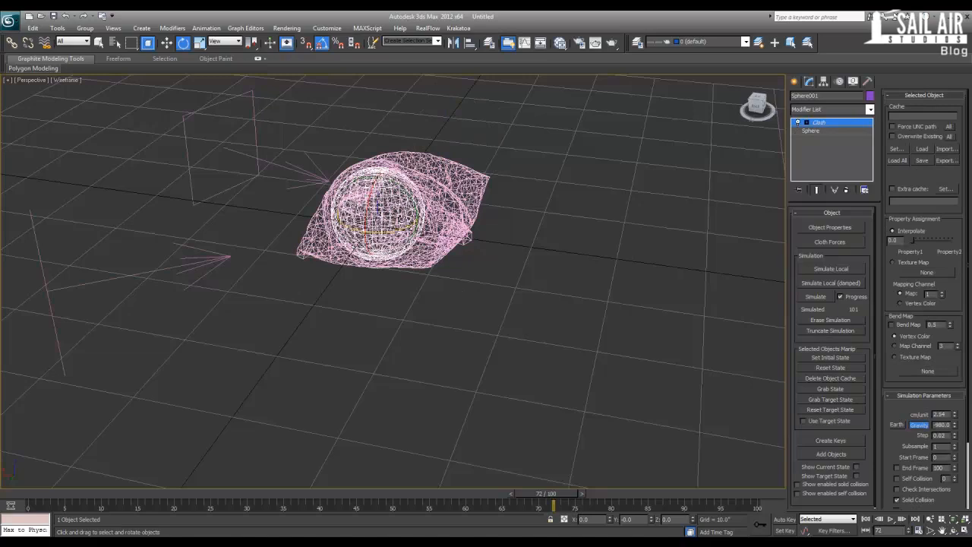
# - Reselect the cloth, simulate it again so it collapses over the sphere, and play back the result
pyautogui.click(182, 42)
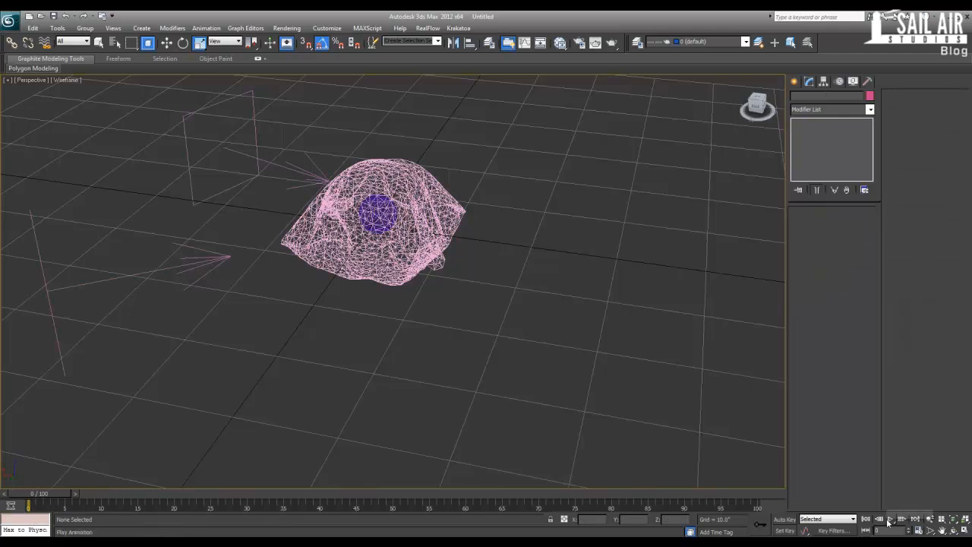
pyautogui.click(890, 519)
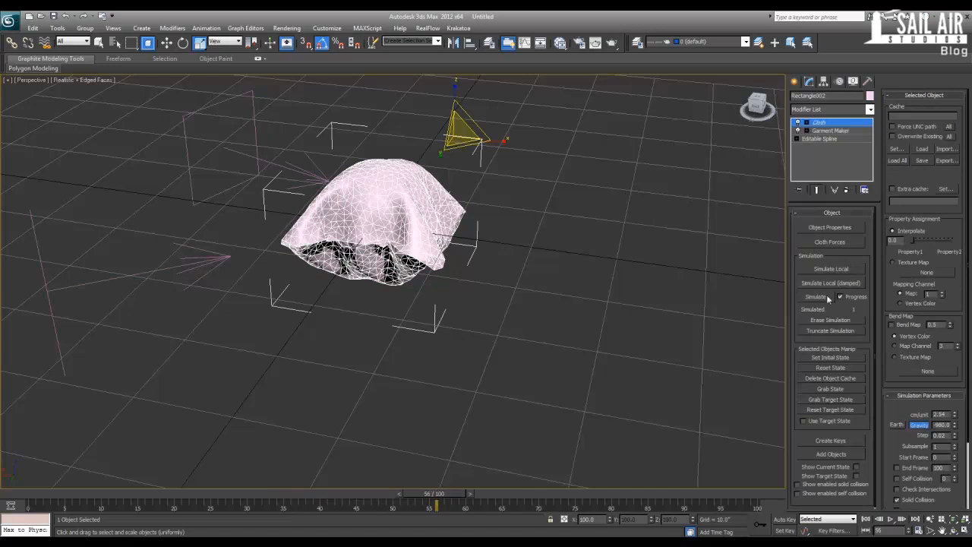
pyautogui.click(815, 296)
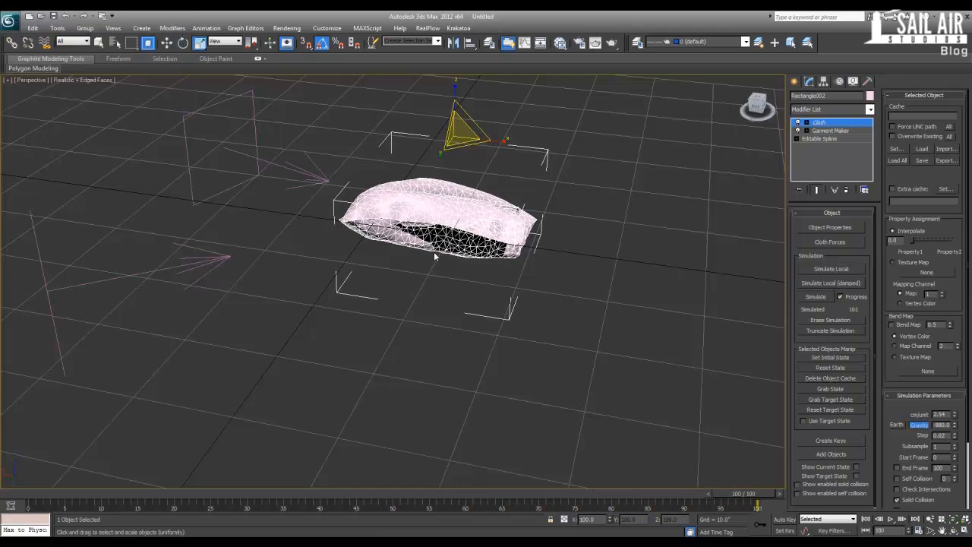
pyautogui.click(890, 520)
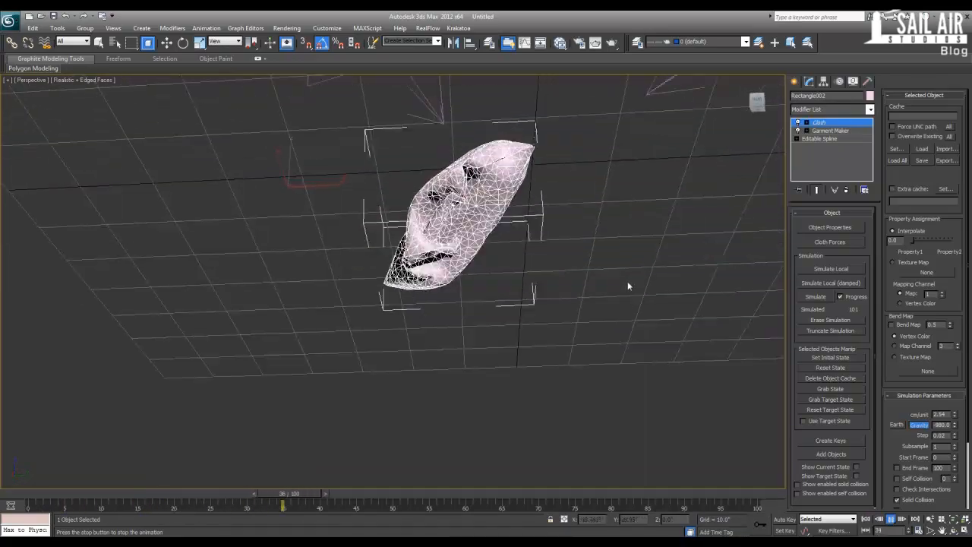
pyautogui.moveTo(425, 328)
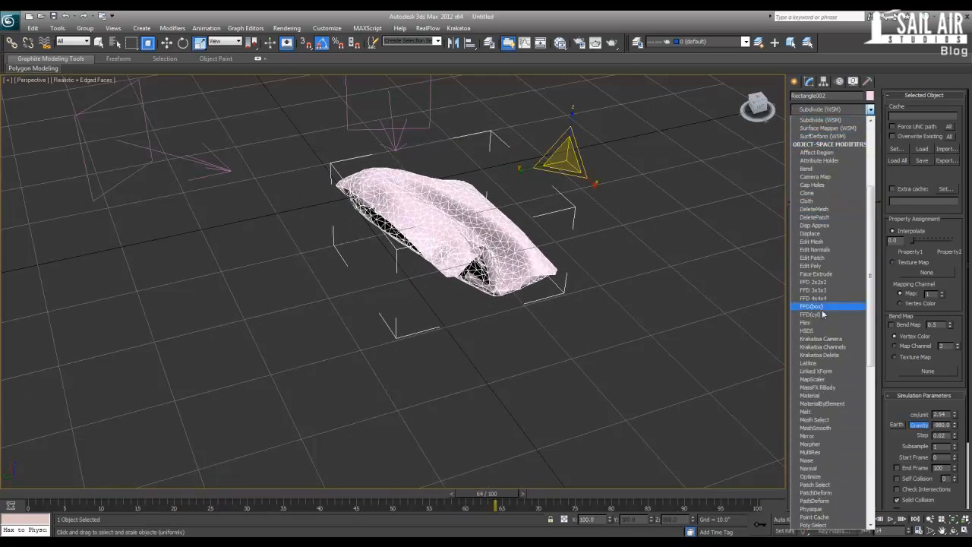
# - Add a Shell modifier to the cloth and adjust its Inner Amount thickness
pyautogui.scroll(-3)
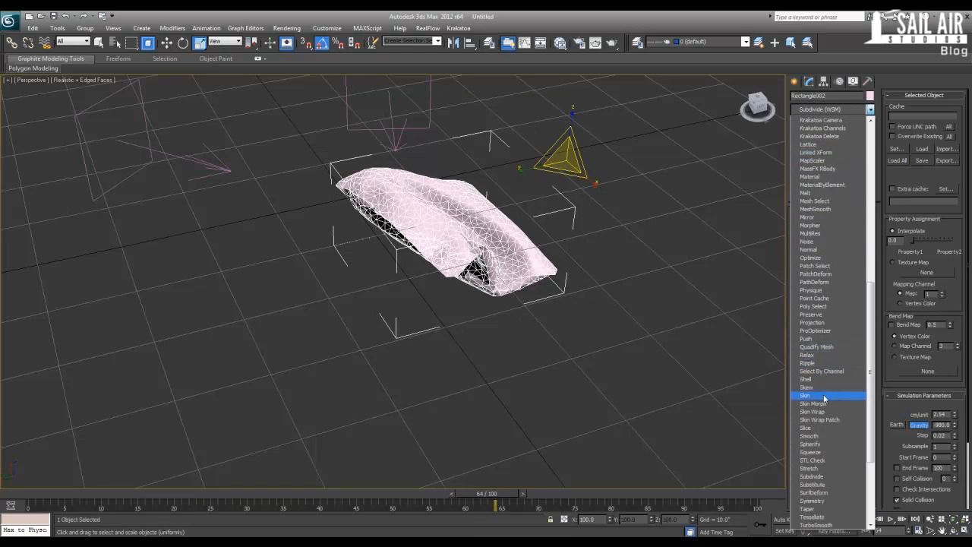
pyautogui.click(805, 378)
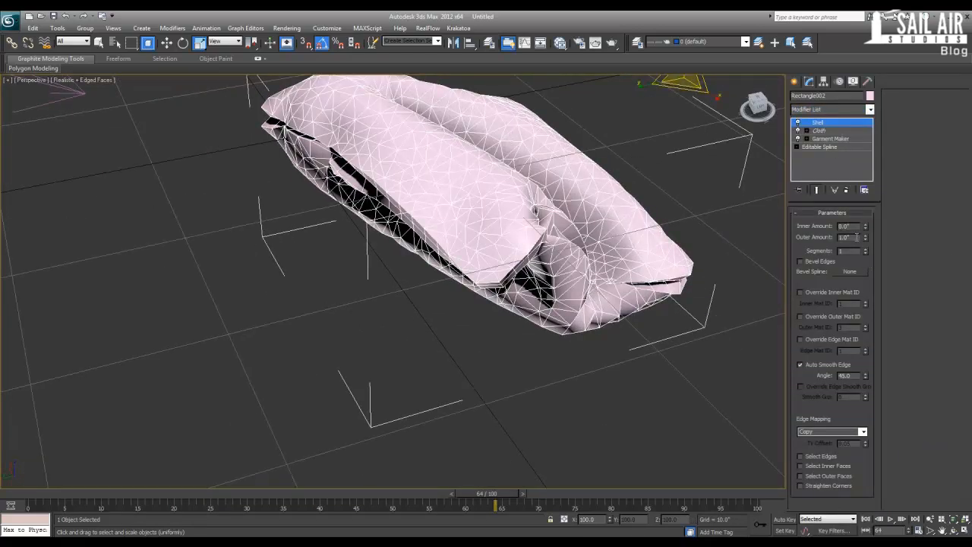
pyautogui.tripleClick(847, 237)
pyautogui.write('0.125')
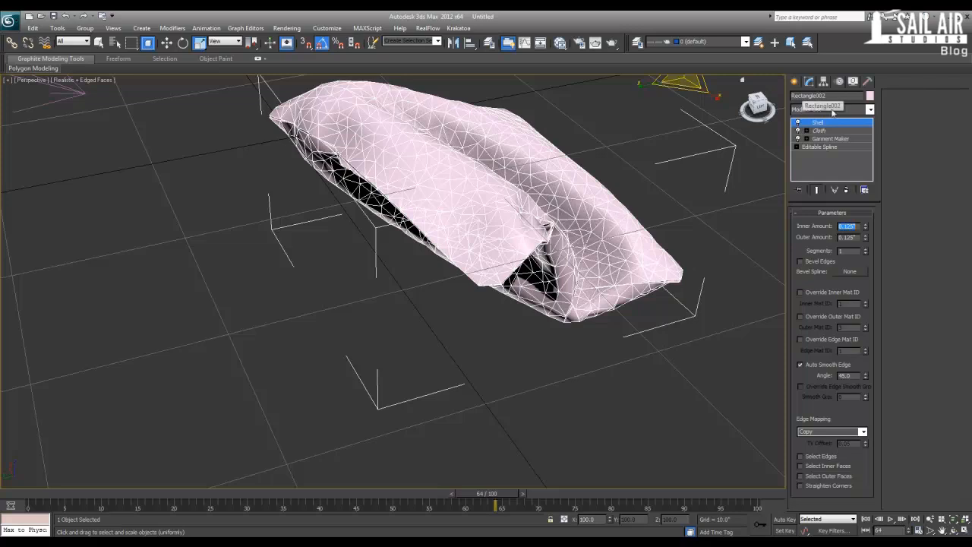
# - Add TurboSmooth above the Shell to smooth the thickened cloth surface
pyautogui.click(869, 109)
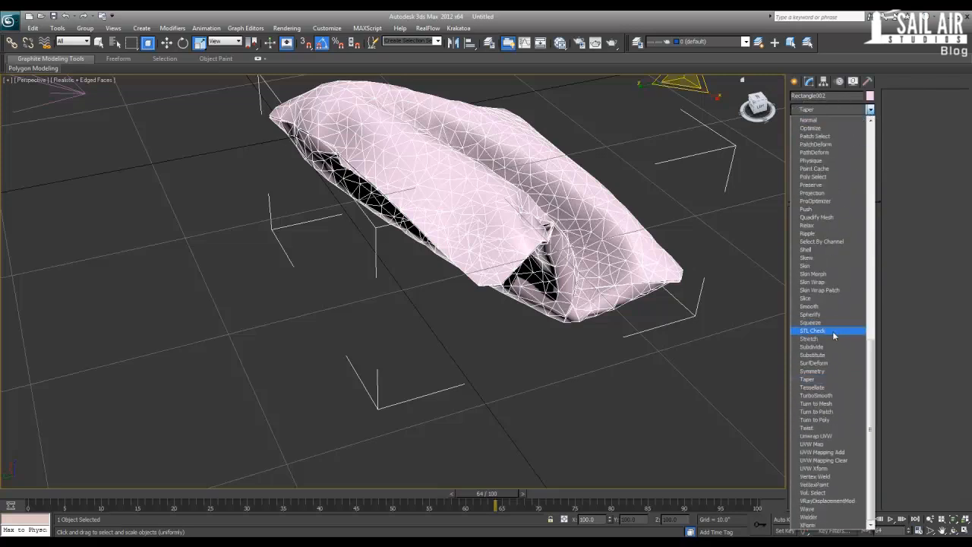
pyautogui.click(815, 395)
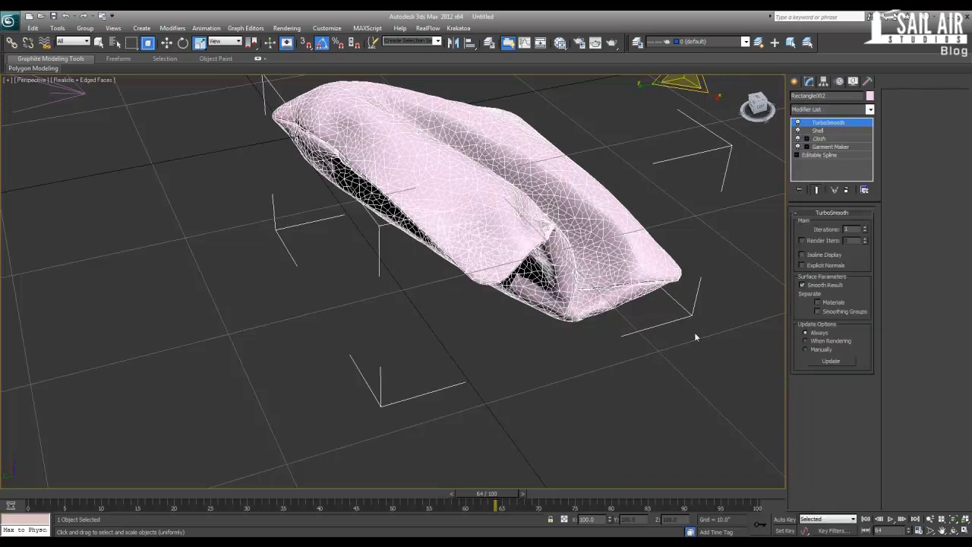
pyautogui.click(585, 314)
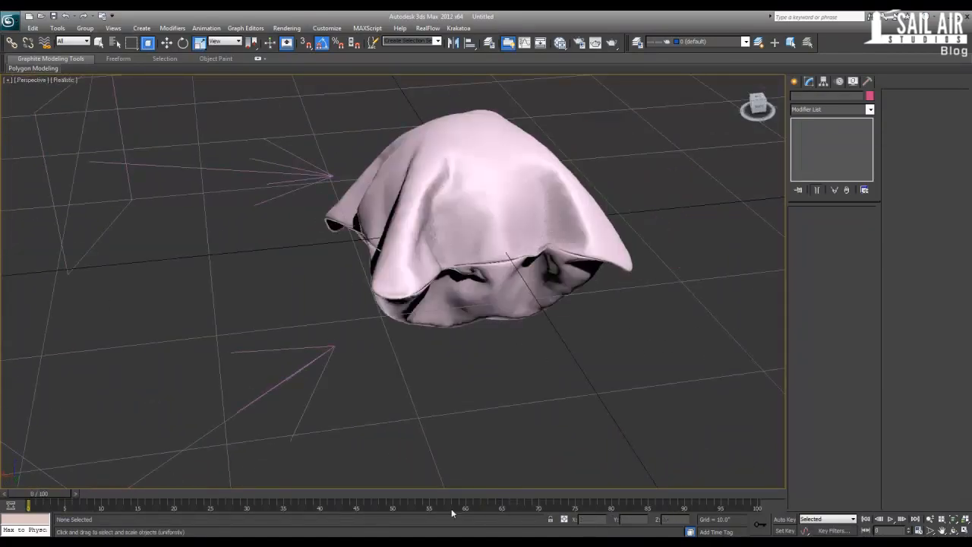
pyautogui.click(890, 519)
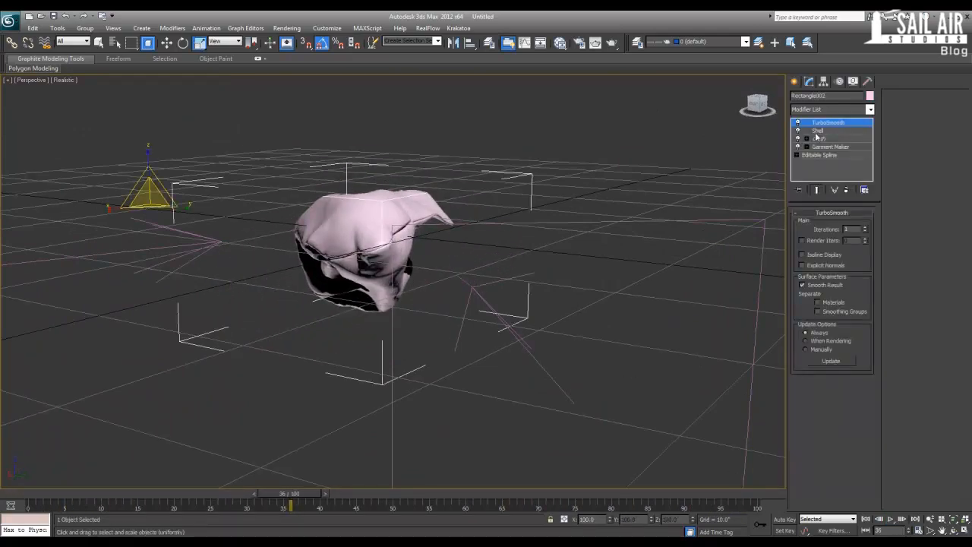
# - Back at the Cloth modifier, confirm Object Properties and rerun the simulation on the thickened cloth
pyautogui.click(823, 138)
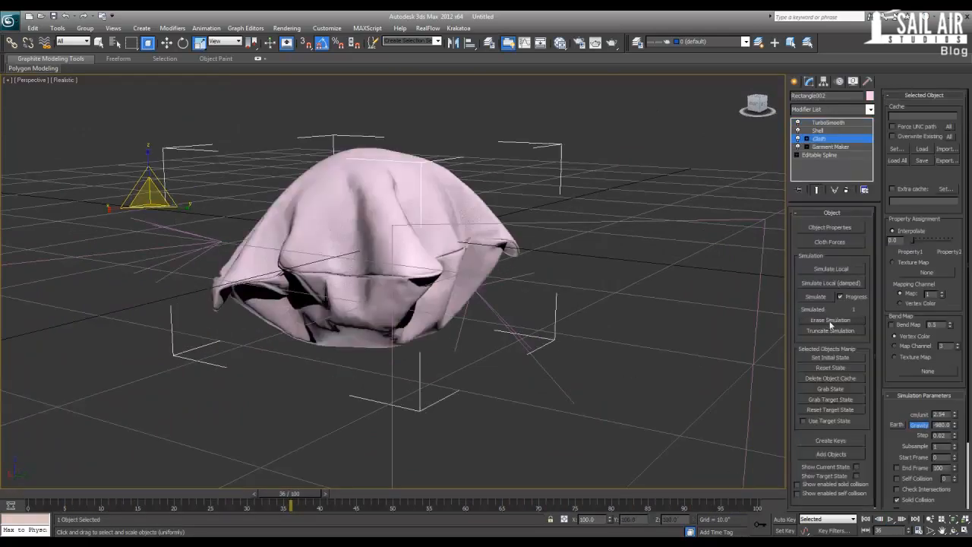
pyautogui.click(829, 228)
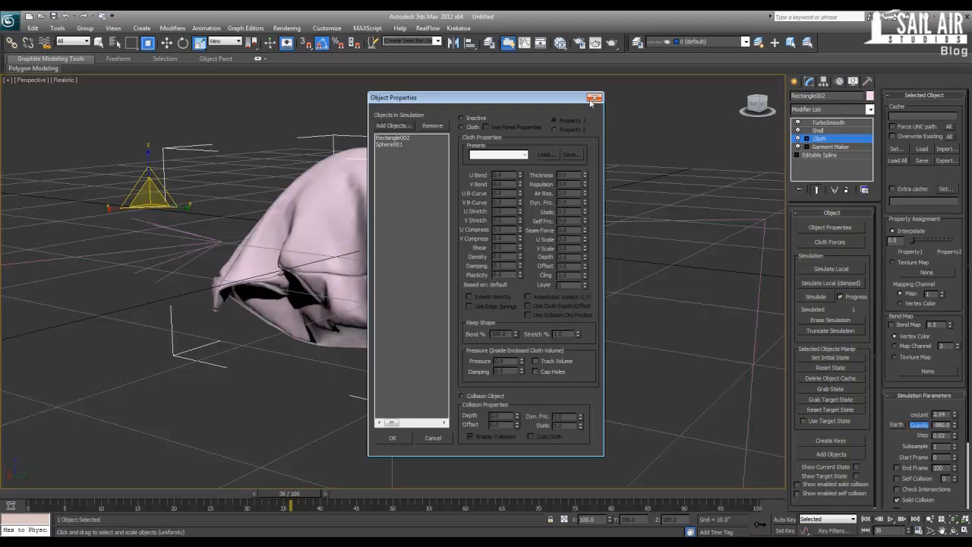
pyautogui.click(596, 97)
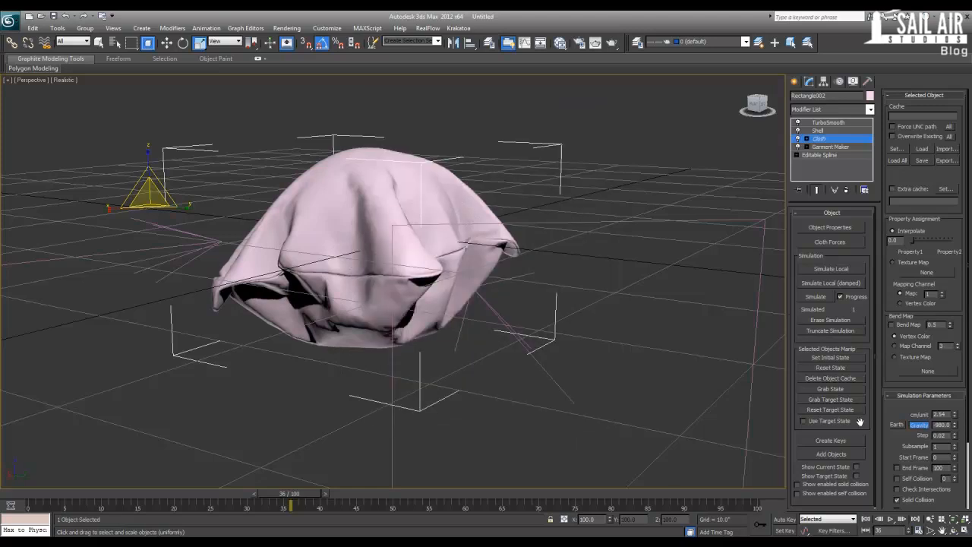
pyautogui.scroll(-3)
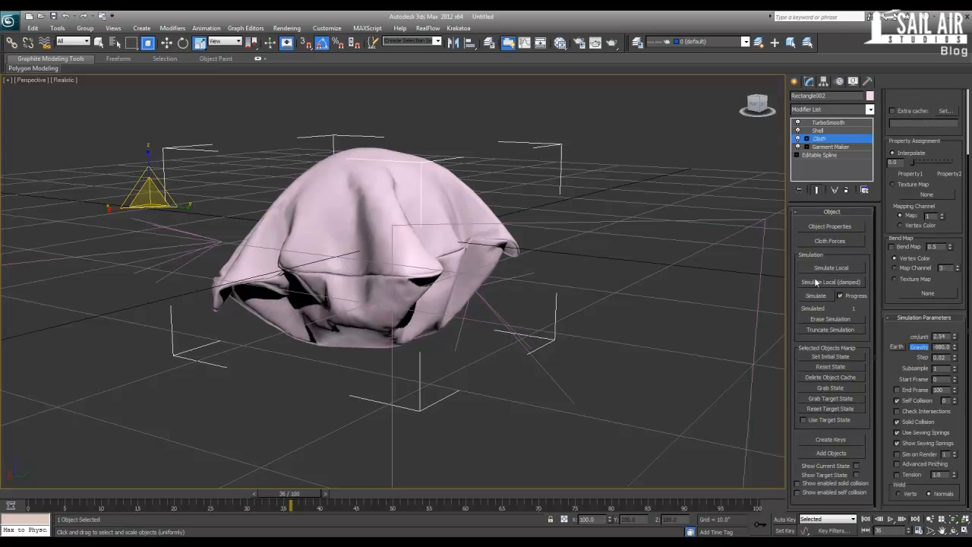
pyautogui.click(814, 295)
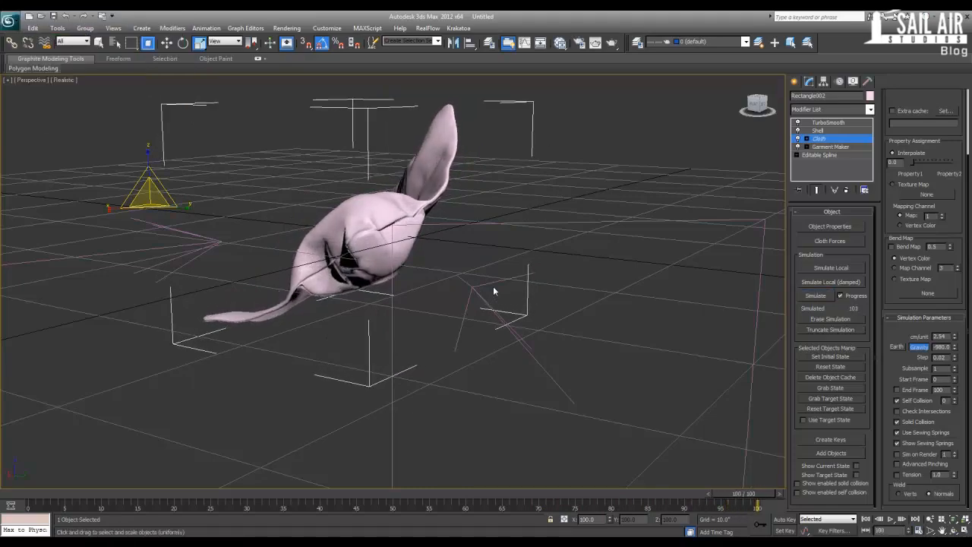
# - Return the time slider to frame 0 and play back the settled cloth animation
pyautogui.moveTo(494, 292); pyautogui.dragTo(365, 365)
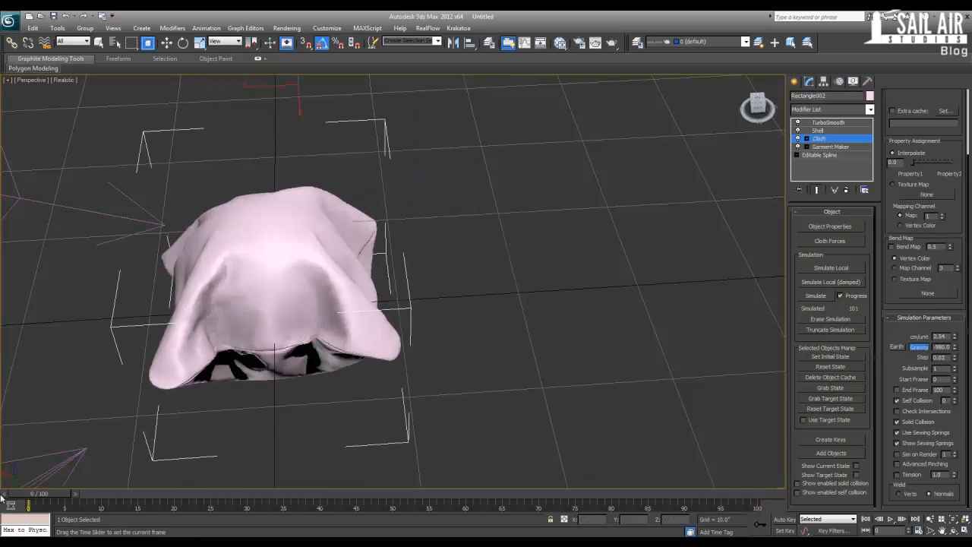
pyautogui.click(889, 519)
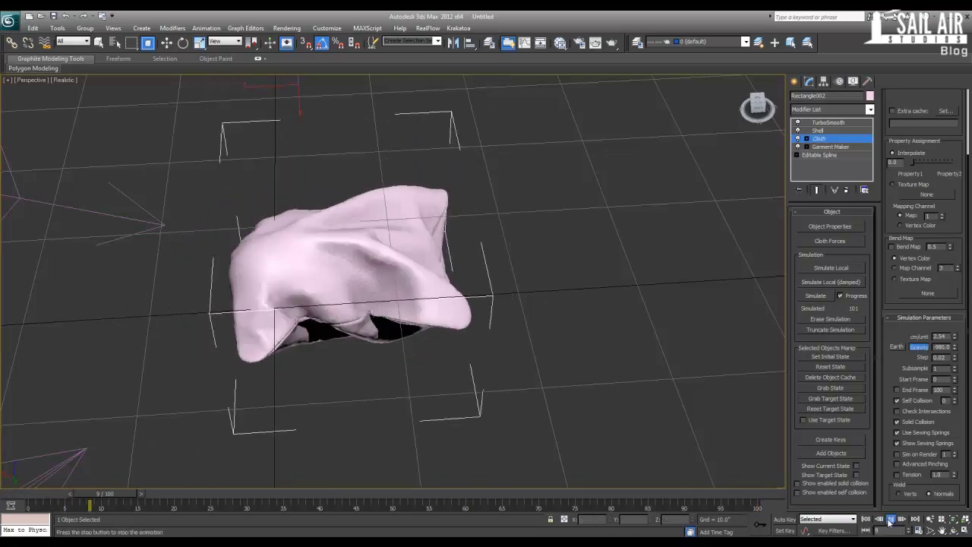
pyautogui.click(890, 520)
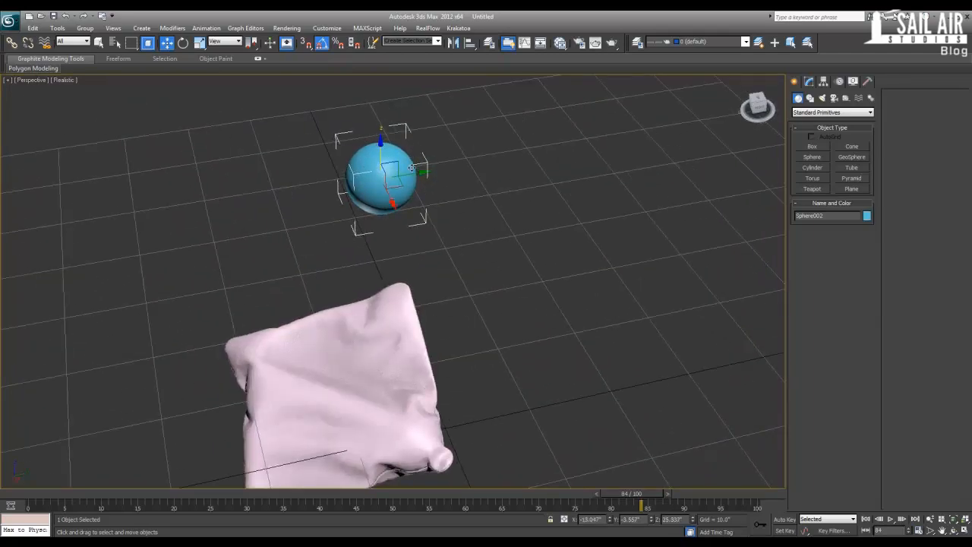
# - Move the new Sphere002 into position near the cloth
pyautogui.moveTo(392, 179); pyautogui.dragTo(319, 185)
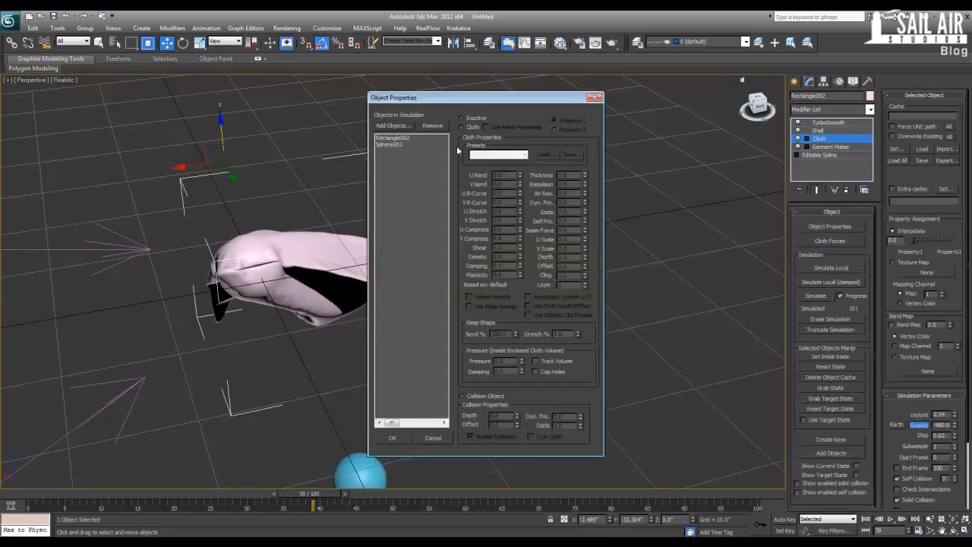
# - Register Sphere002 as a Collision Object in the Cloth Object Properties and confirm
pyautogui.click(394, 125)
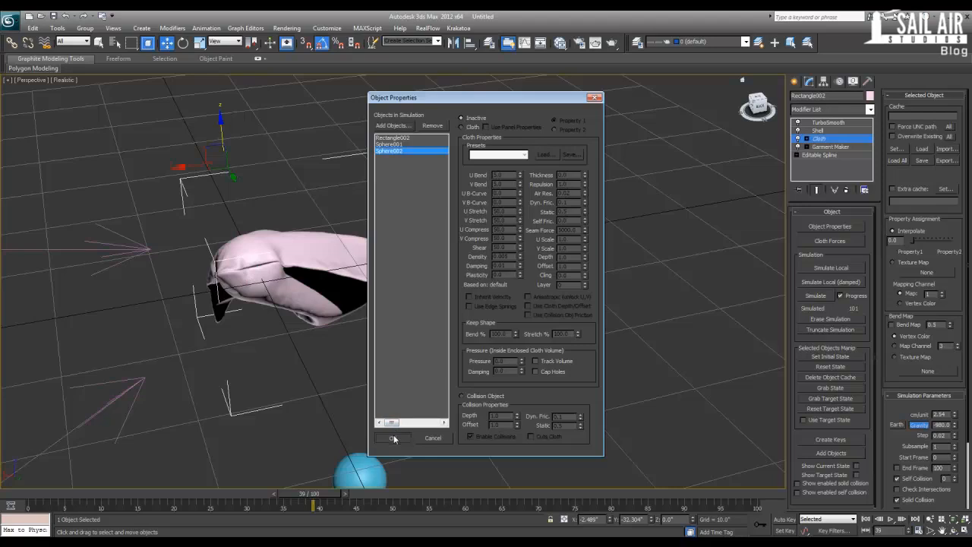
pyautogui.click(462, 395)
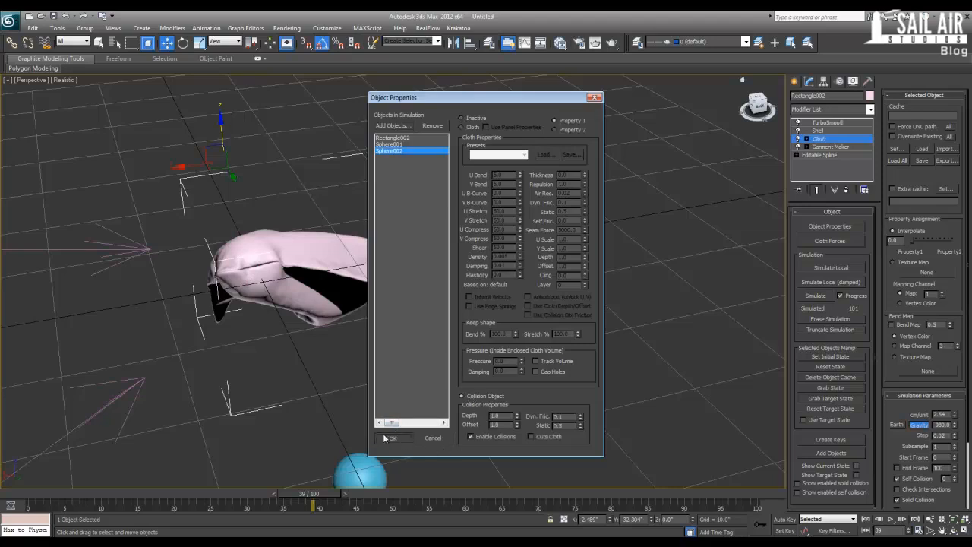
pyautogui.click(392, 437)
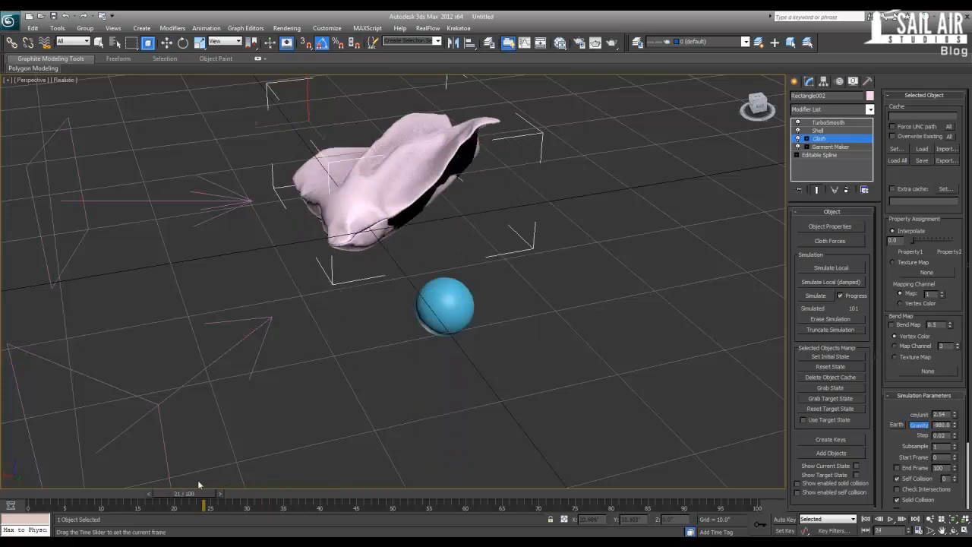
# - Return to frame 0 and reach the Cloth Forces list in the Cloth modifier
pyautogui.moveTo(185, 492); pyautogui.dragTo(30, 492)
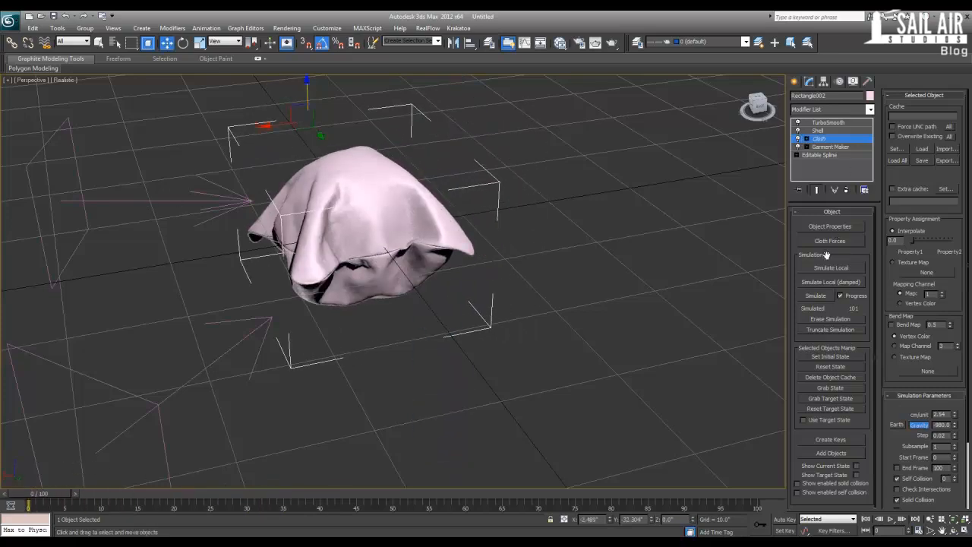
pyautogui.click(828, 122)
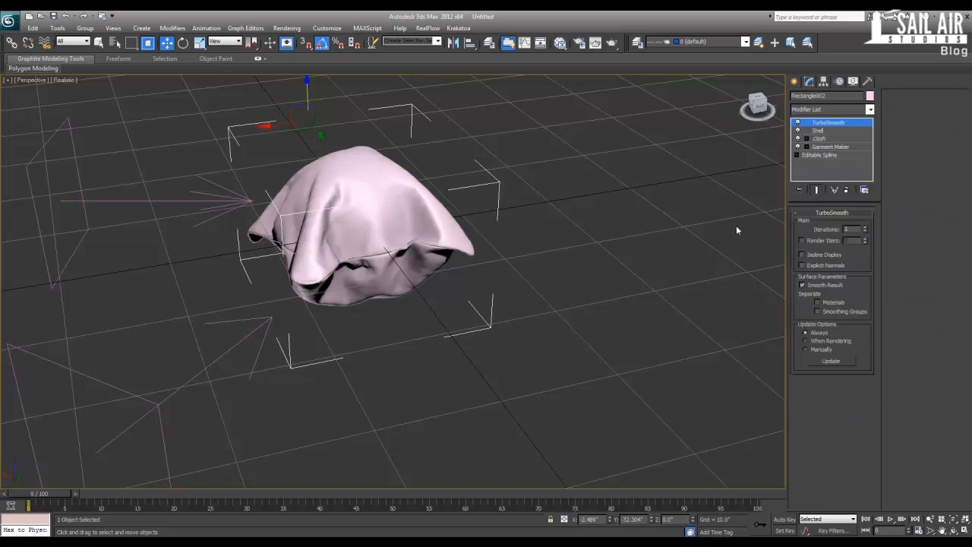
pyautogui.click(818, 139)
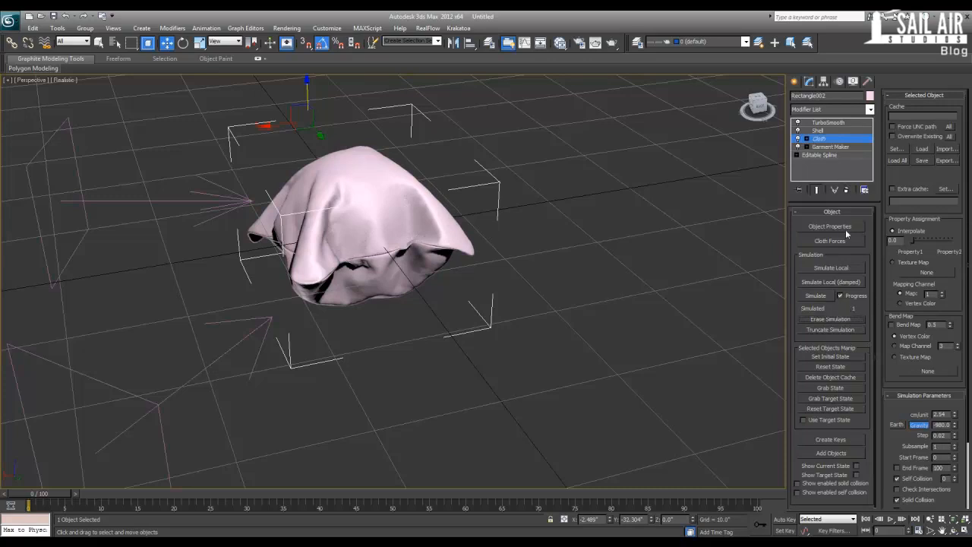
pyautogui.moveTo(845, 210)
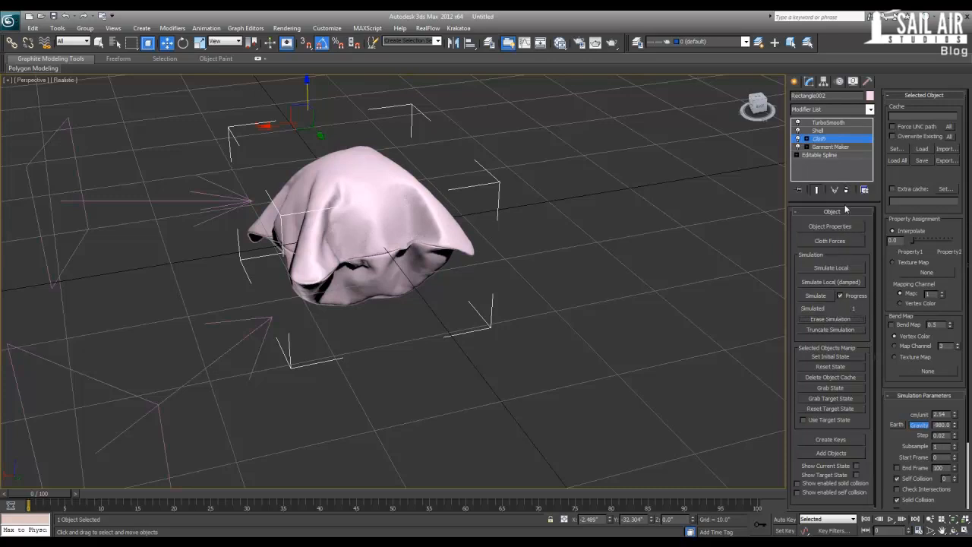
pyautogui.click(829, 240)
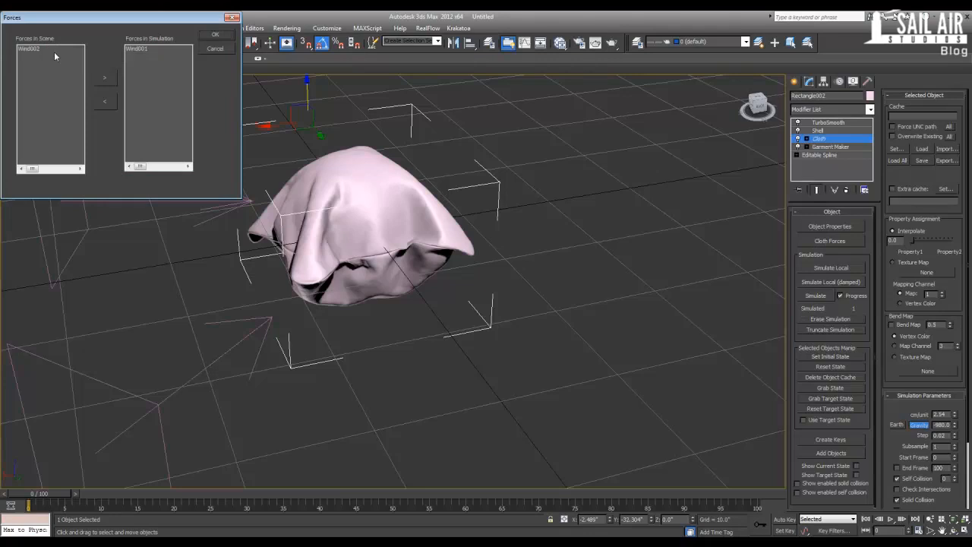
# - Add the remaining wind force to Forces in Simulation, confirm, and reselect the cloth
pyautogui.click(104, 77)
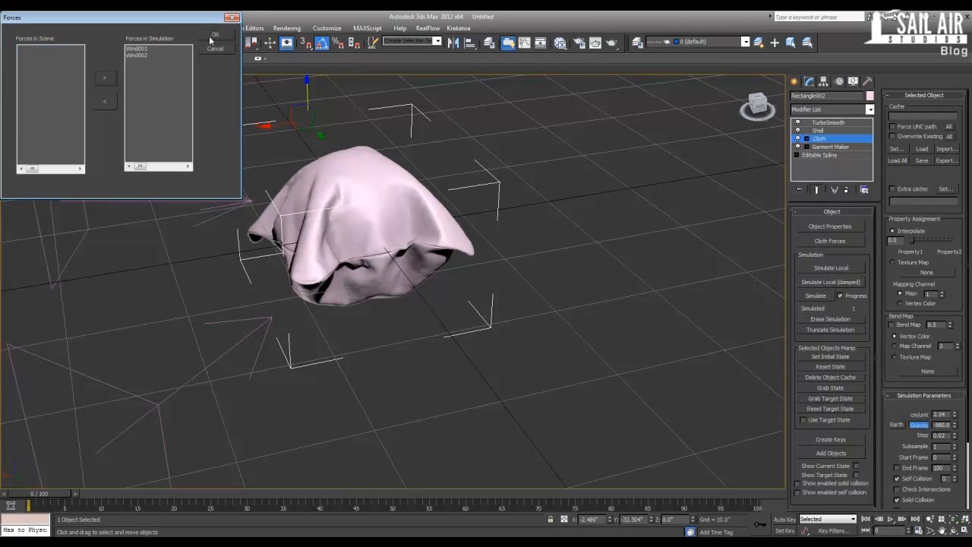
pyautogui.click(215, 48)
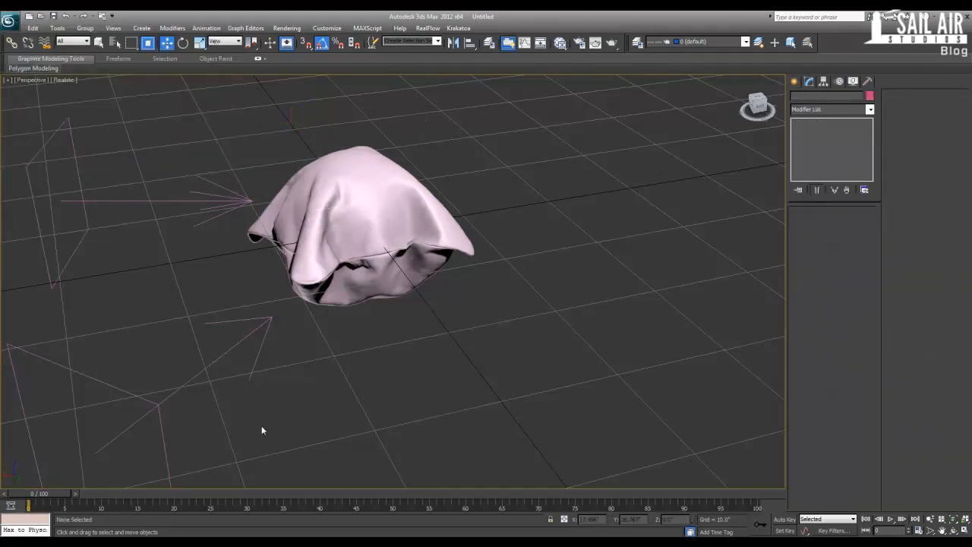
pyautogui.click(365, 227)
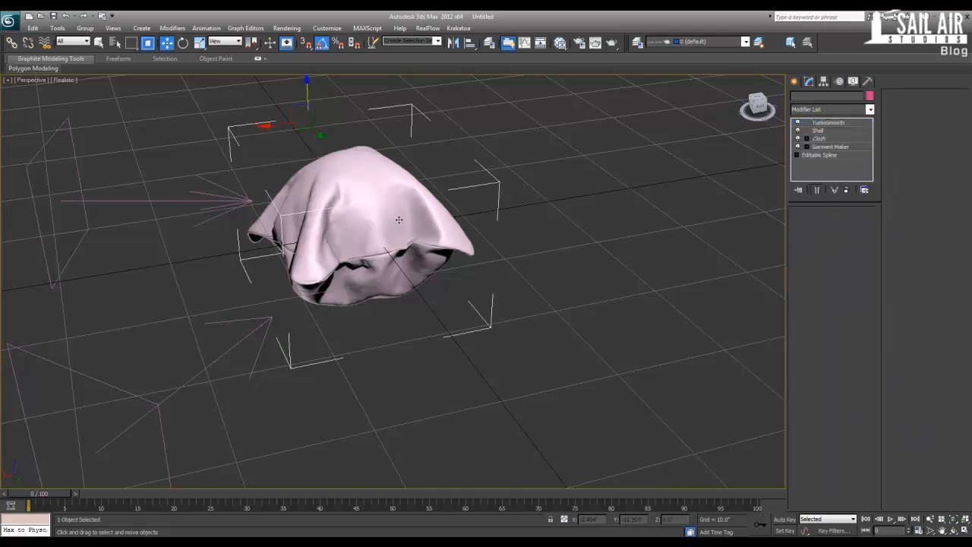
# - Run Simulate Local so both winds and the falling sphere toss the cloth
pyautogui.click(818, 138)
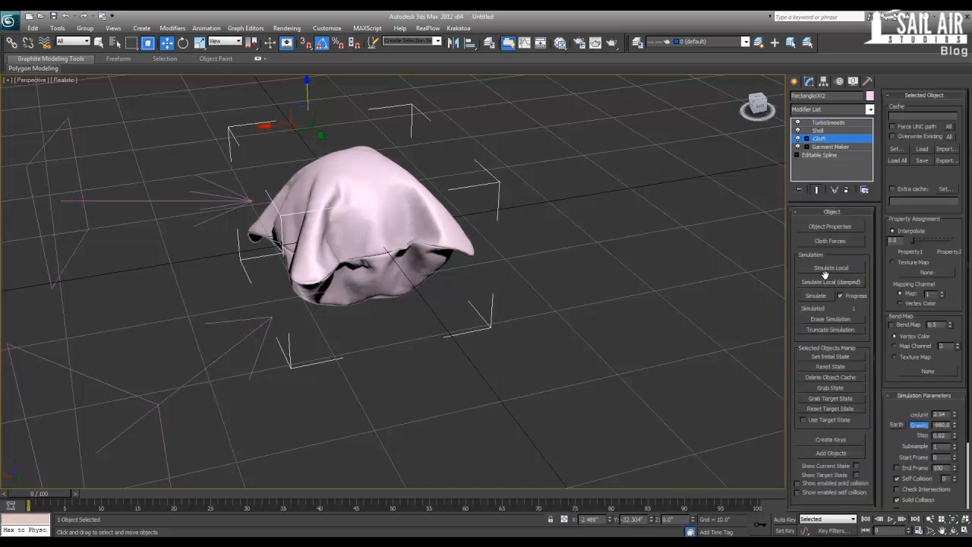
pyautogui.click(814, 294)
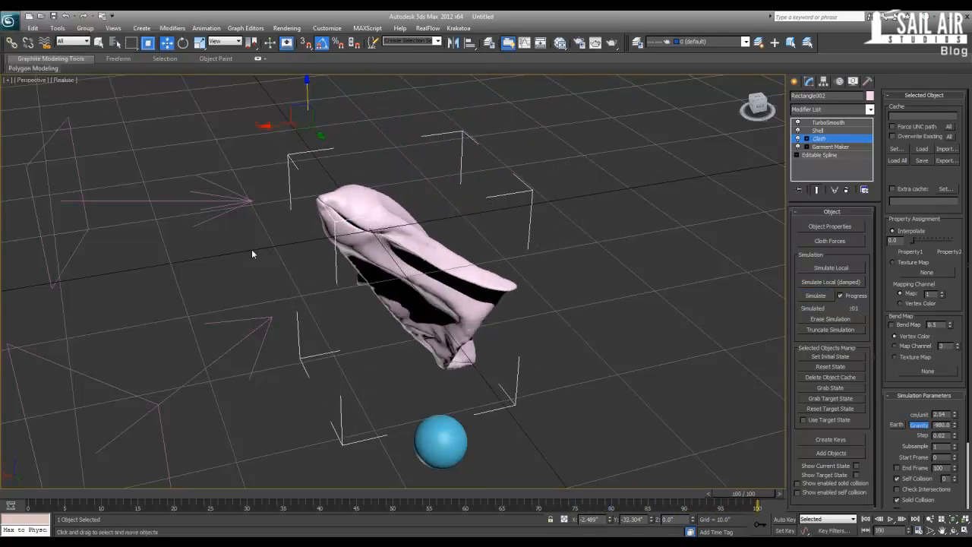
pyautogui.moveTo(252, 254); pyautogui.dragTo(589, 273)
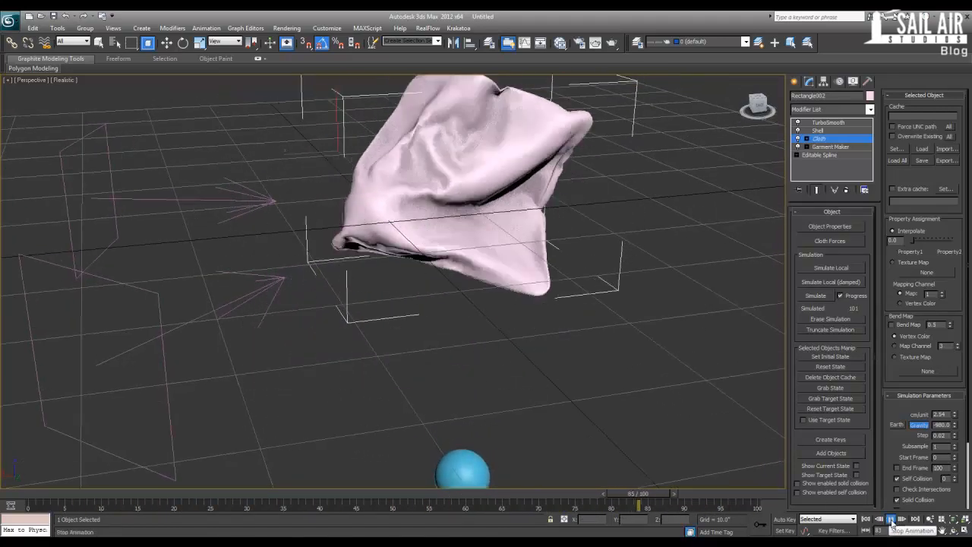
# - Play the simulated cloth animation twice, returning to the first frame each time
pyautogui.click(890, 520)
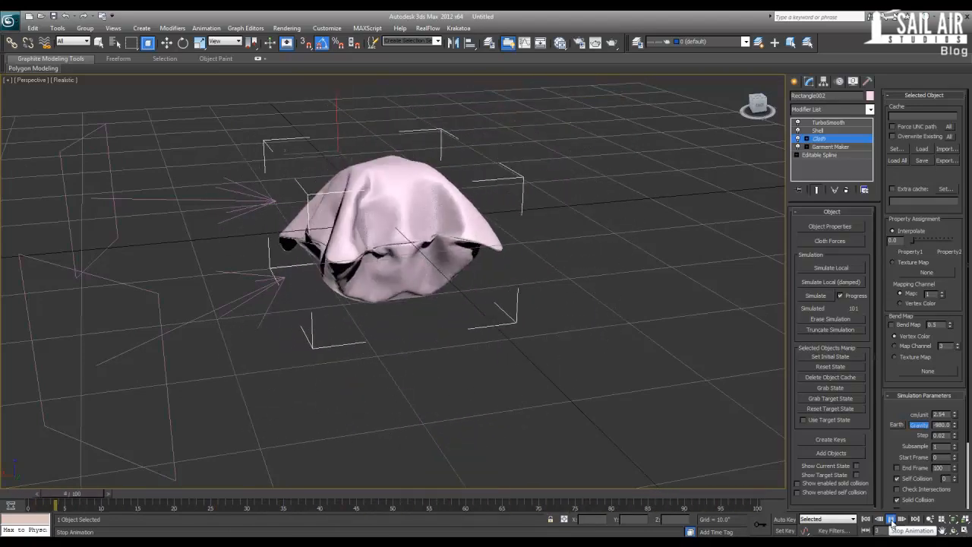
pyautogui.click(890, 520)
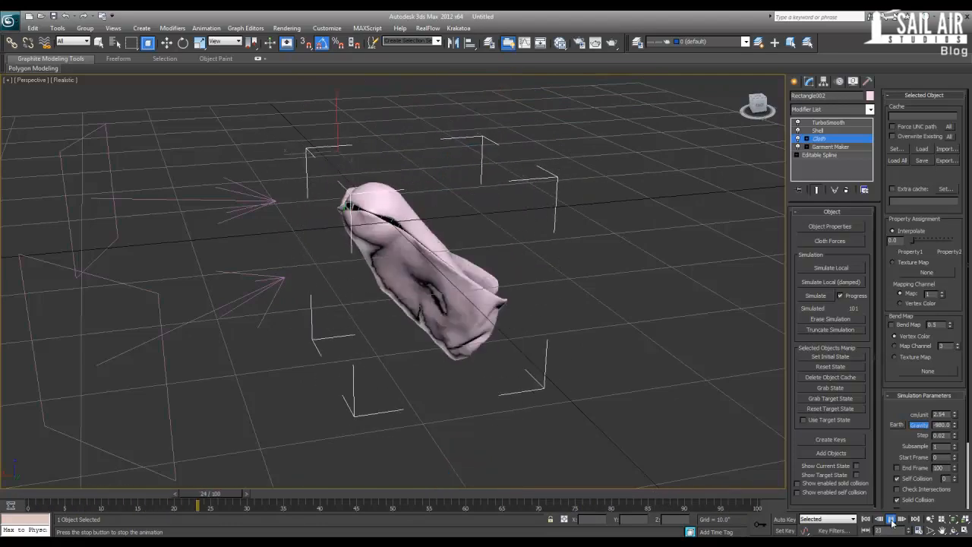
pyautogui.click(890, 519)
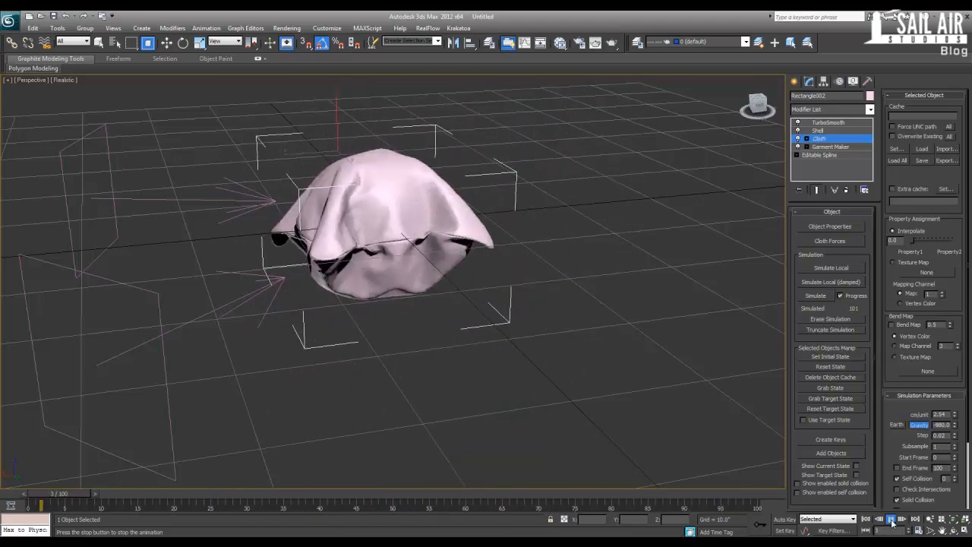
pyautogui.click(890, 519)
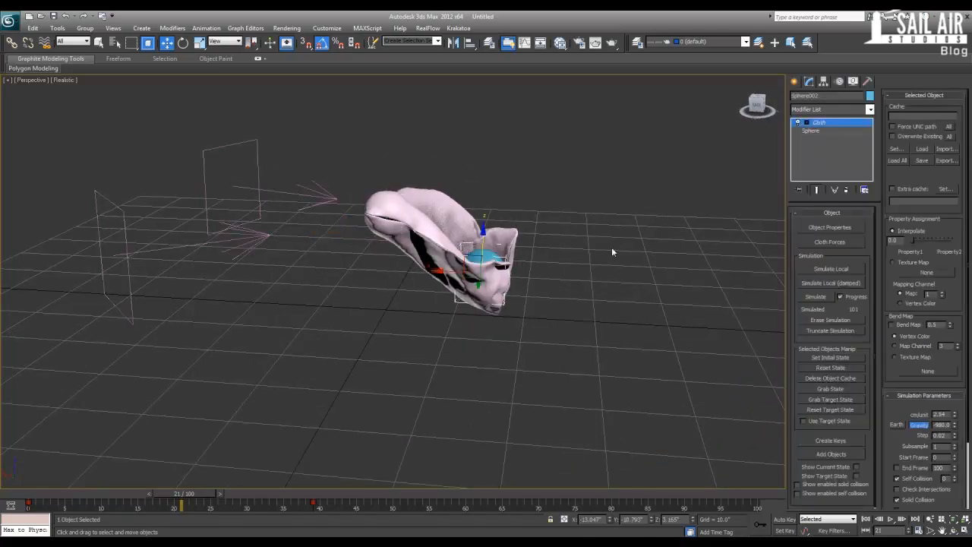
# - In Render Setup assign the mental ray renderer with HDTV (video) output size
pyautogui.moveTo(614, 252); pyautogui.dragTo(550, 307)
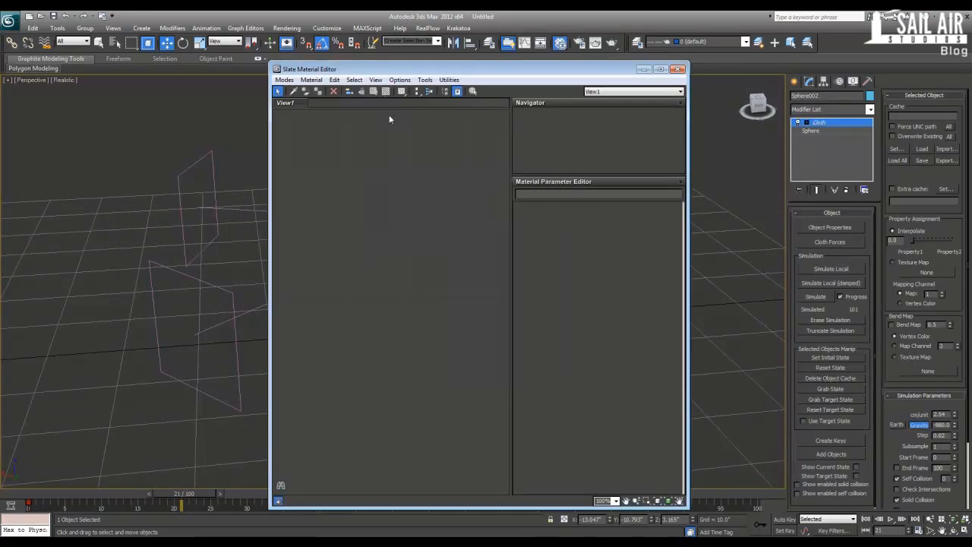
pyautogui.click(285, 27)
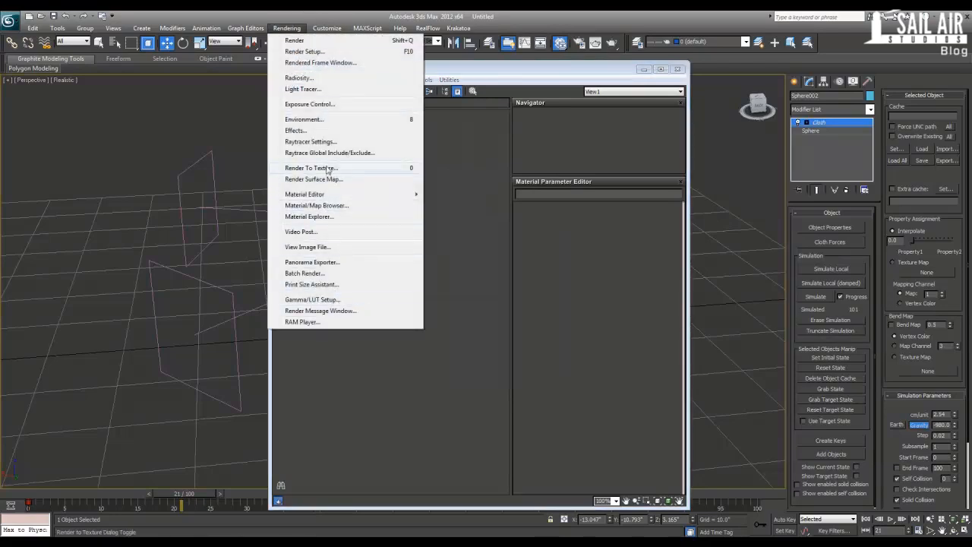
pyautogui.moveTo(325, 220)
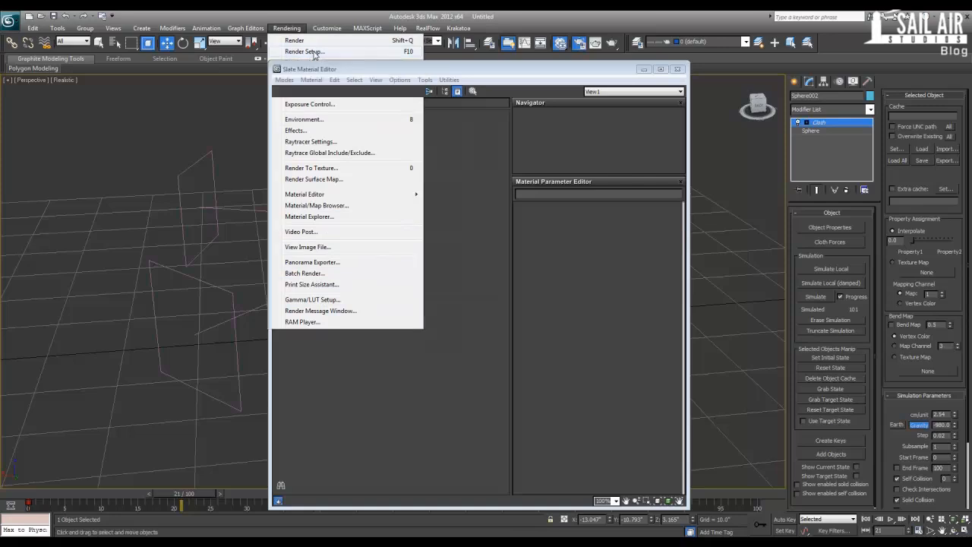
pyautogui.click(303, 52)
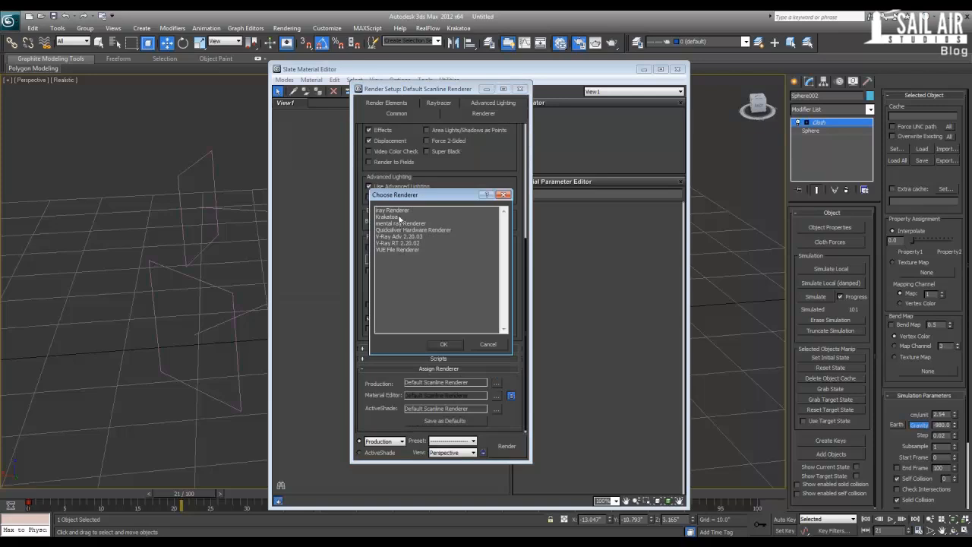
pyautogui.click(444, 343)
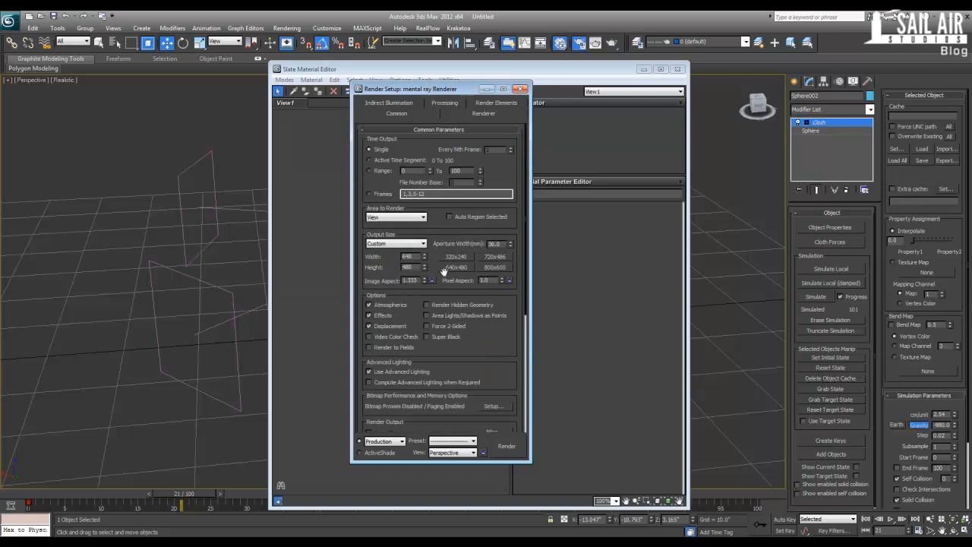
pyautogui.click(395, 243)
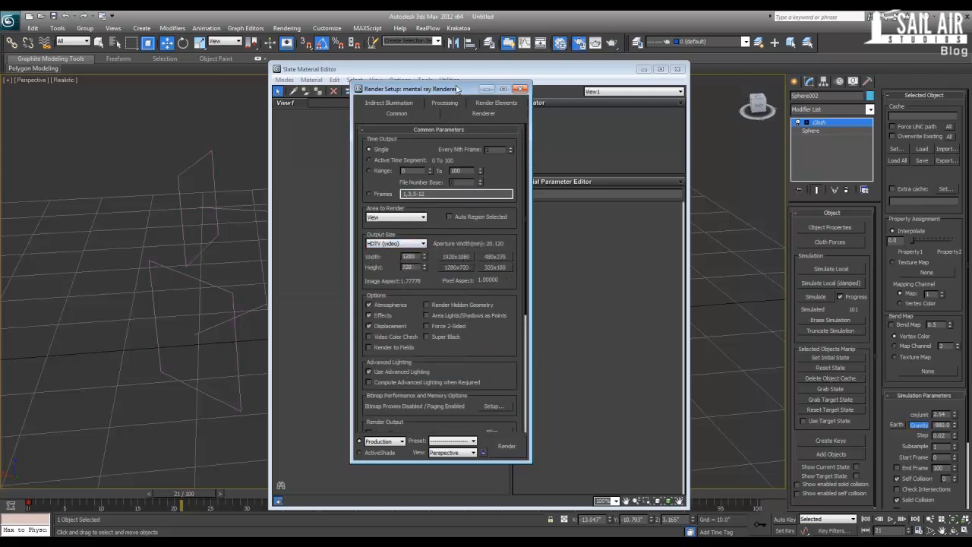
pyautogui.moveTo(438, 88); pyautogui.dragTo(732, 73)
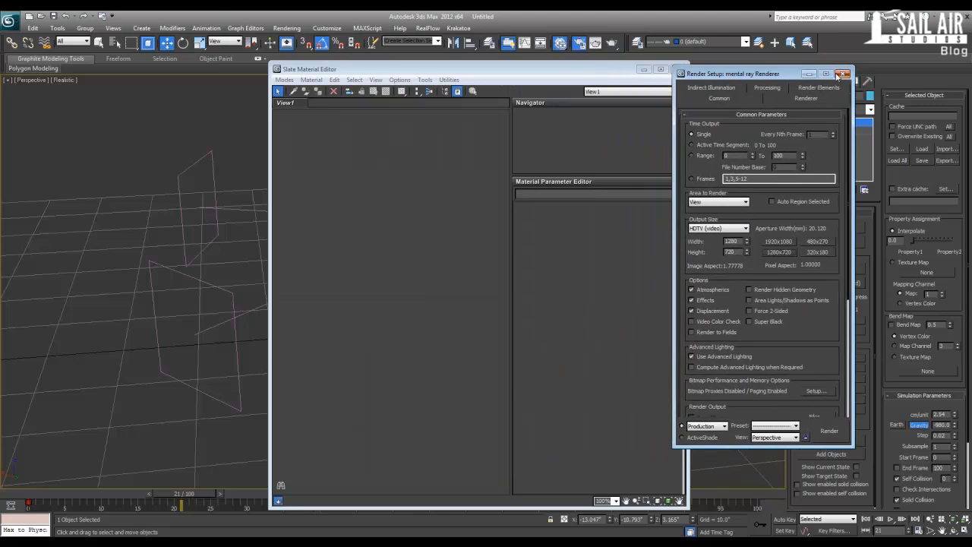
# - Create a mental ray Arch & Design material for the cloth and close the Slate editor
pyautogui.click(841, 73)
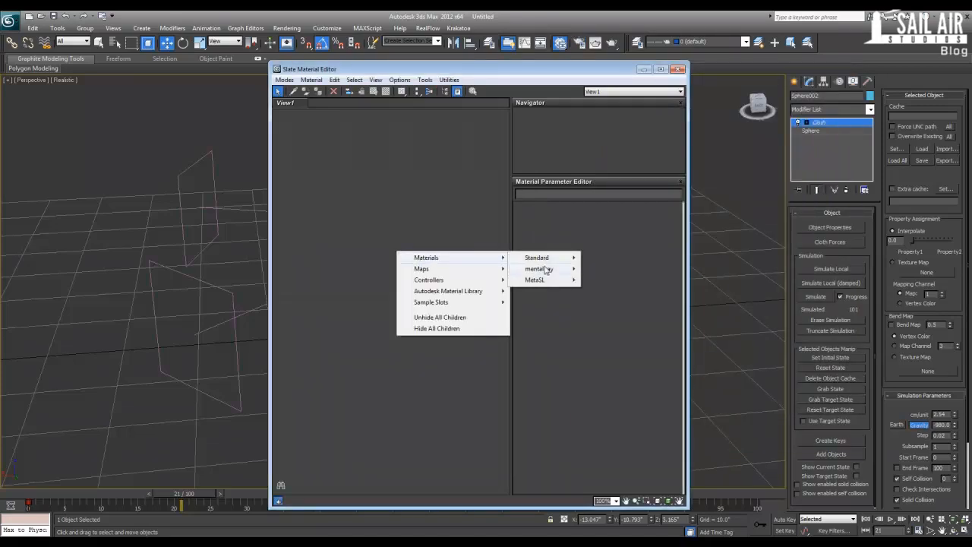
pyautogui.click(537, 269)
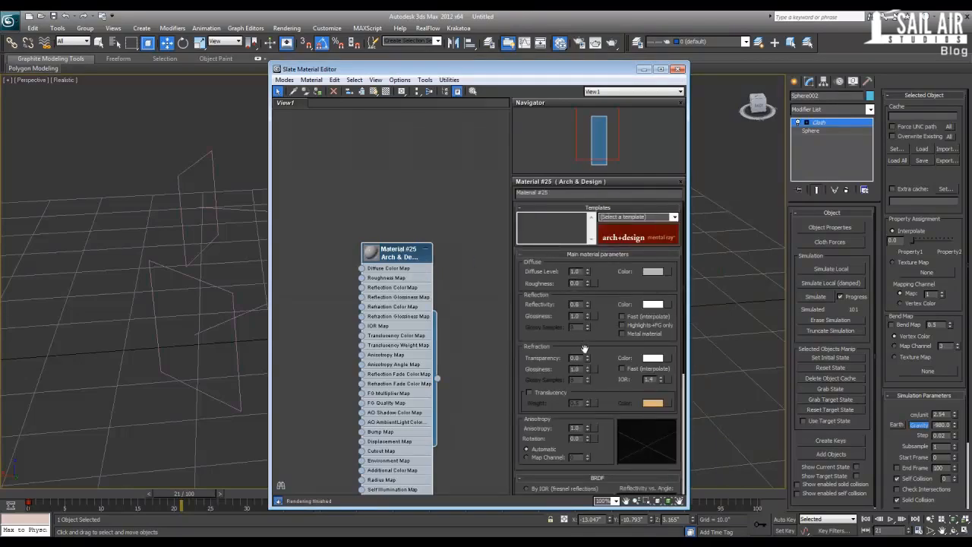
pyautogui.moveTo(538, 94)
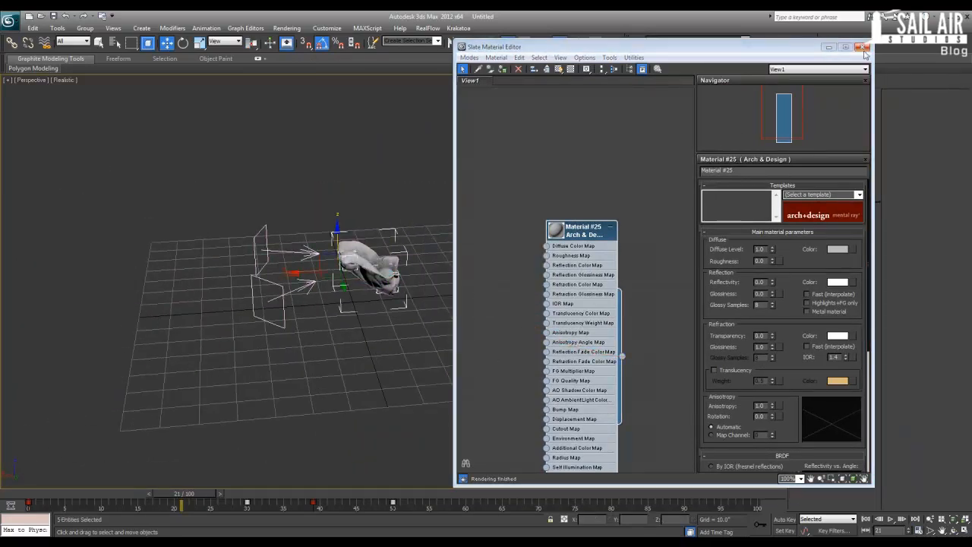
pyautogui.click(862, 47)
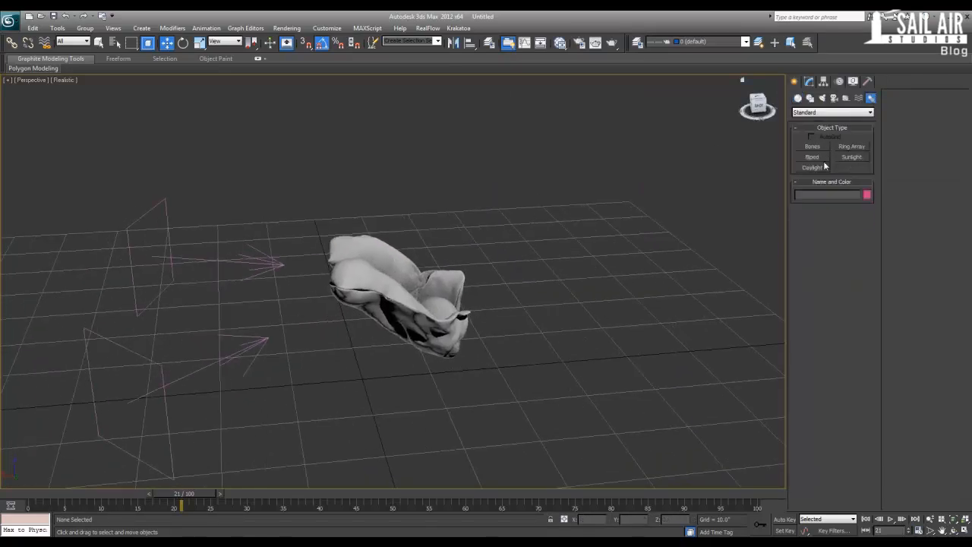
# - Place a Daylight system with Sunlight set to mr Sun and Skylight to mr Sky
pyautogui.click(811, 167)
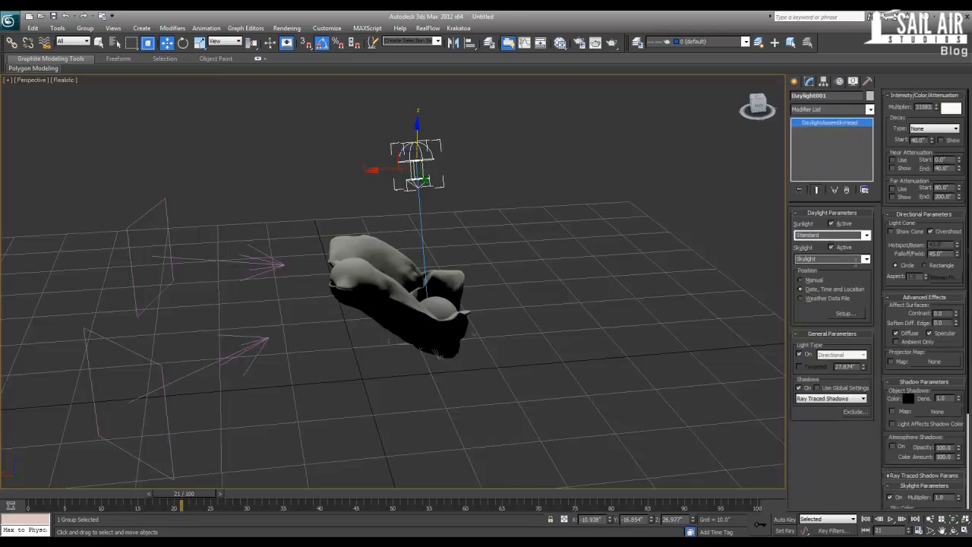
pyautogui.click(866, 233)
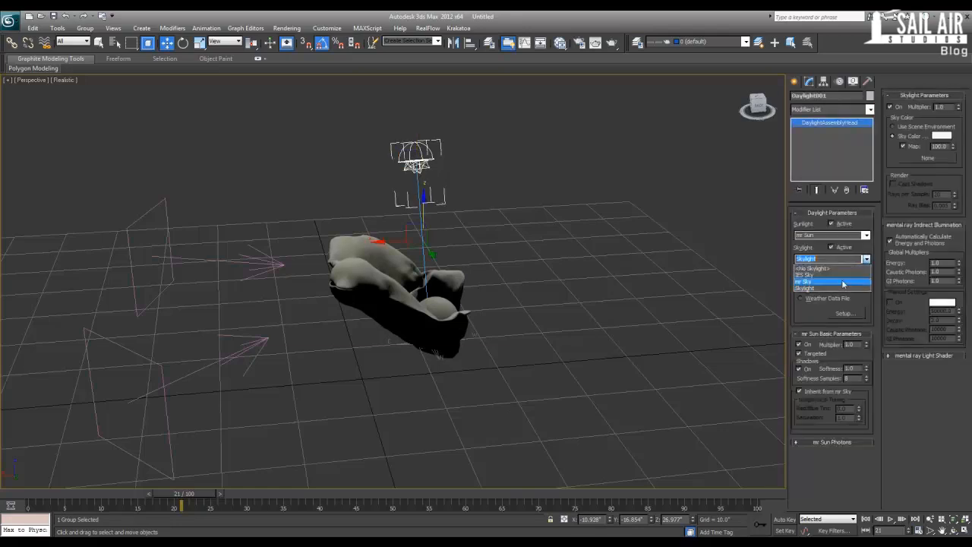
pyautogui.click(823, 280)
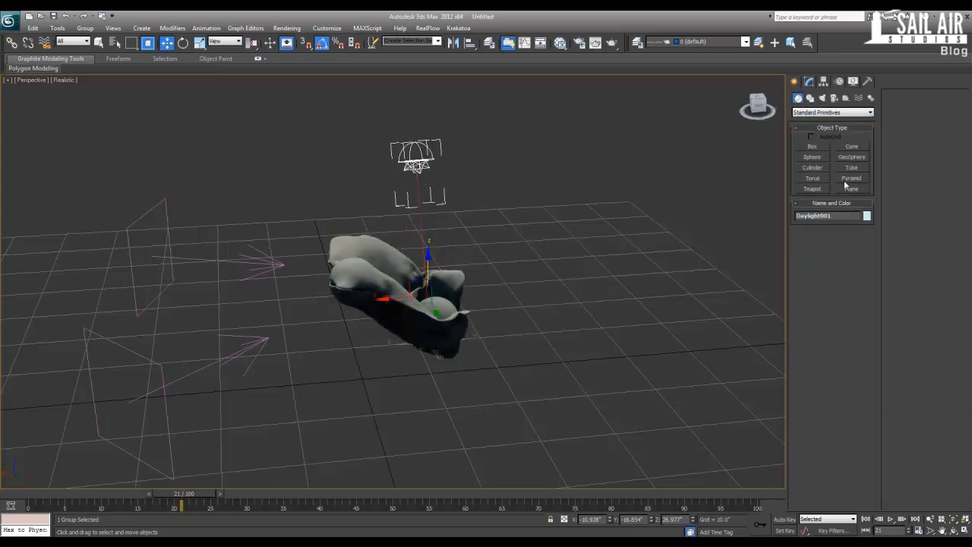
# - Draw a large ground plane beneath the cloth and scrub the timeline to preview its shadow
pyautogui.click(850, 188)
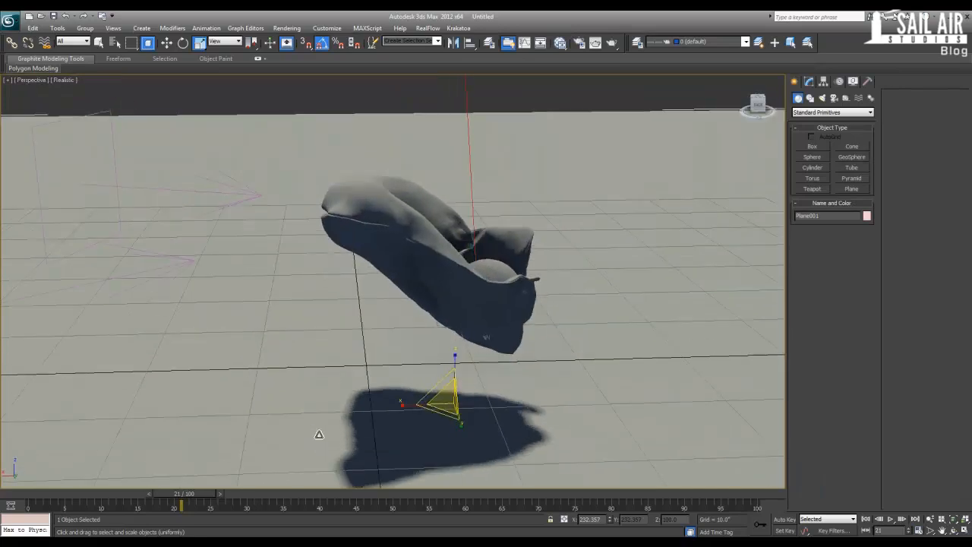
pyautogui.moveTo(183, 498); pyautogui.dragTo(79, 498)
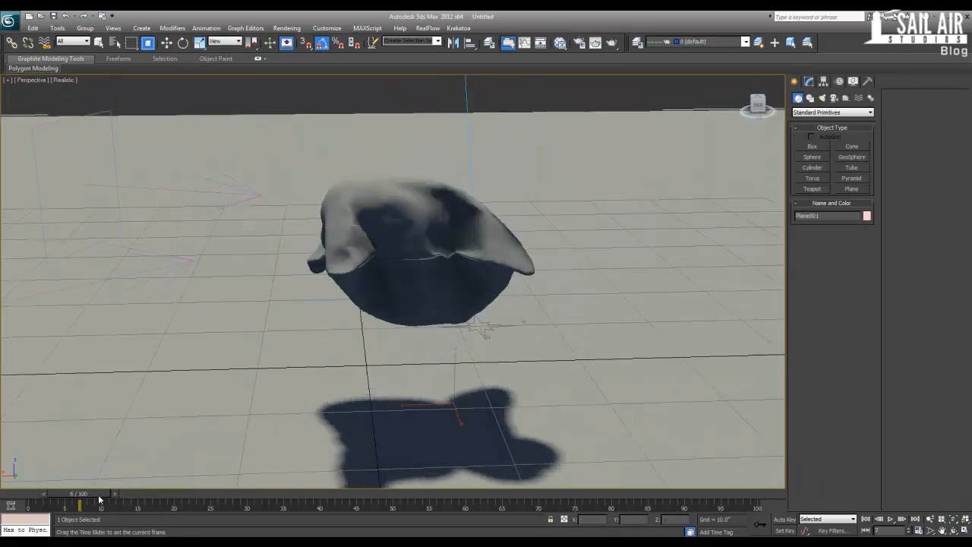
pyautogui.moveTo(79, 494); pyautogui.dragTo(113, 494)
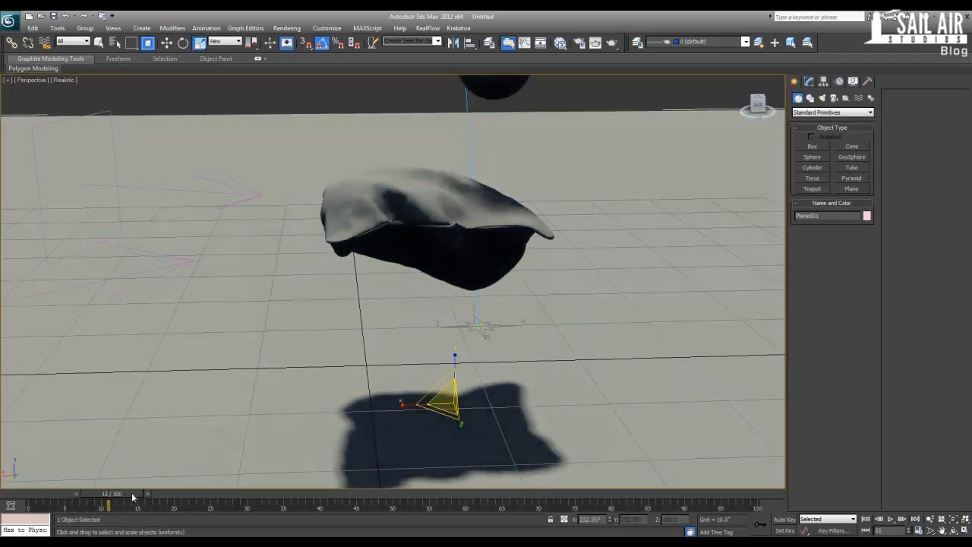